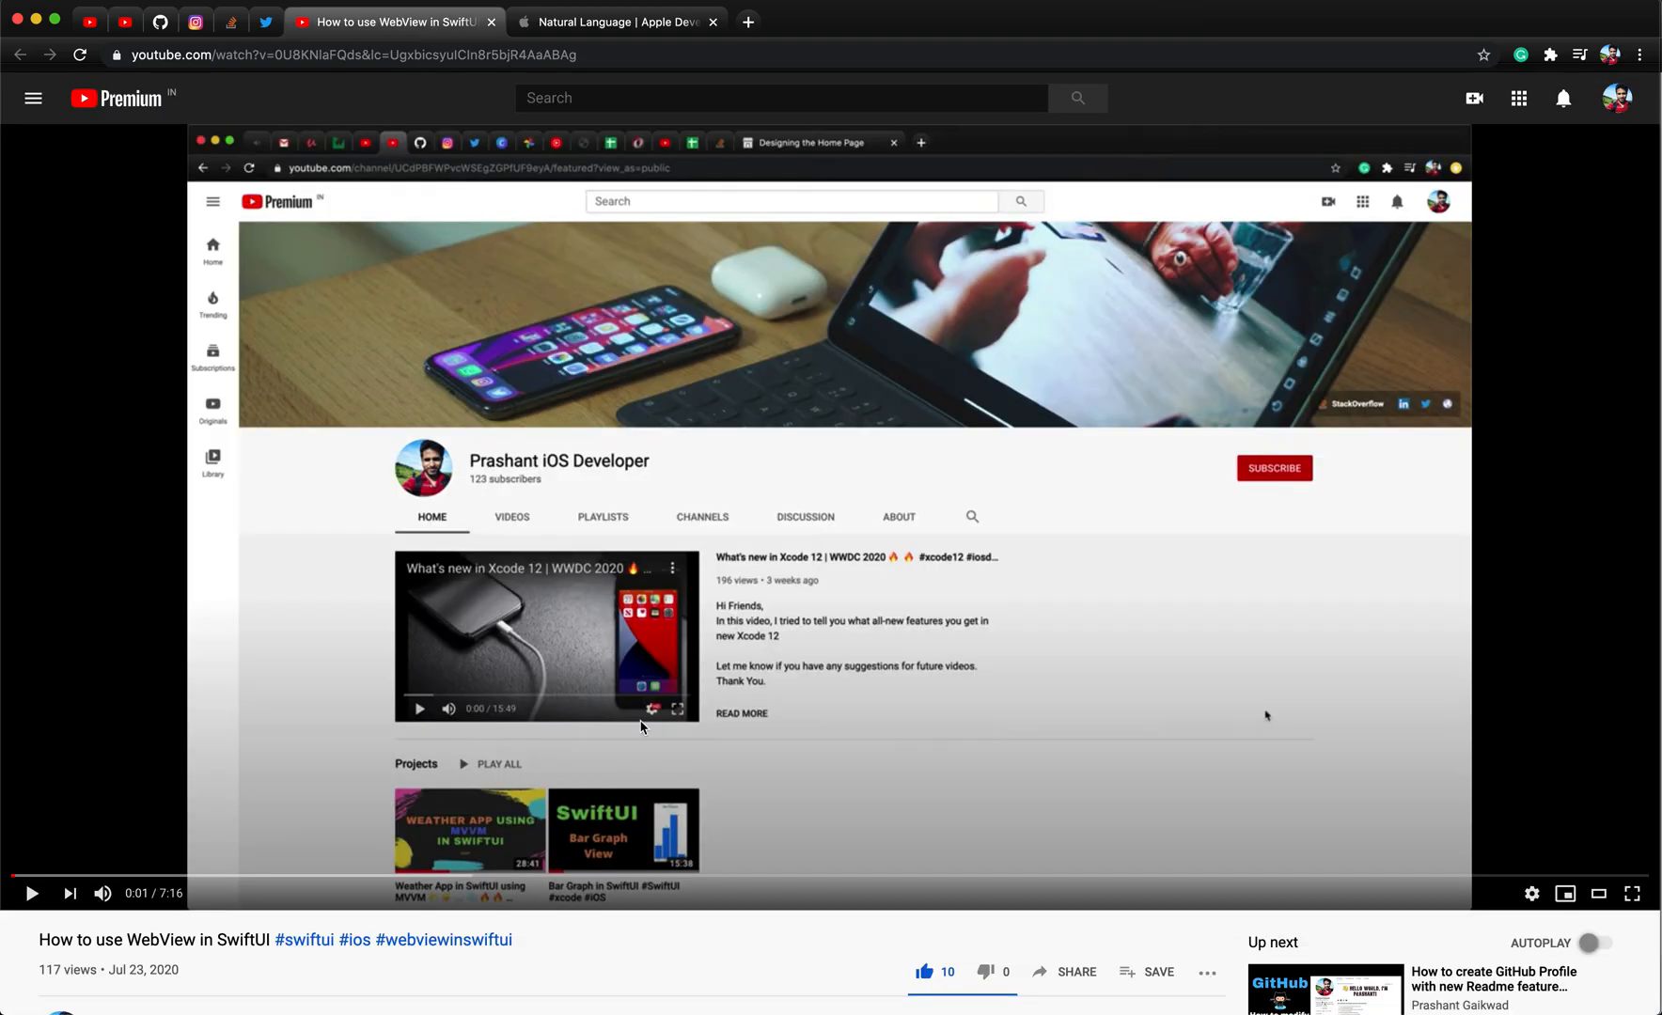
Scroll down the YouTube page to the comment thread about adding a launch screen via Info.plist
scroll("down", 3)
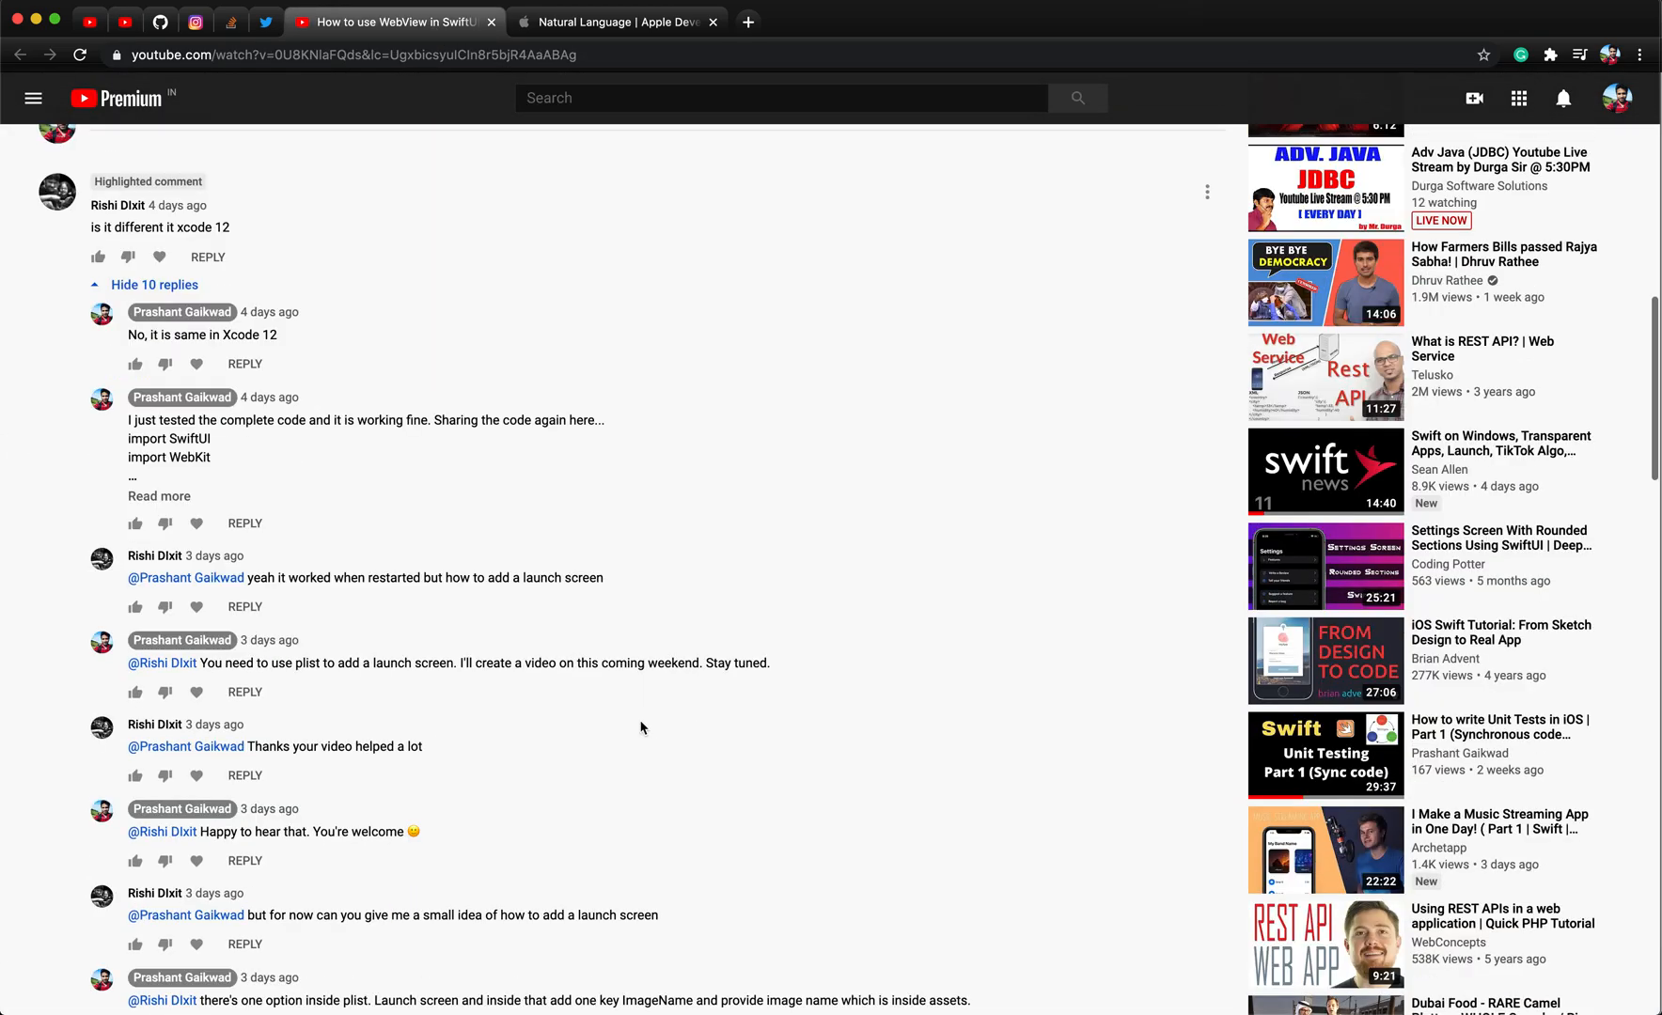
mouse_move(521, 732)
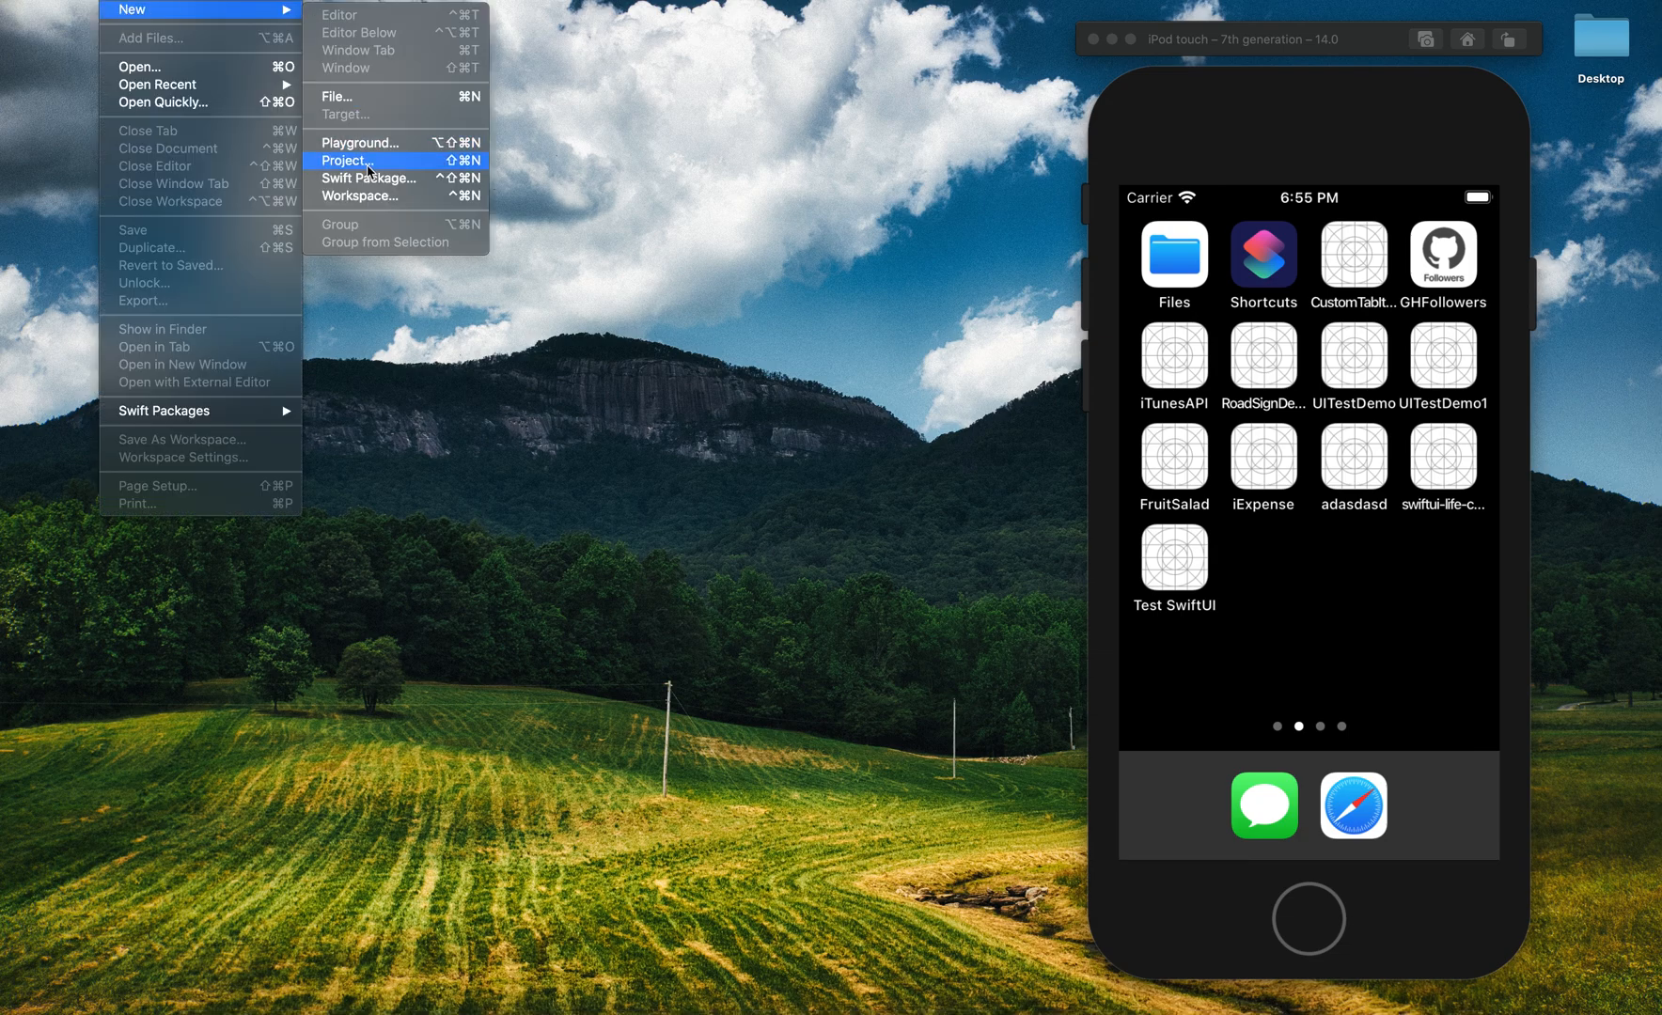
Pick the App template, name the product SplashScreen, and create it on the Desktop
left_click(342, 160)
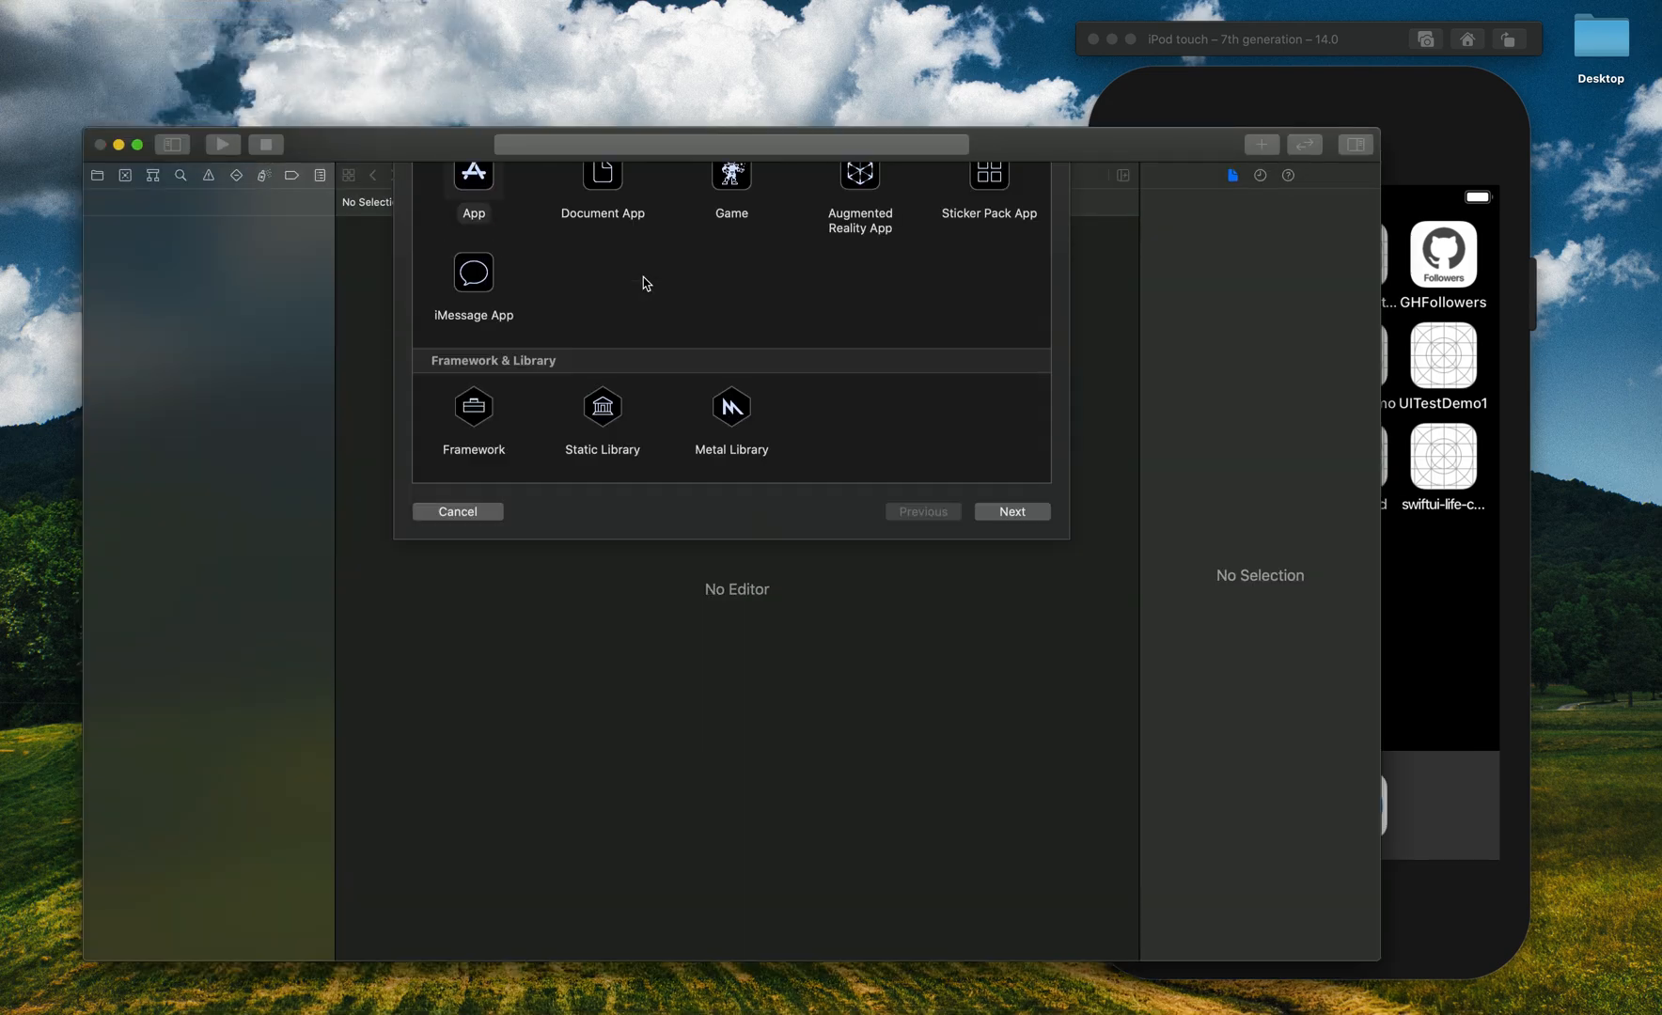
left_click(1011, 510)
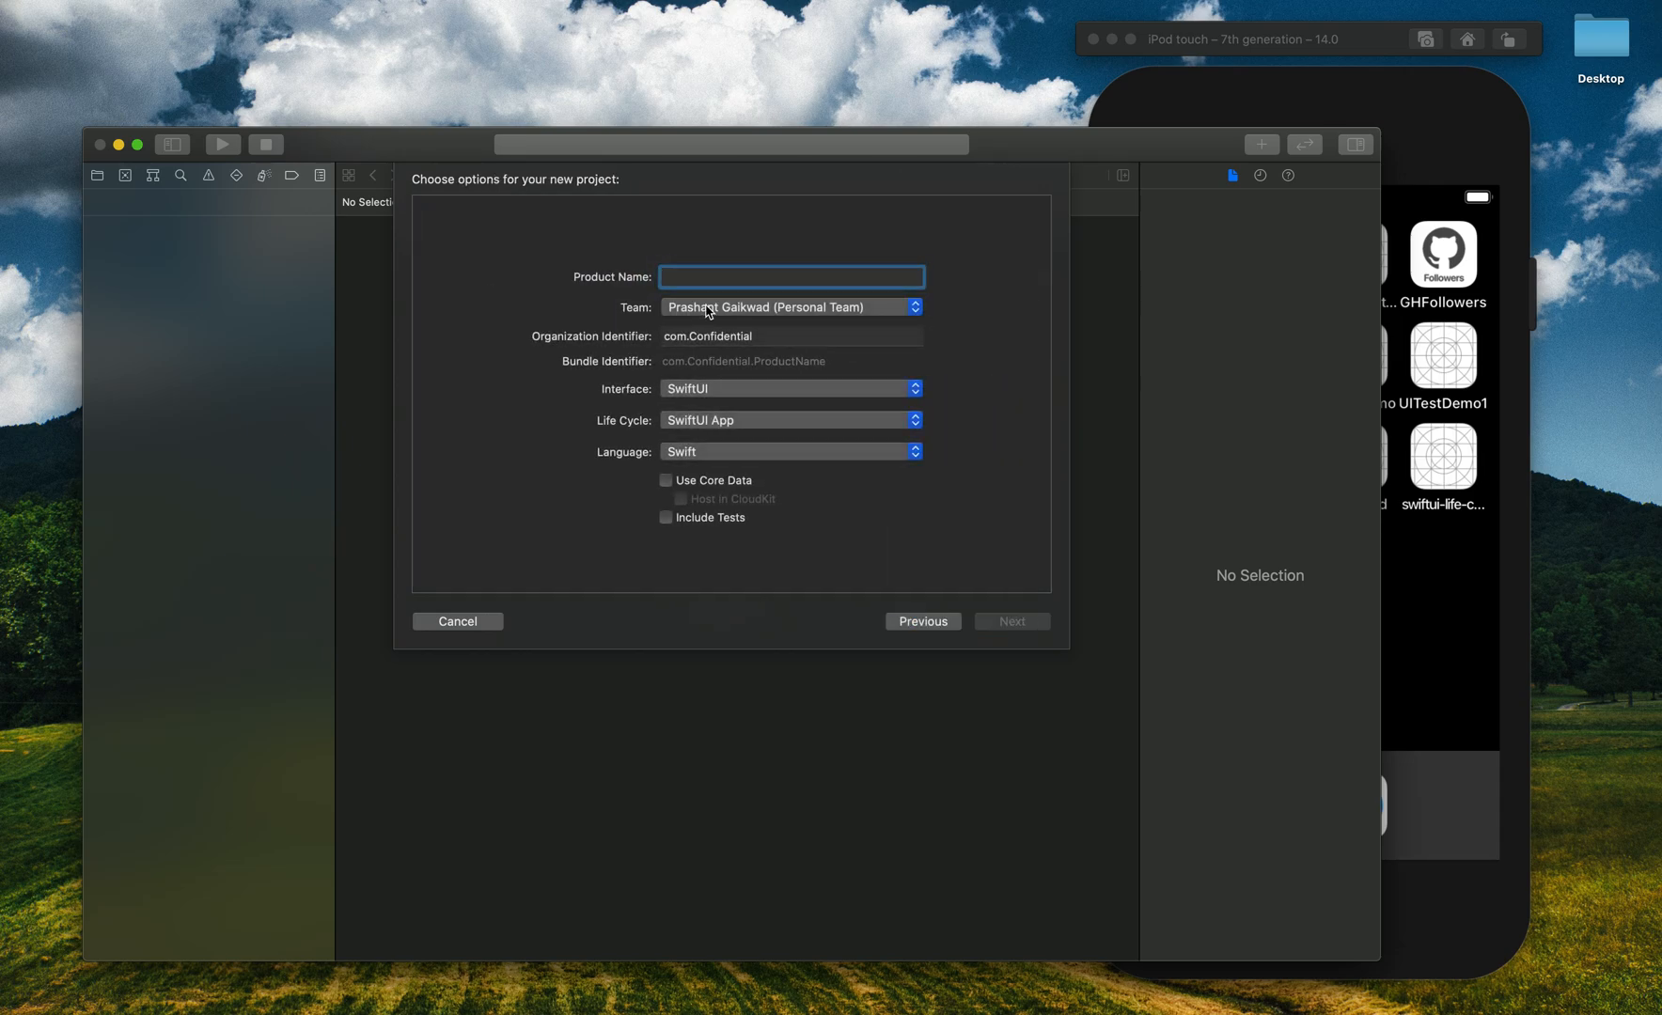
type("Splas")
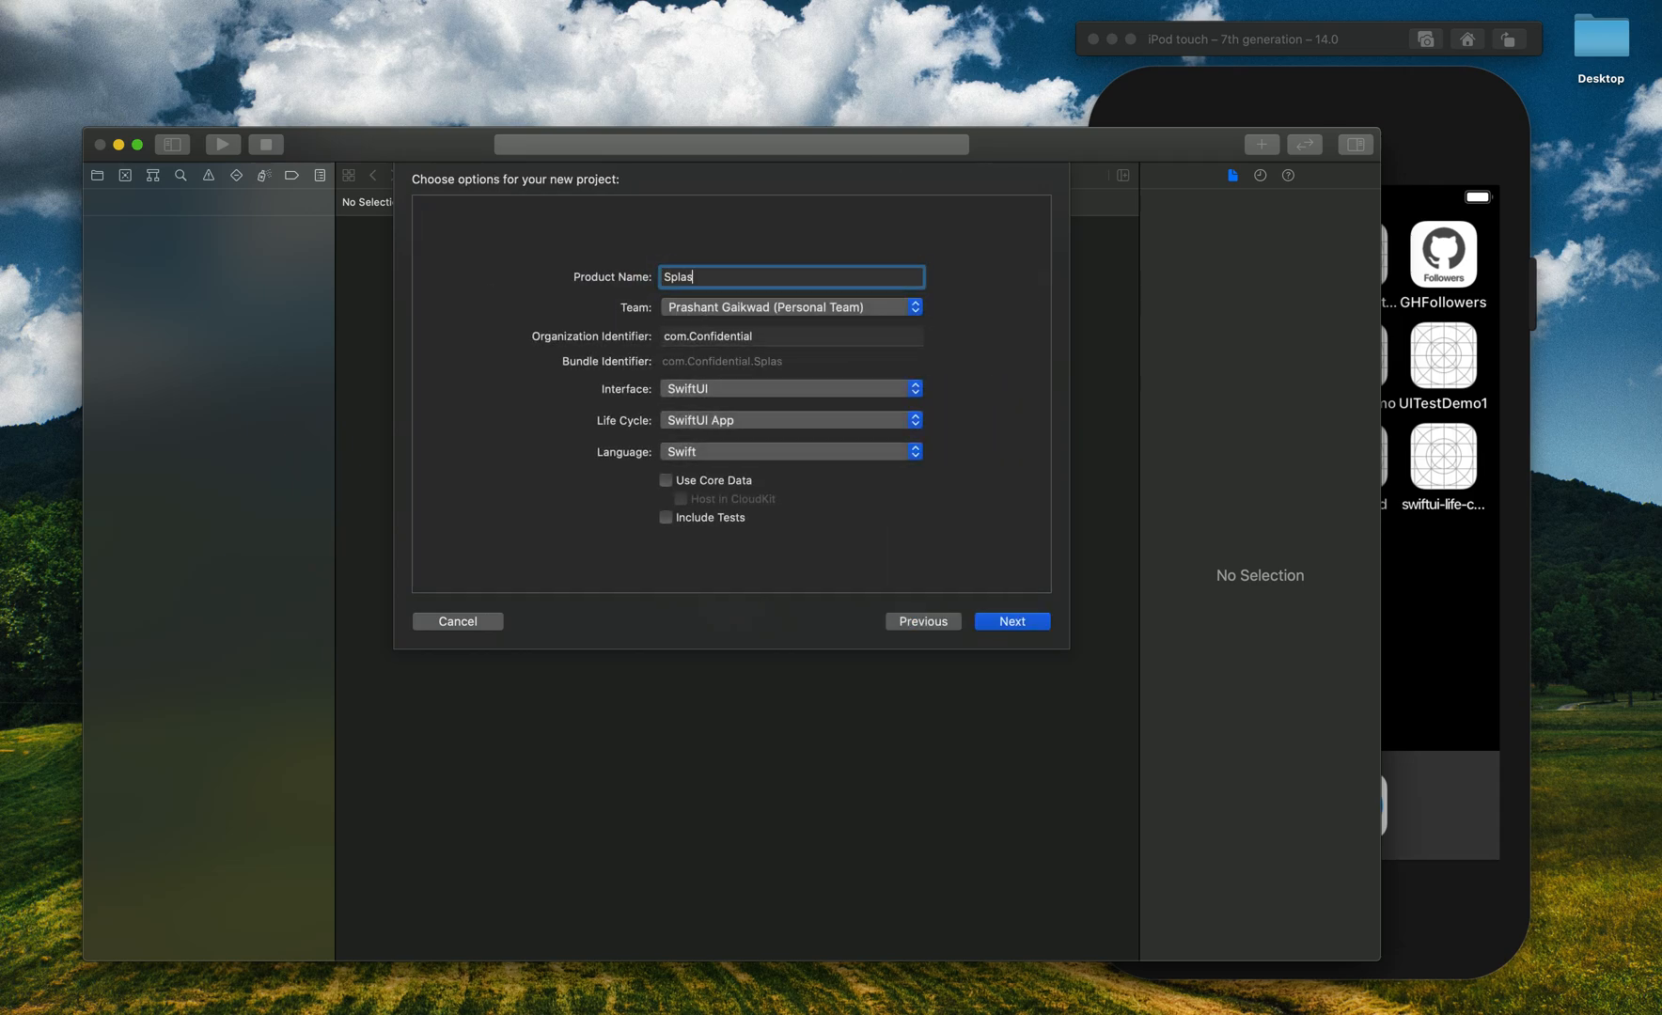
type("hScreen")
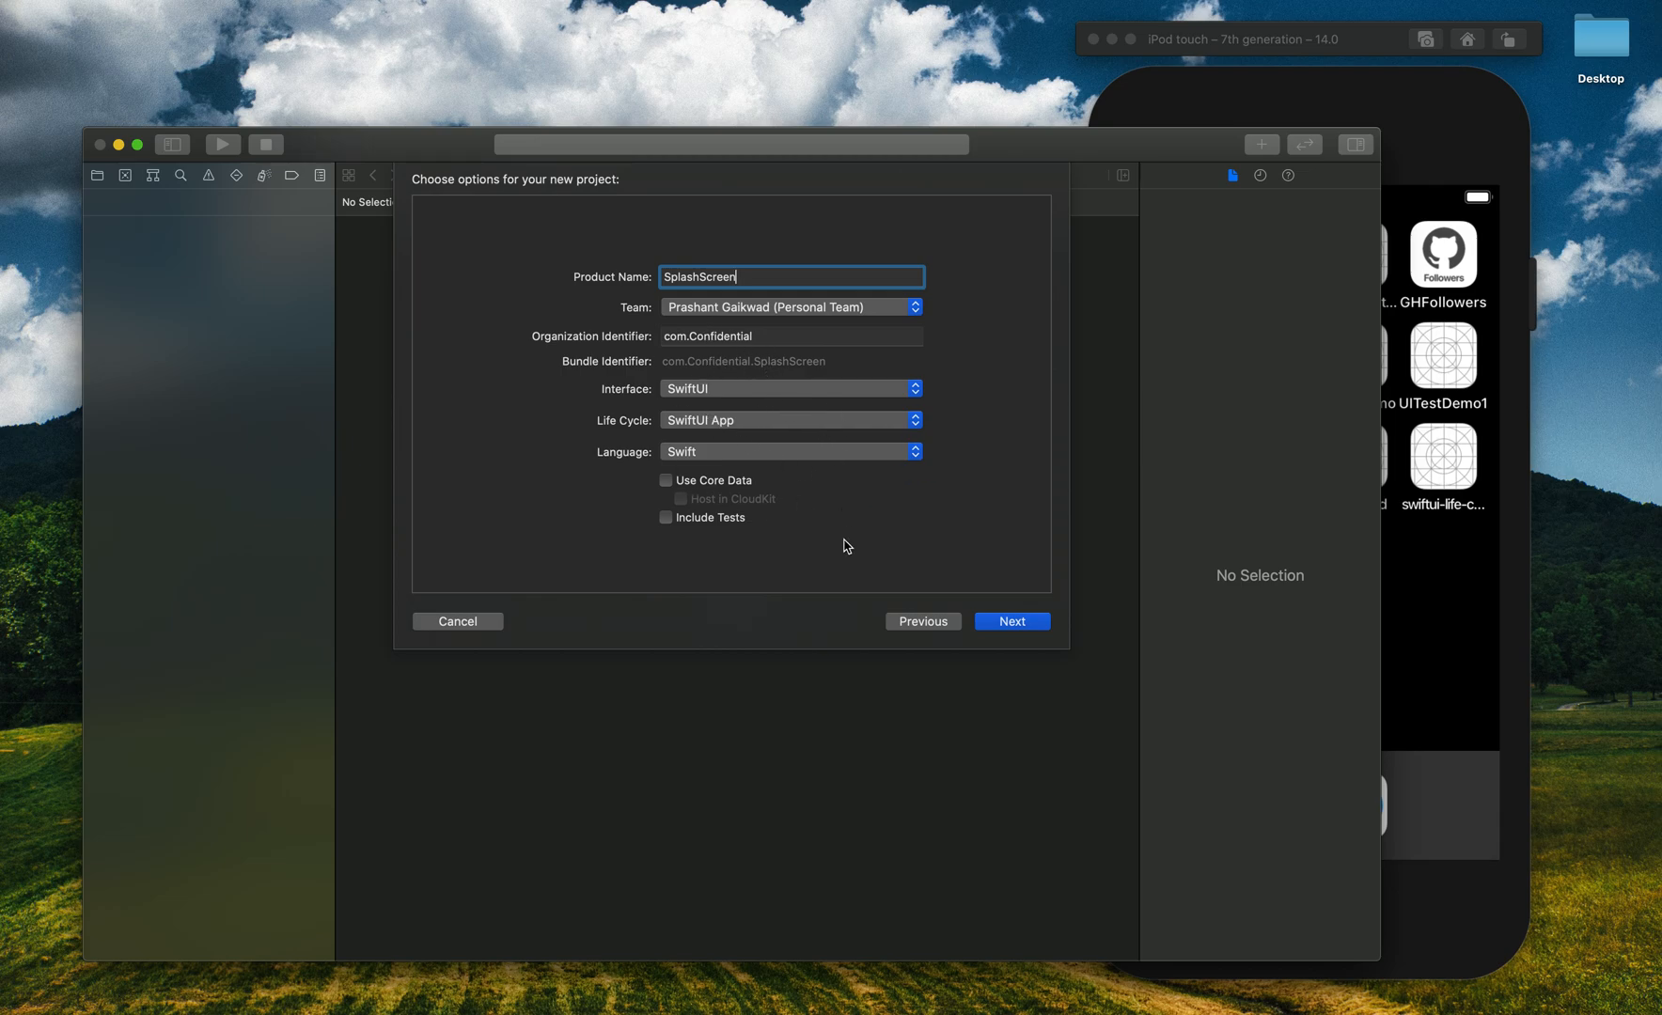
left_click(1011, 622)
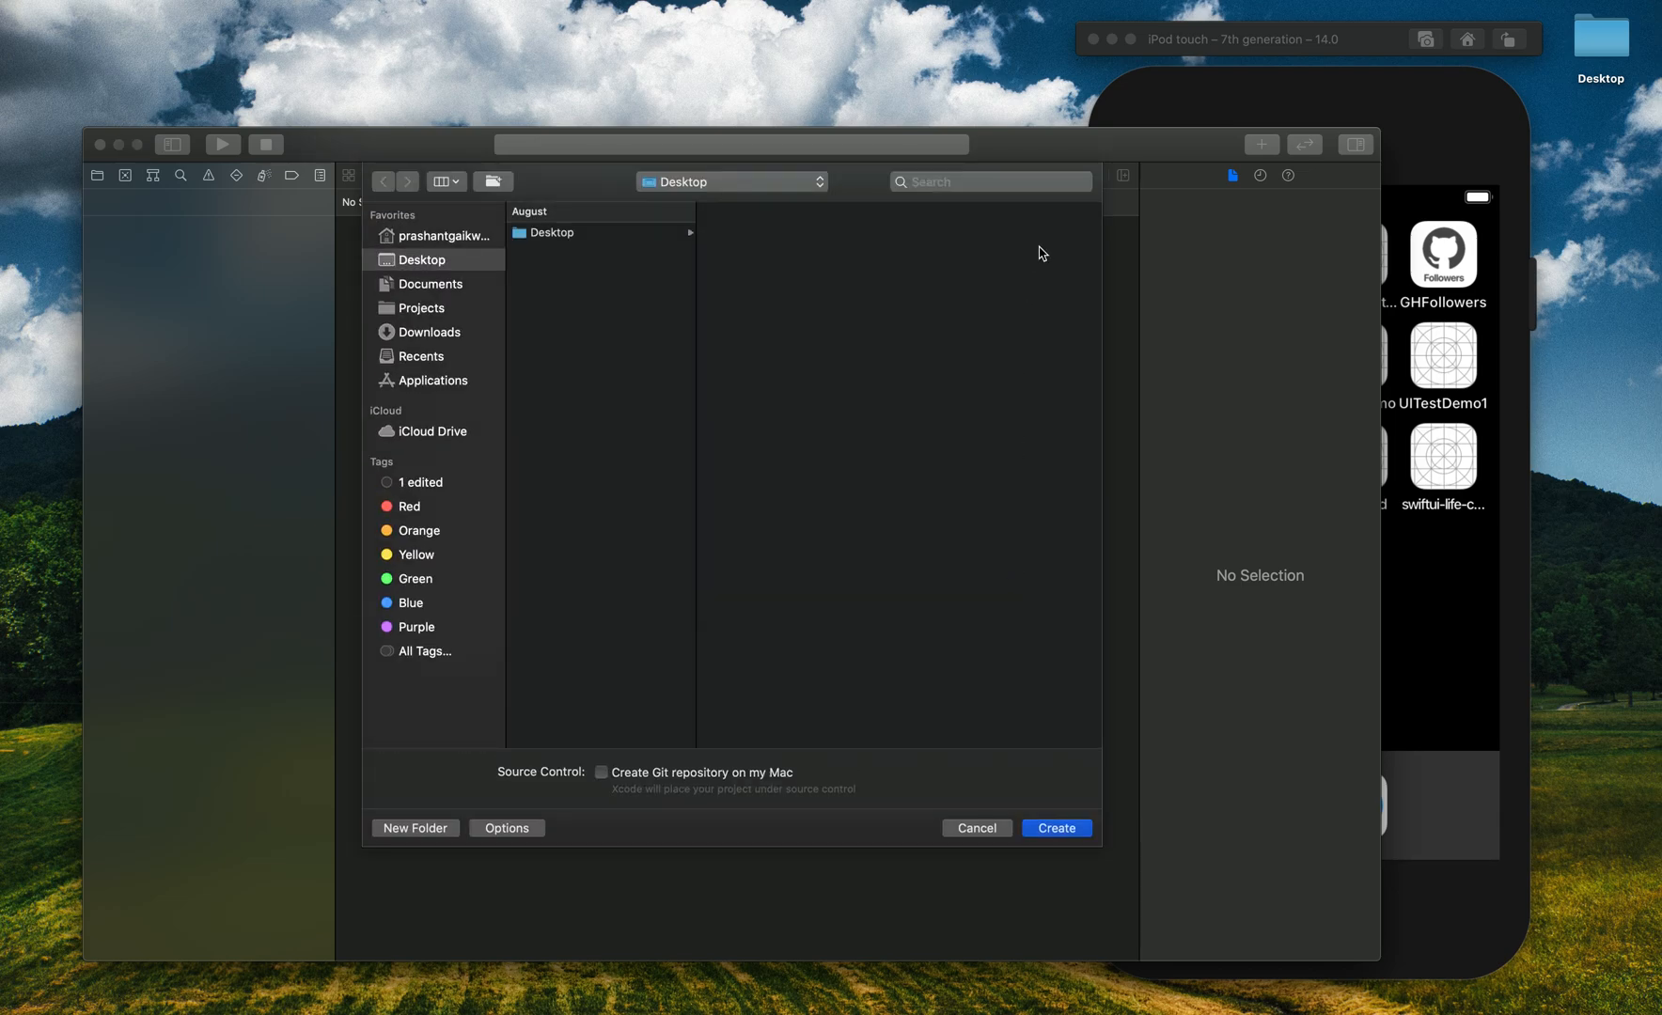
left_click(1055, 828)
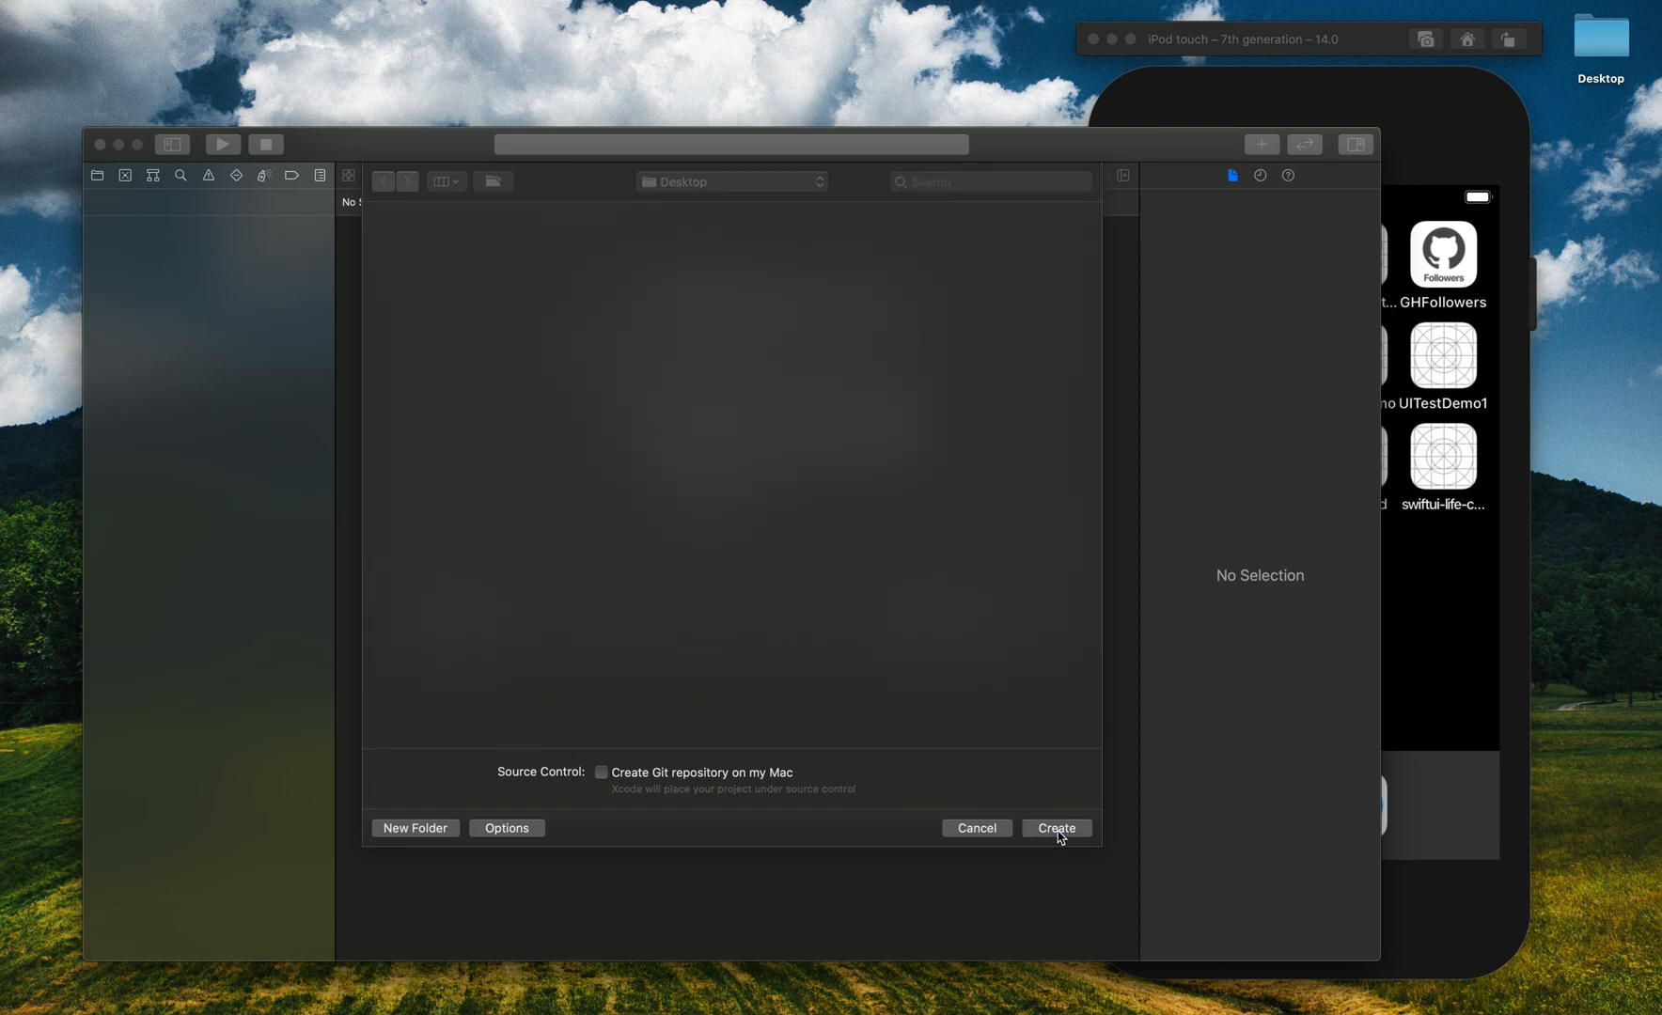
left_click(1056, 828)
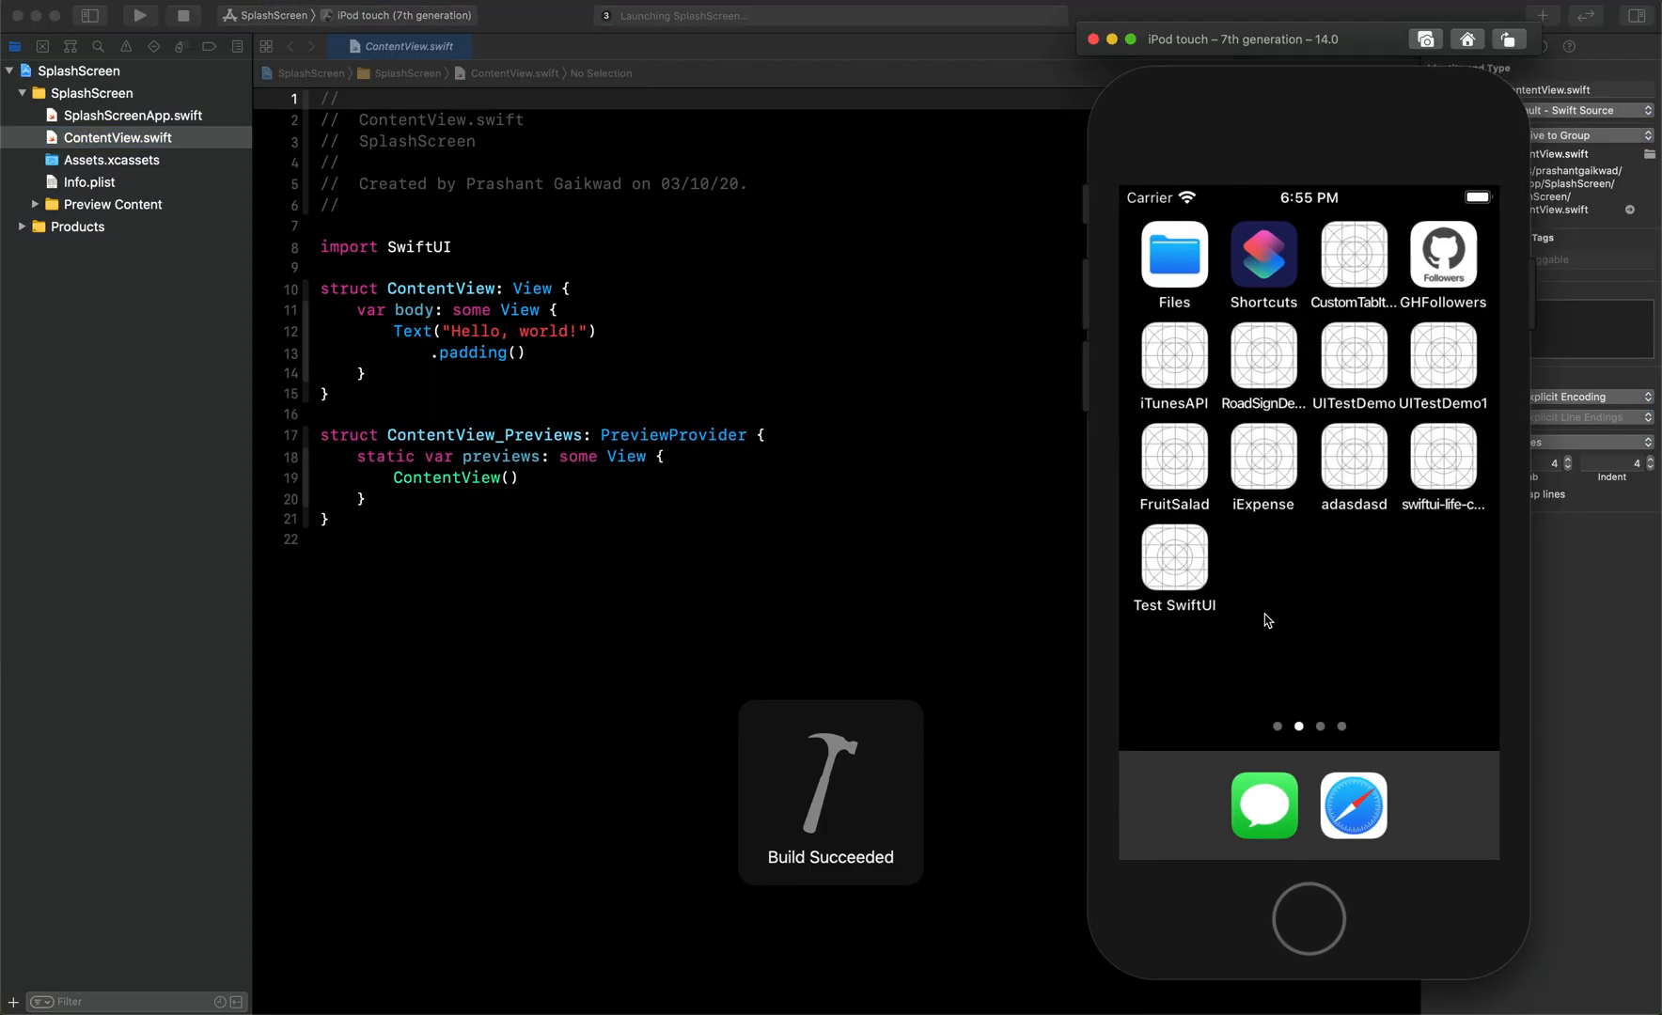
Run the app so the iPod touch simulator shows Hello, world!, then return to Xcode
left_click(139, 15)
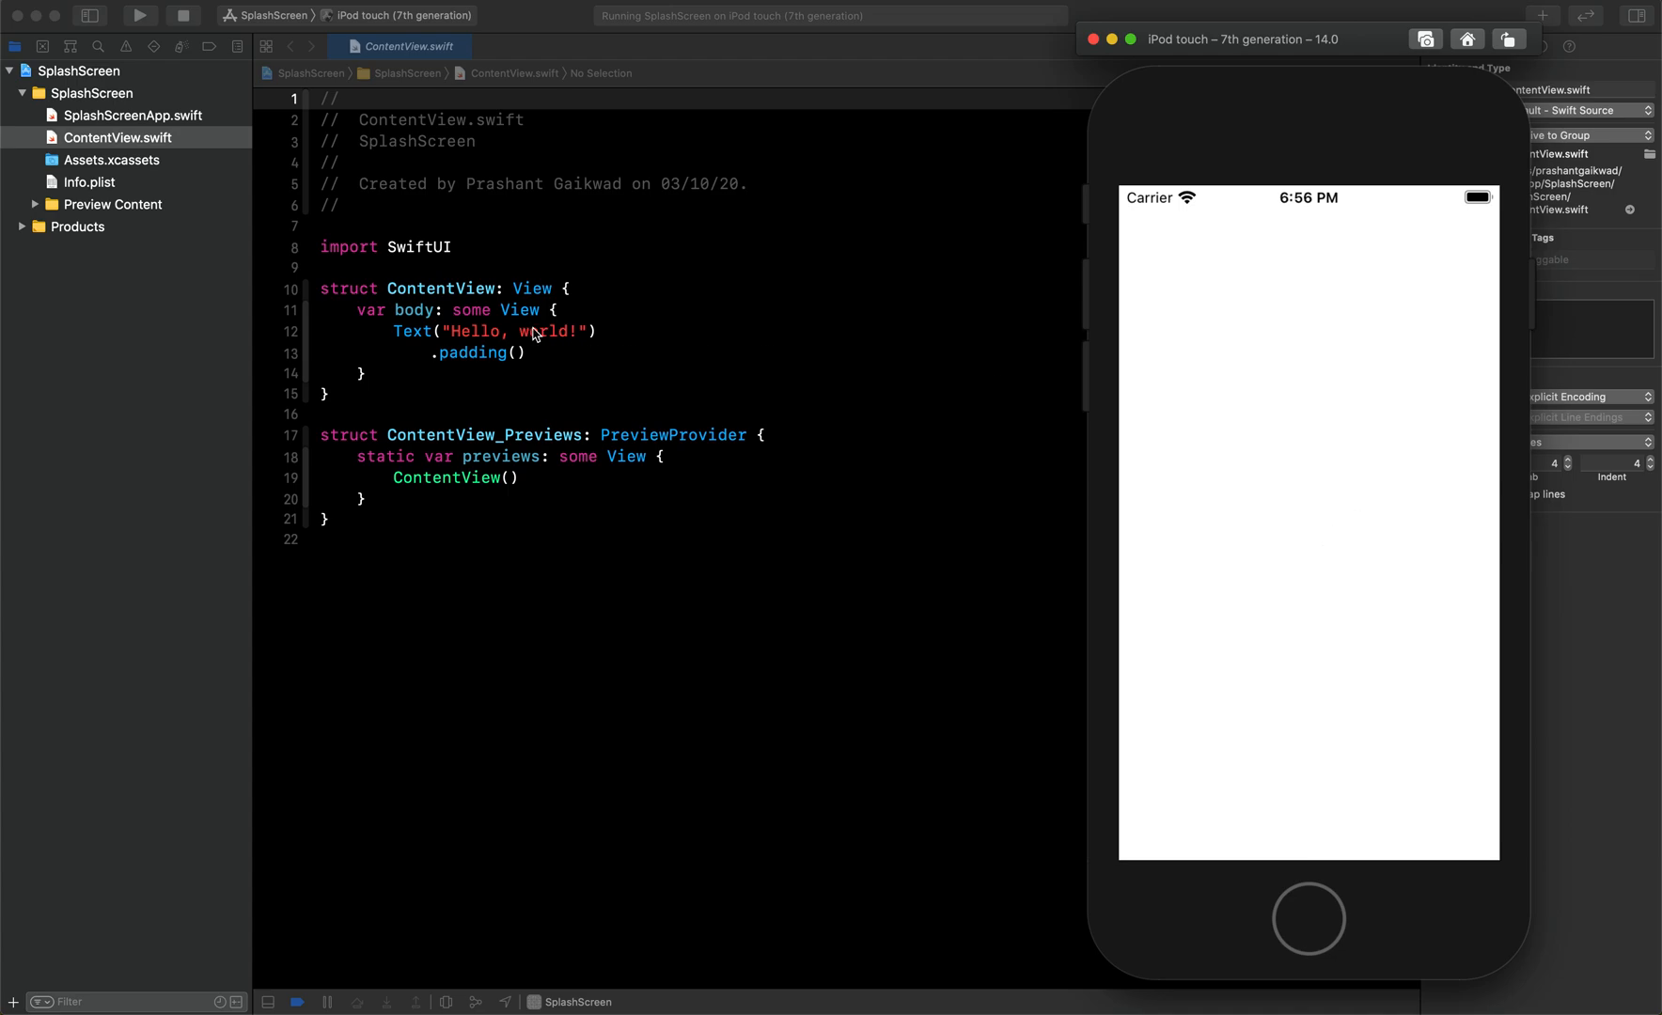
mouse_move(1297, 533)
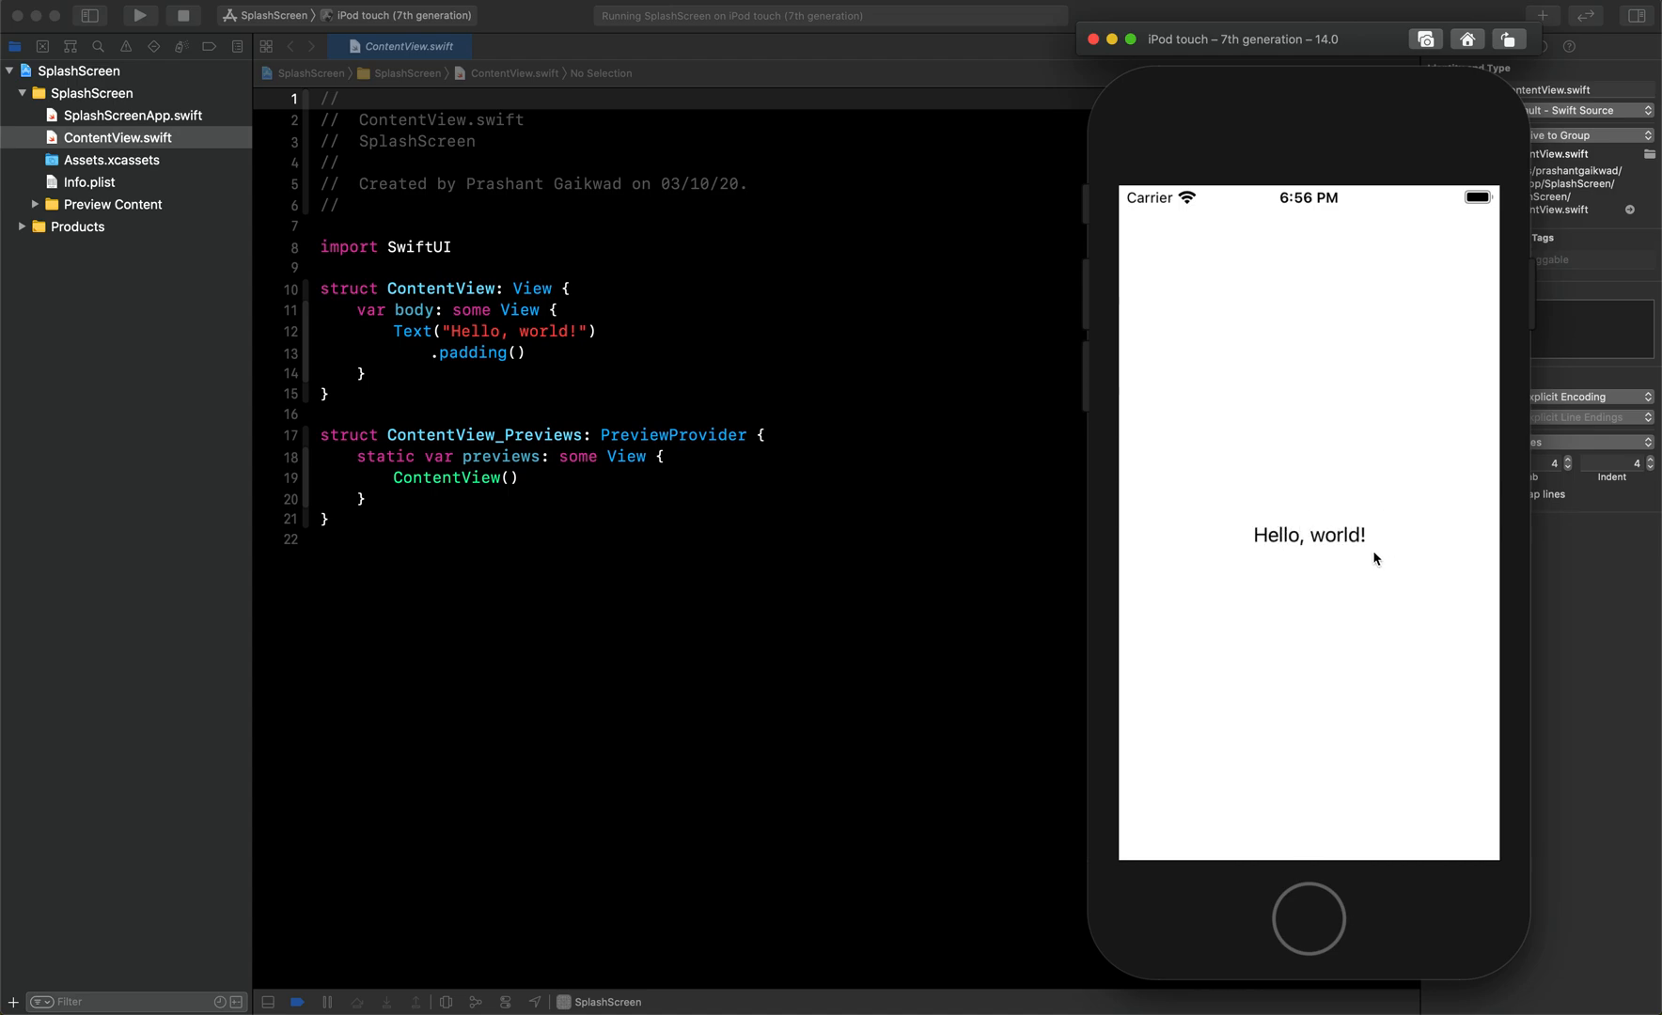
left_click(1403, 45)
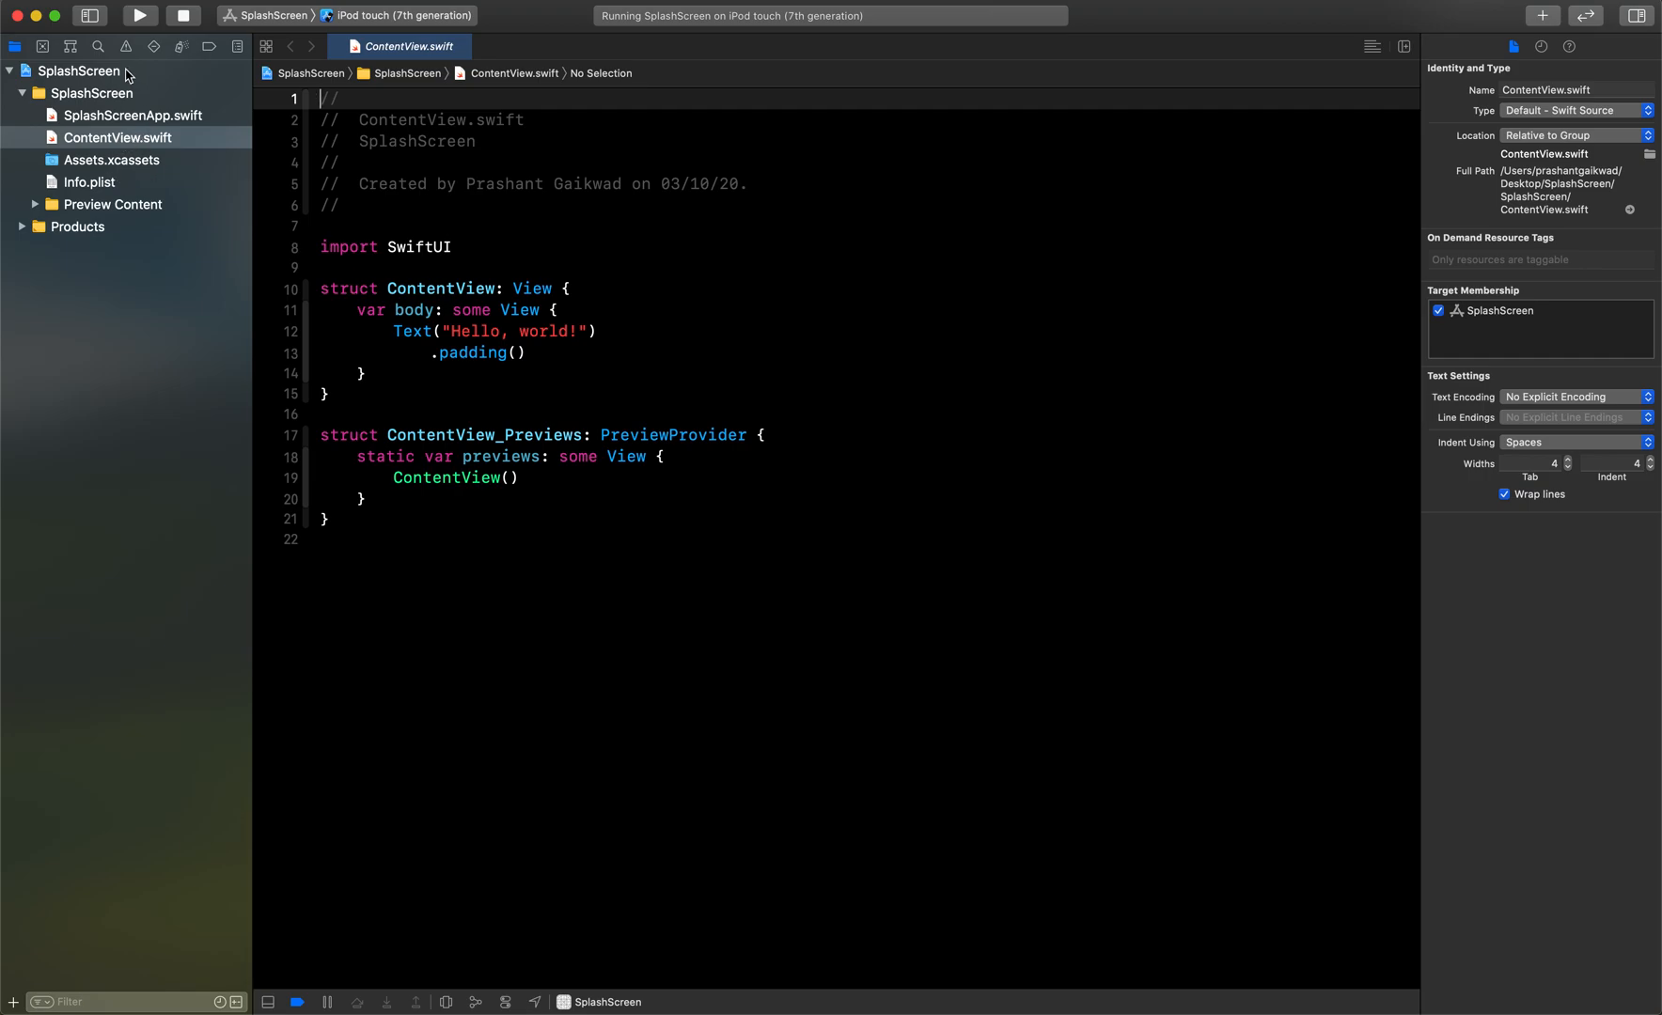
left_click(83, 69)
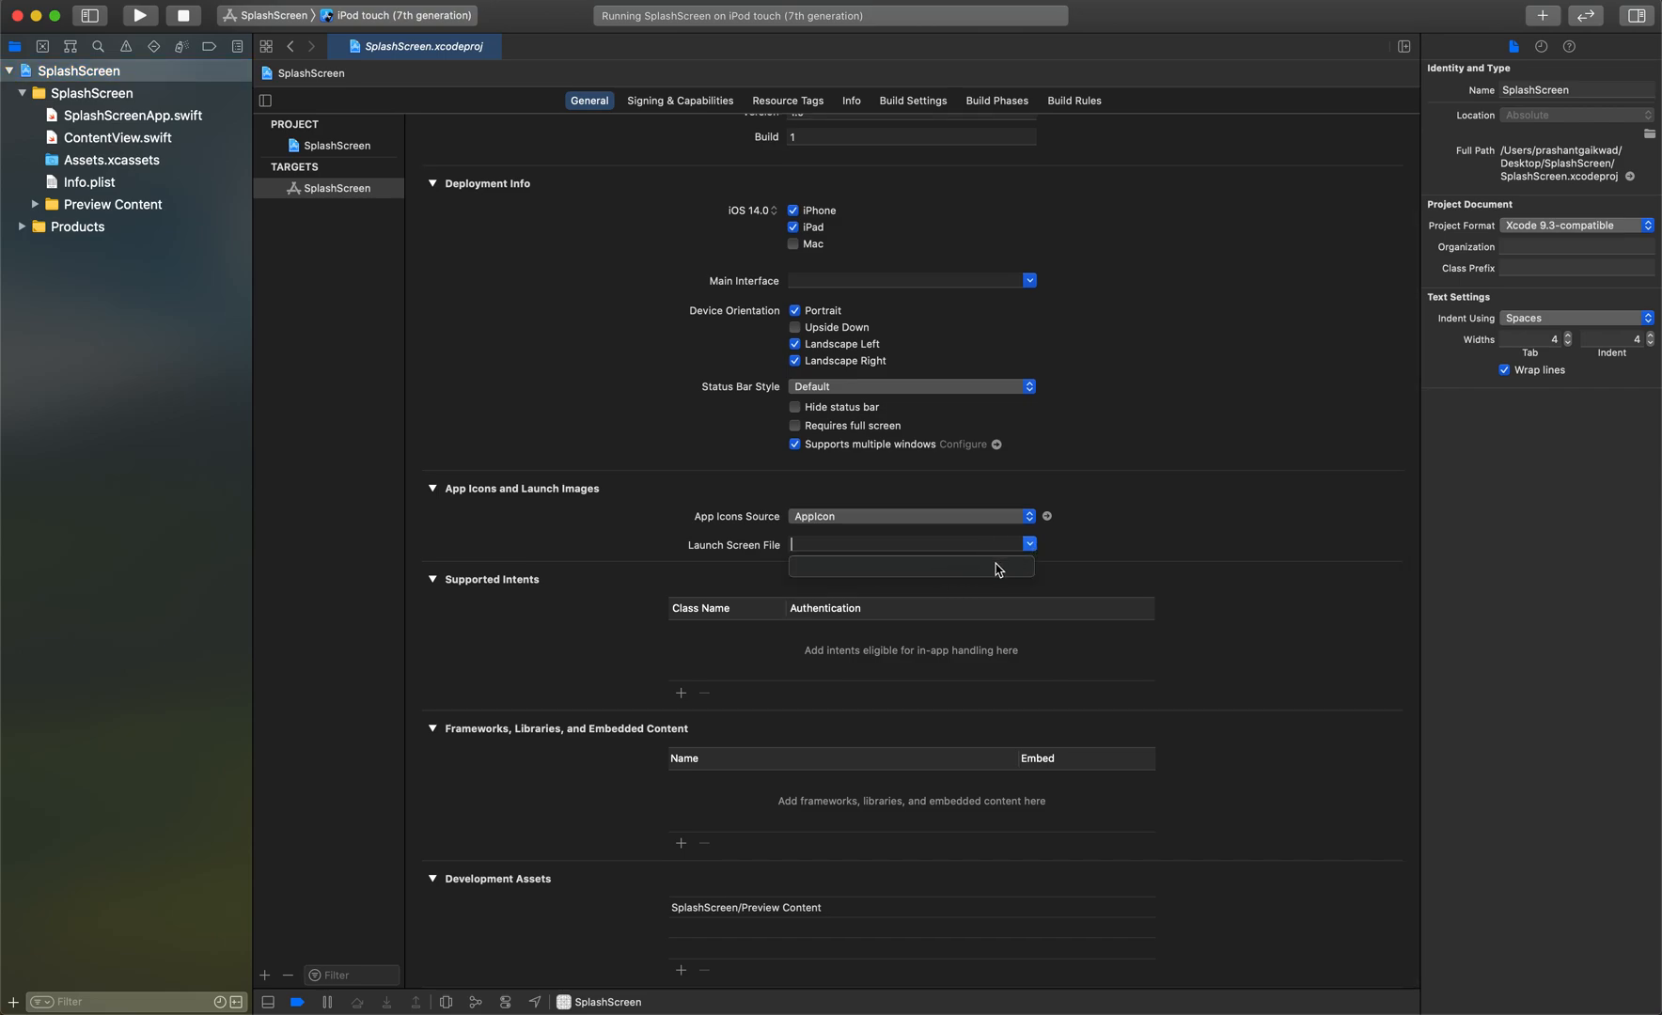
scroll("up", 3)
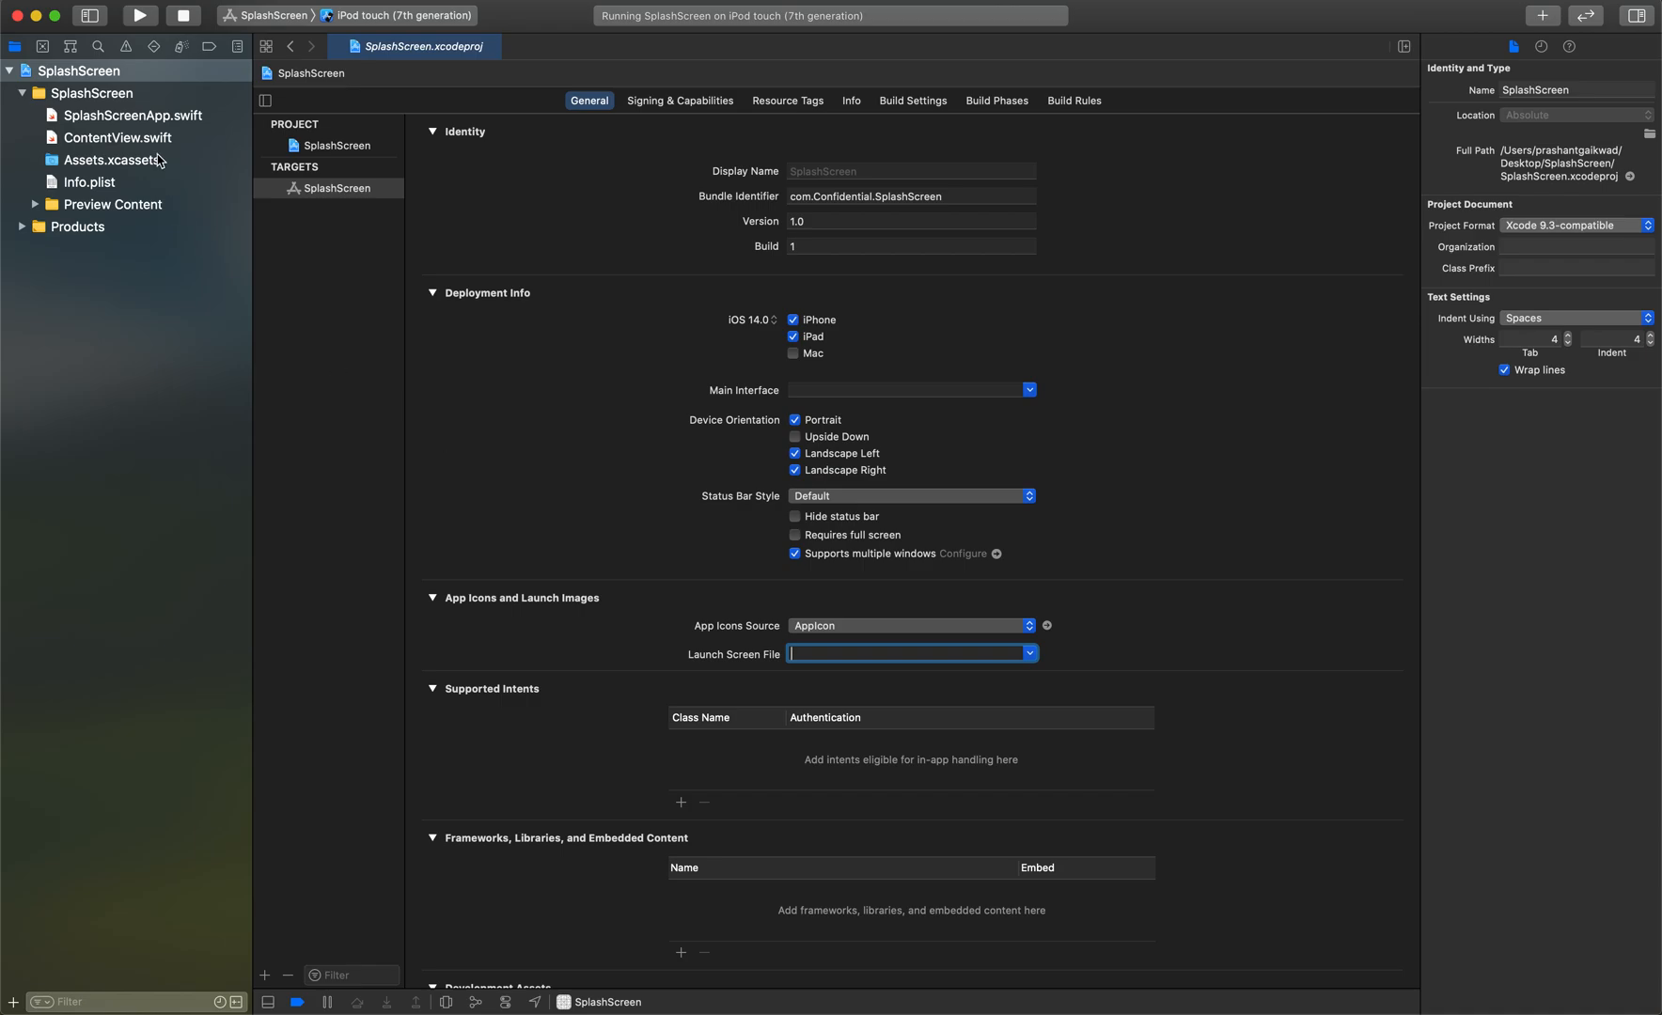
left_click(118, 137)
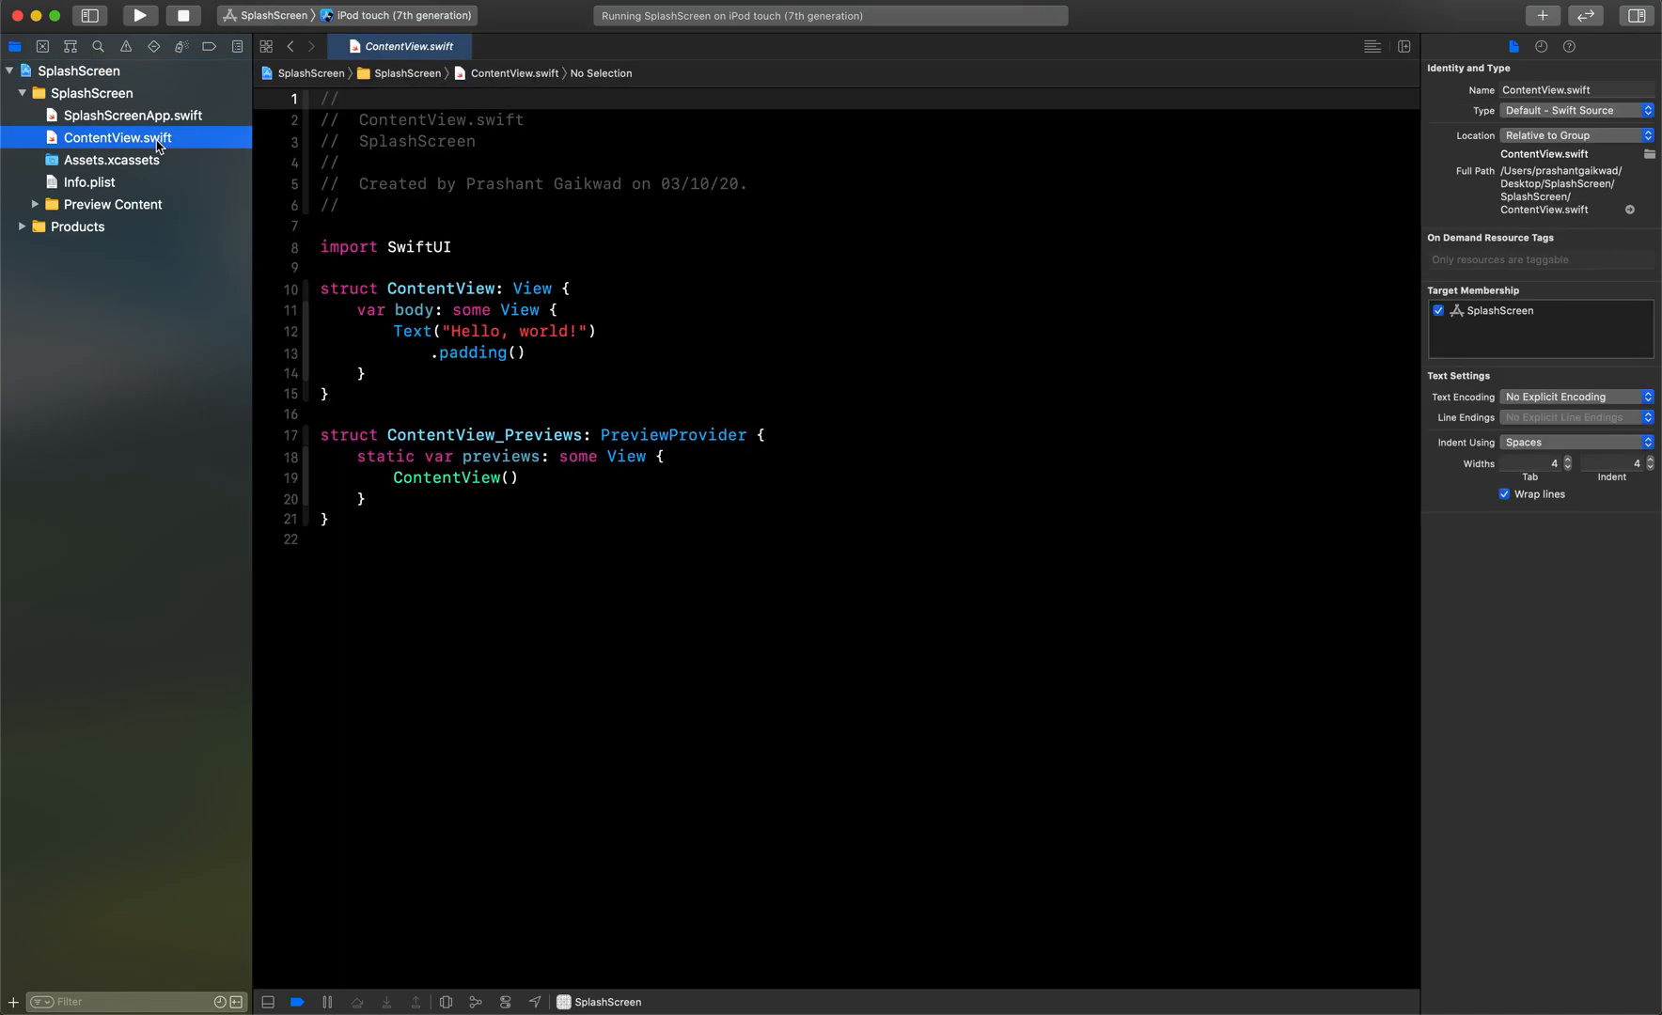
mouse_move(142, 171)
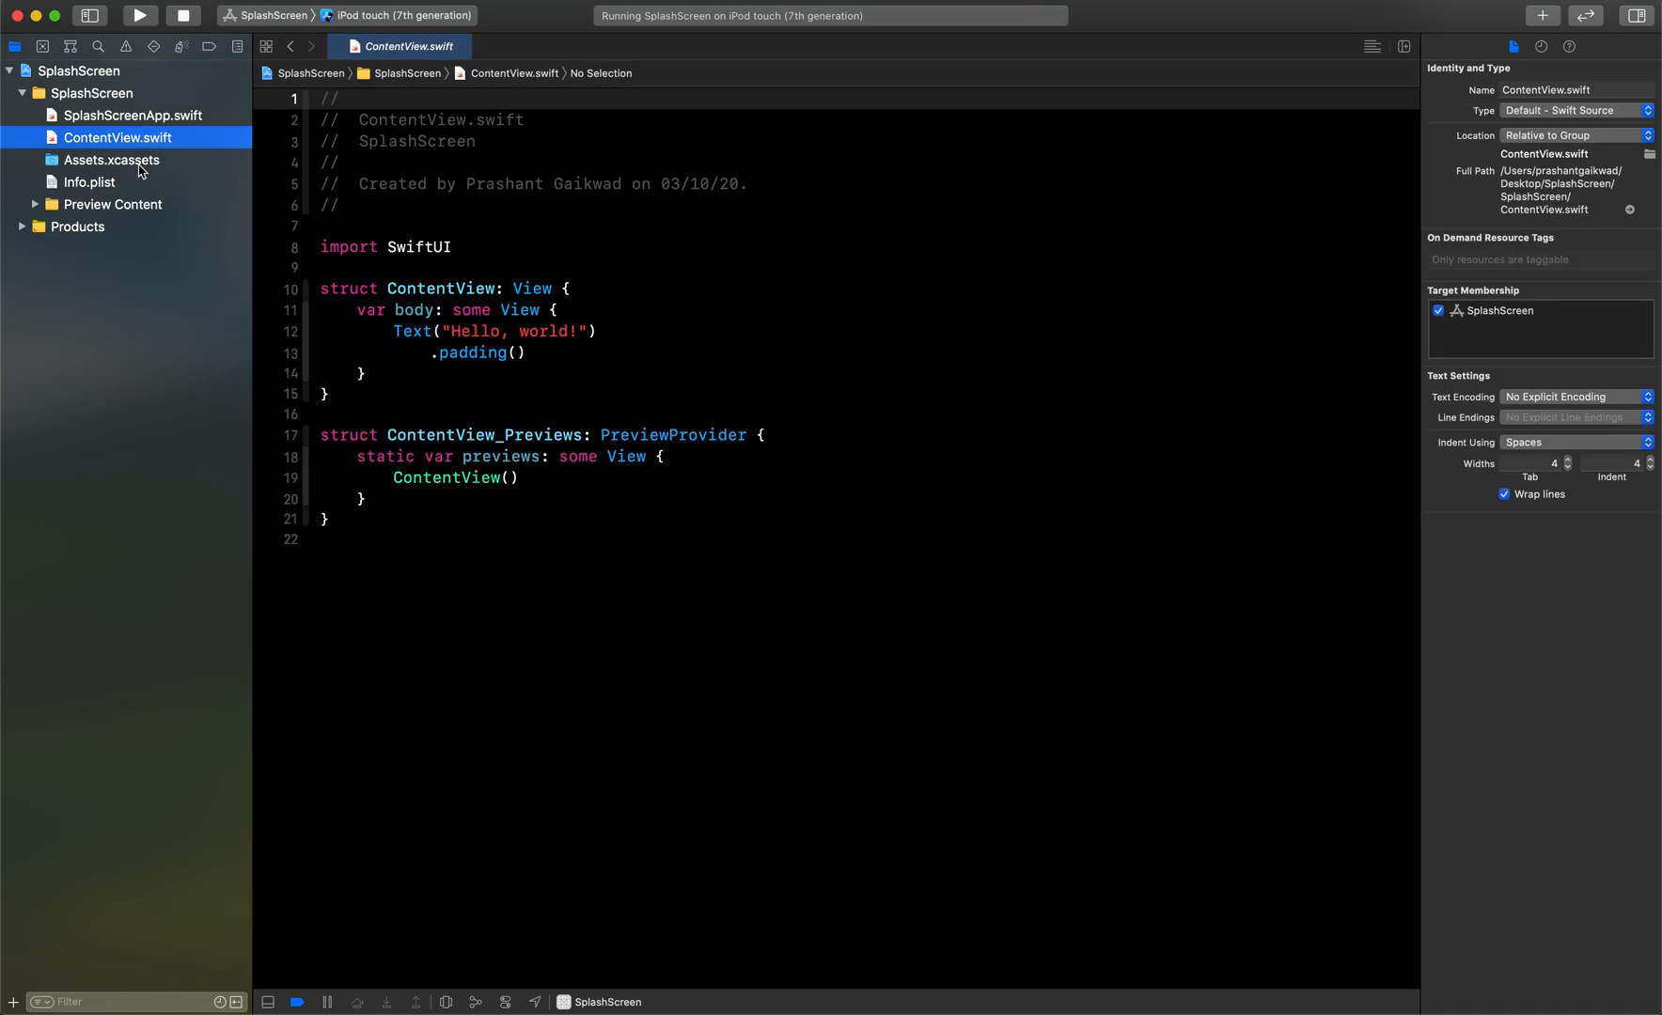
Check Info.plist's empty Launch Screen entry, then return to Assets.xcassets with AccentColor and AppIcon
left_click(111, 159)
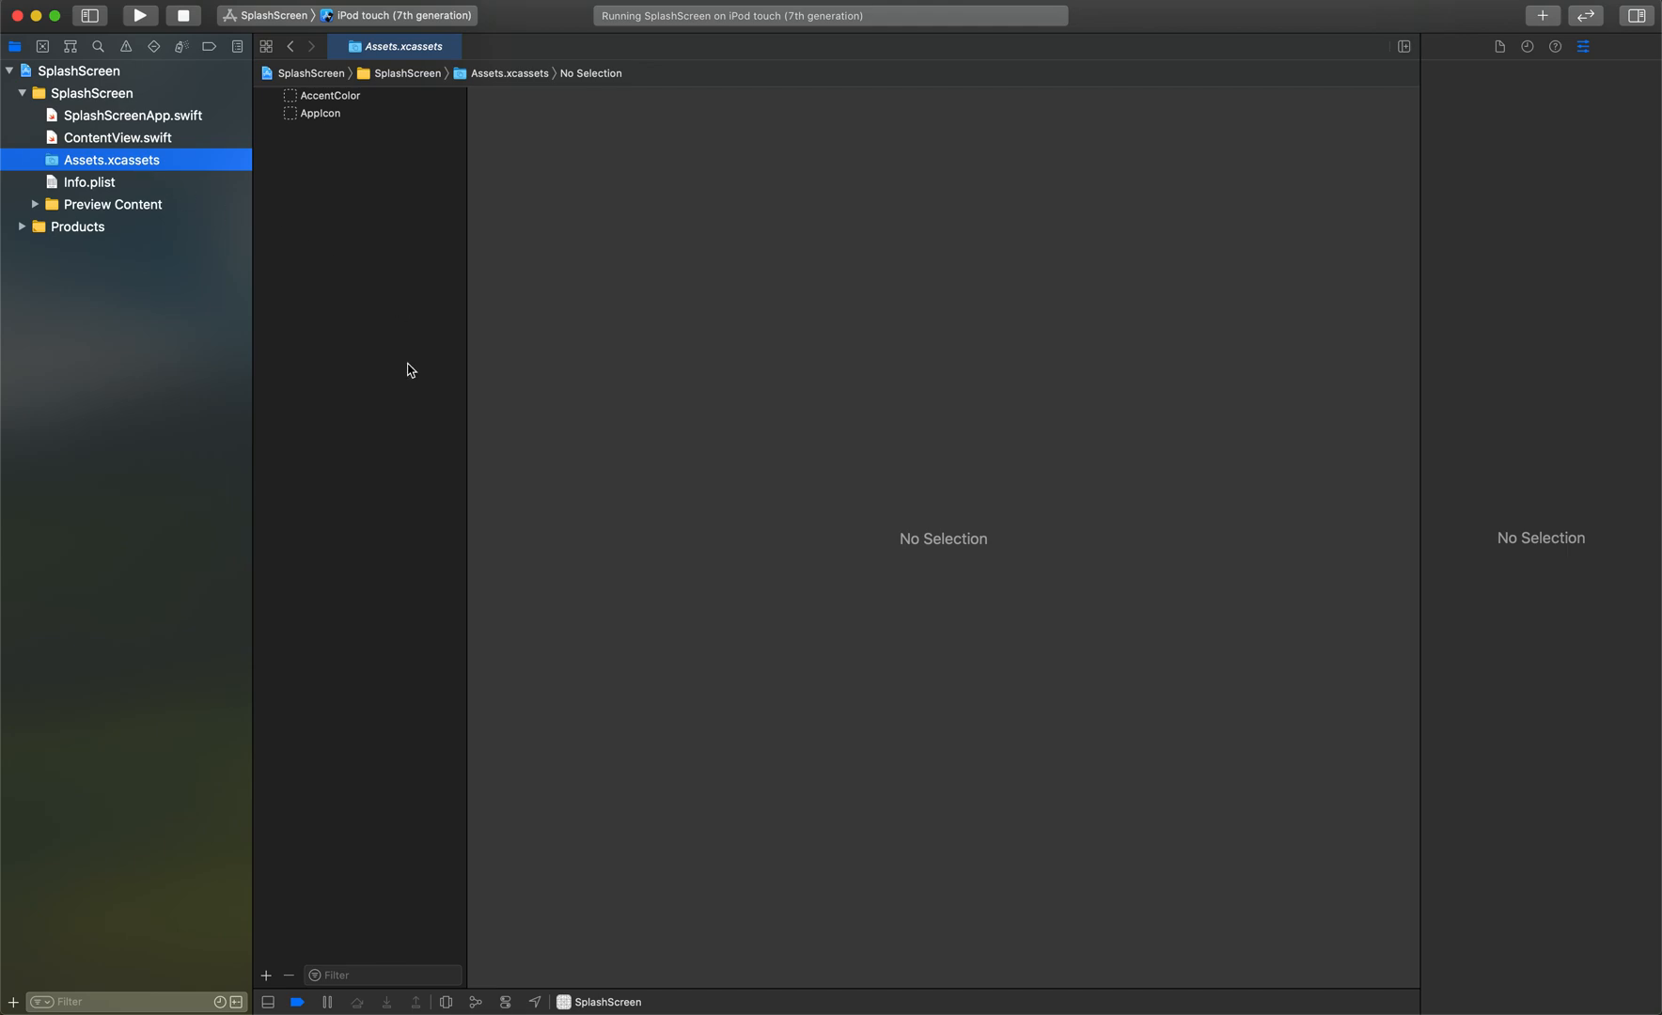
mouse_move(94, 188)
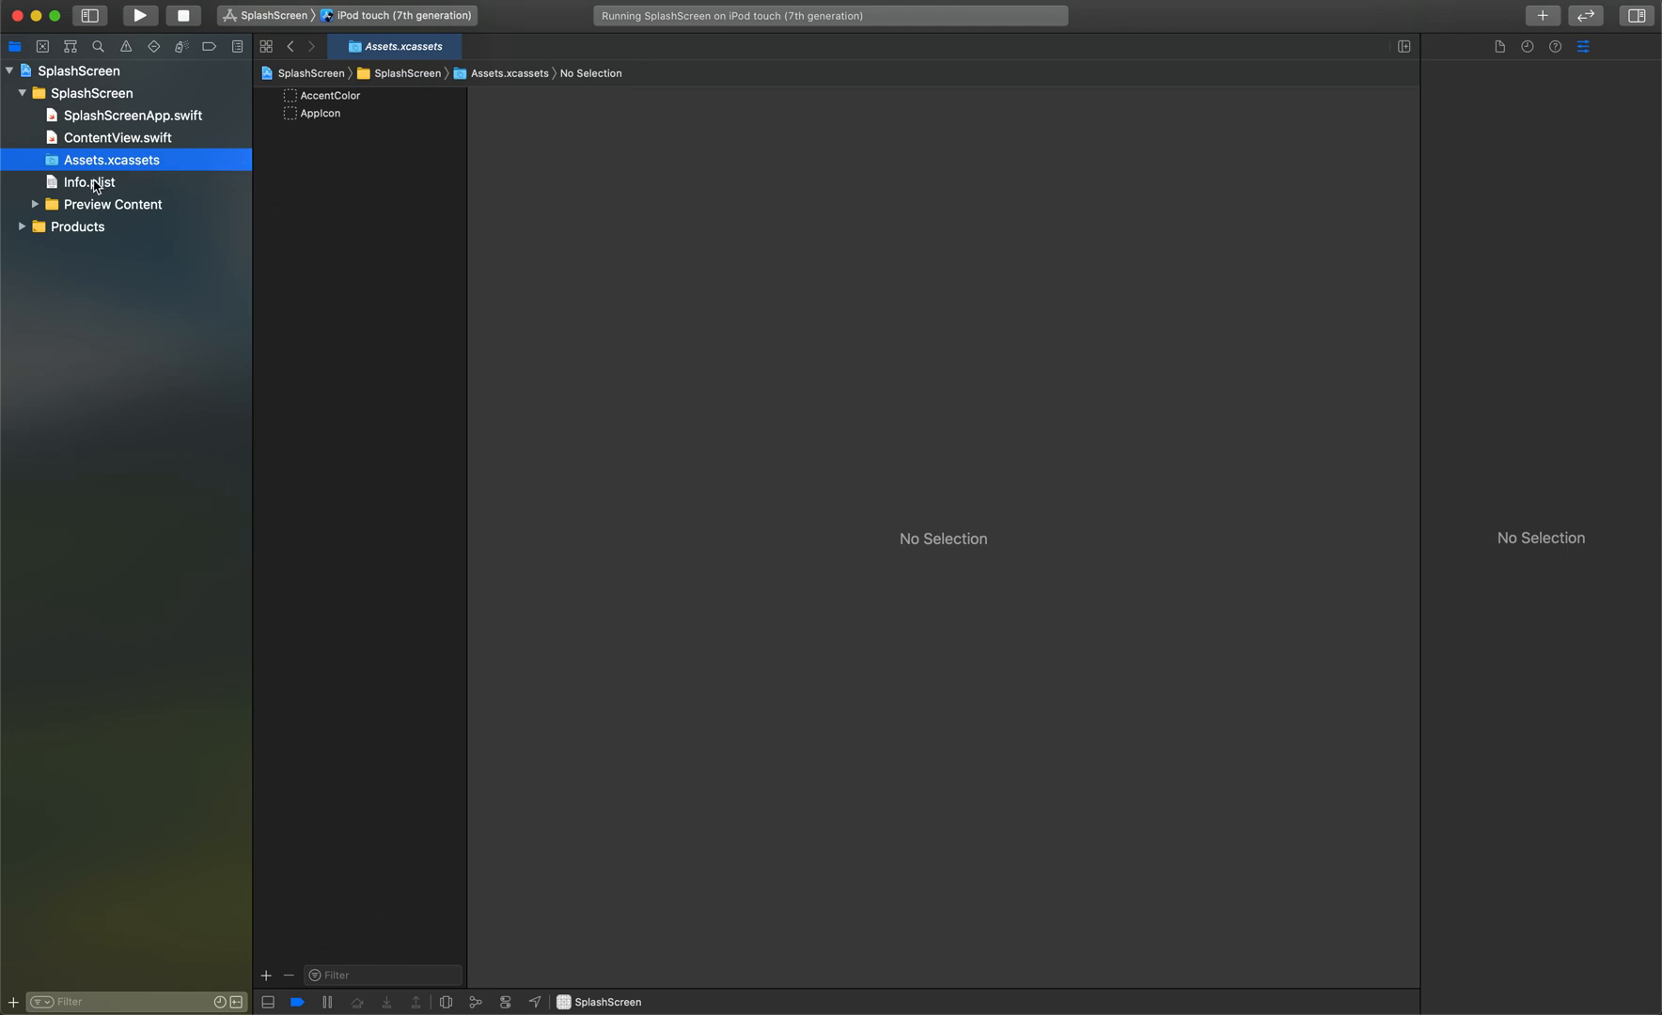
left_click(89, 182)
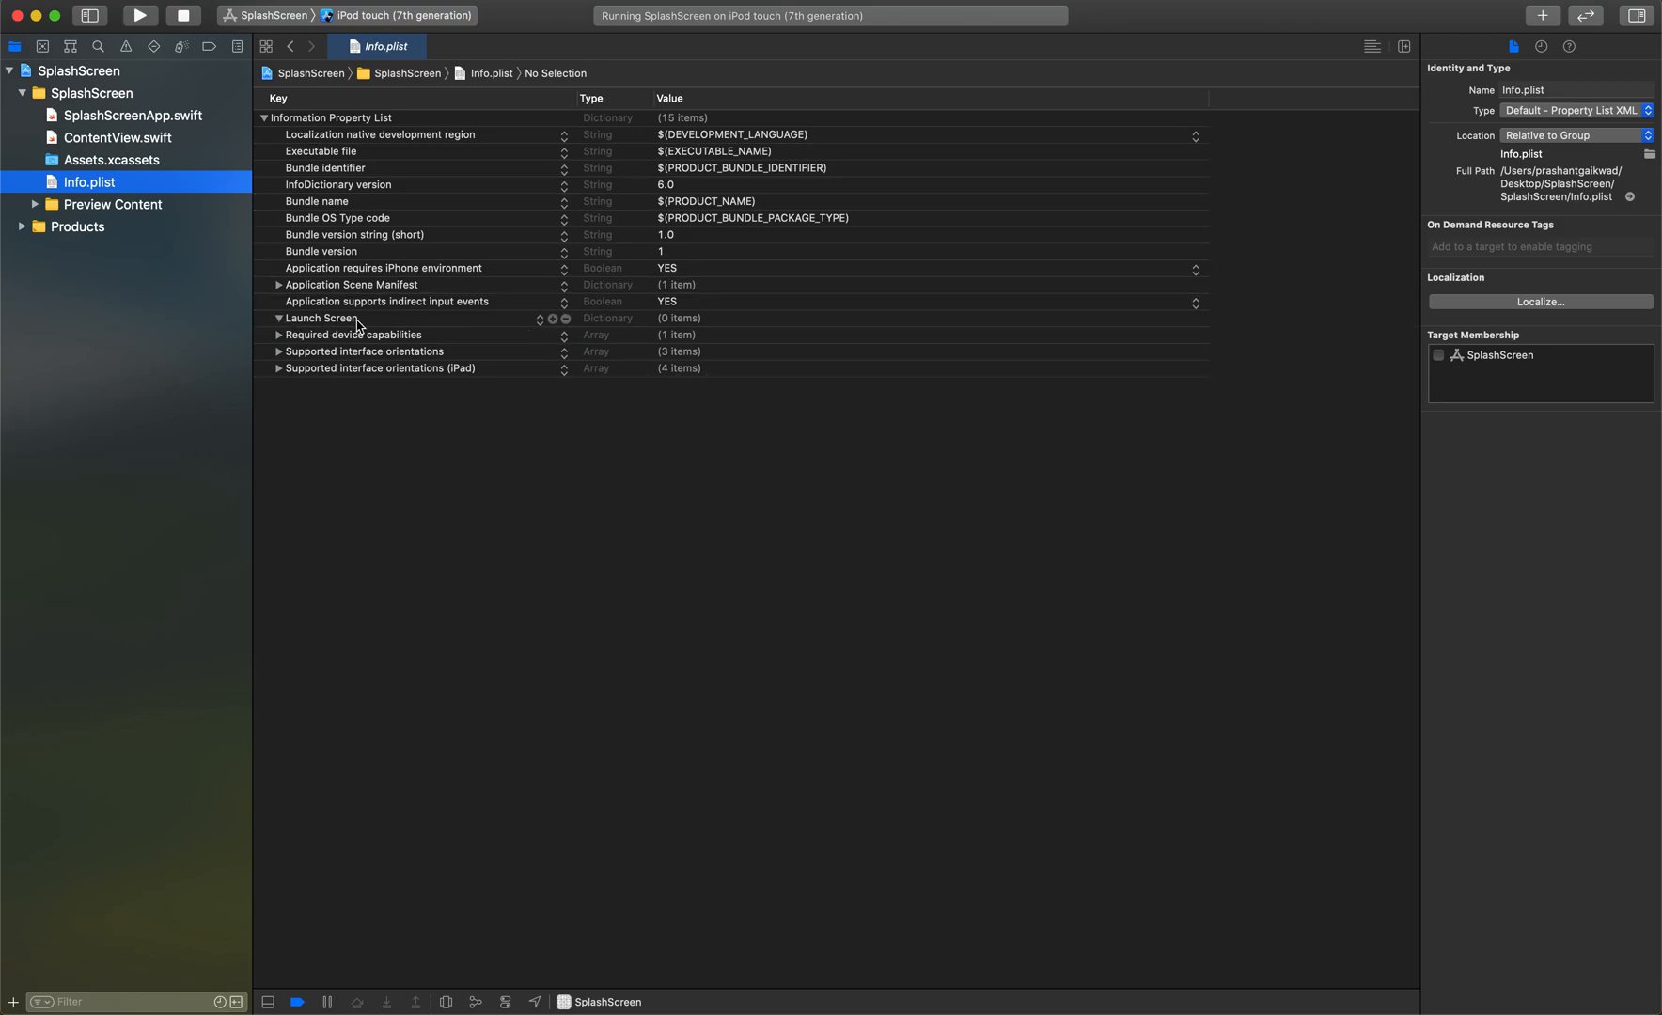
mouse_move(373, 333)
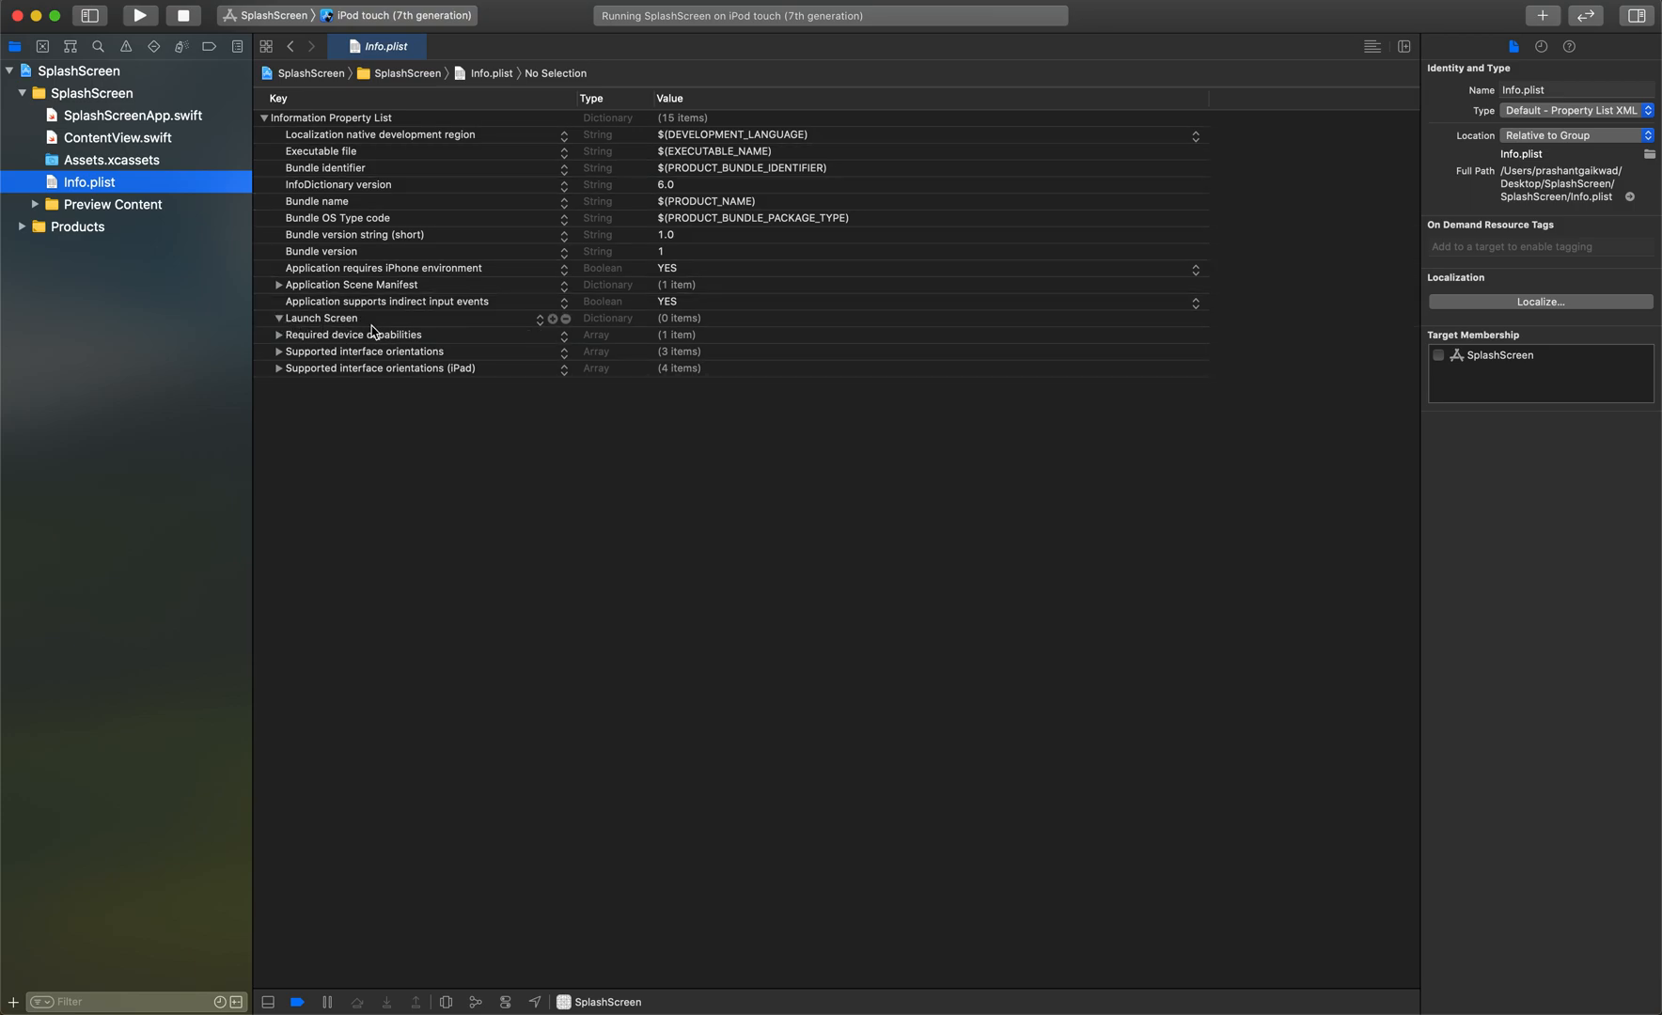
mouse_move(131, 164)
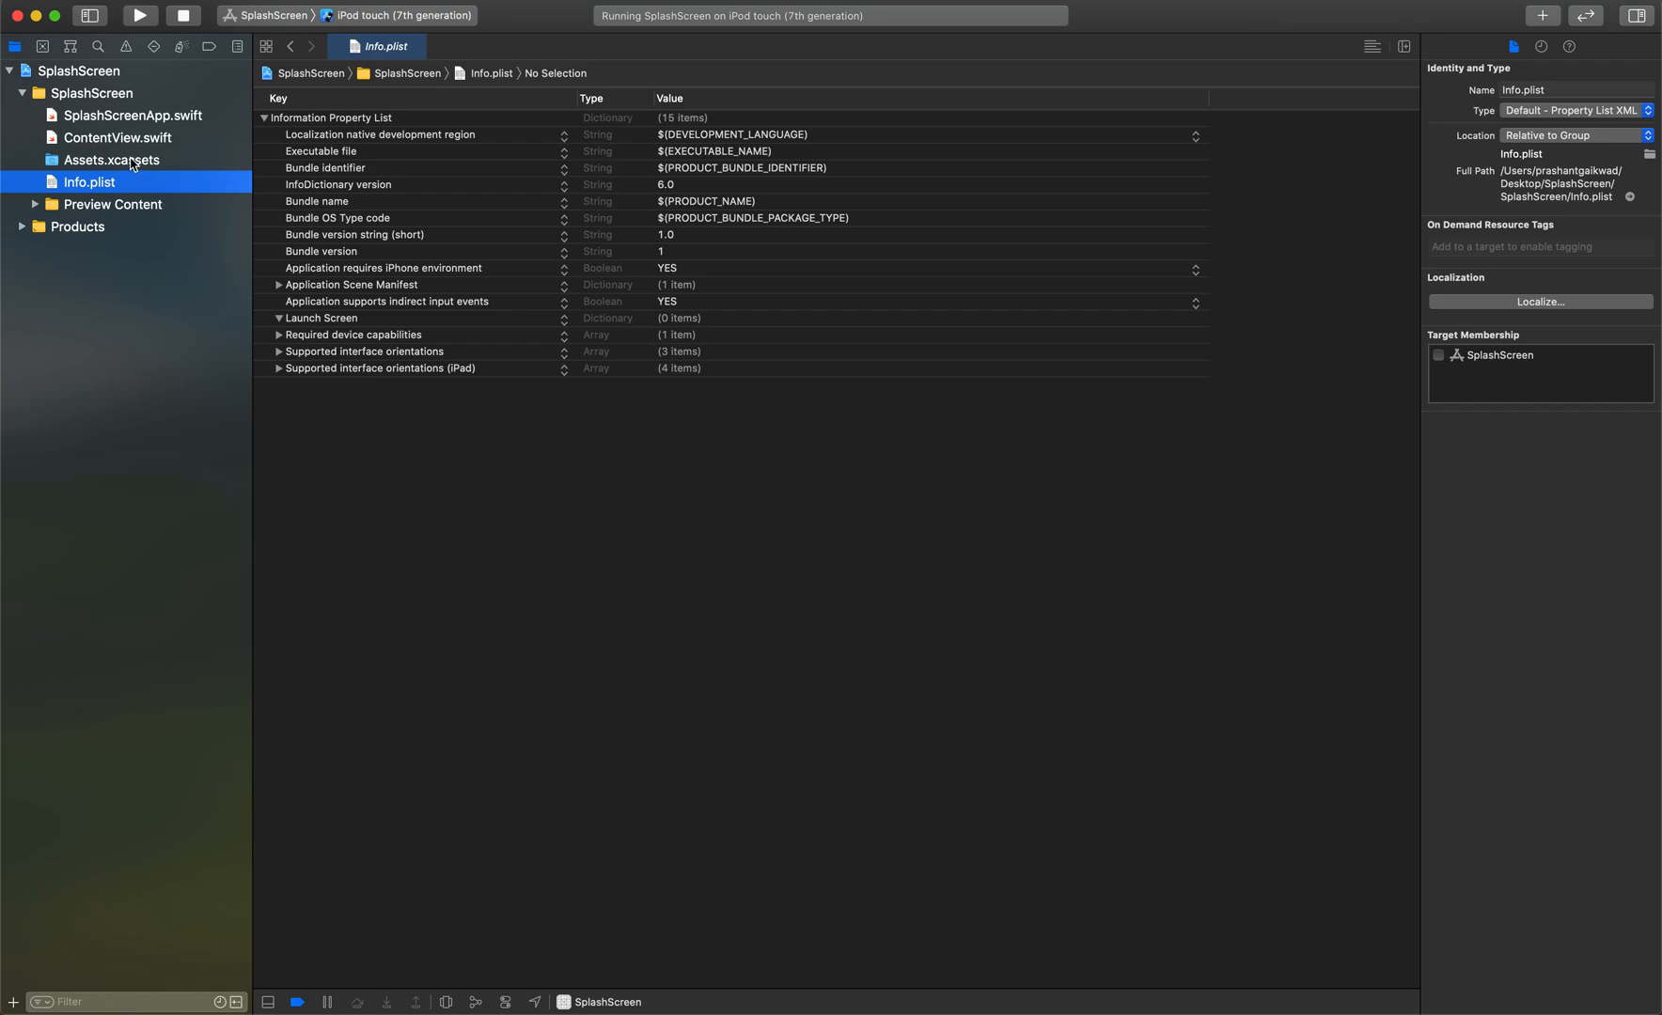
left_click(110, 158)
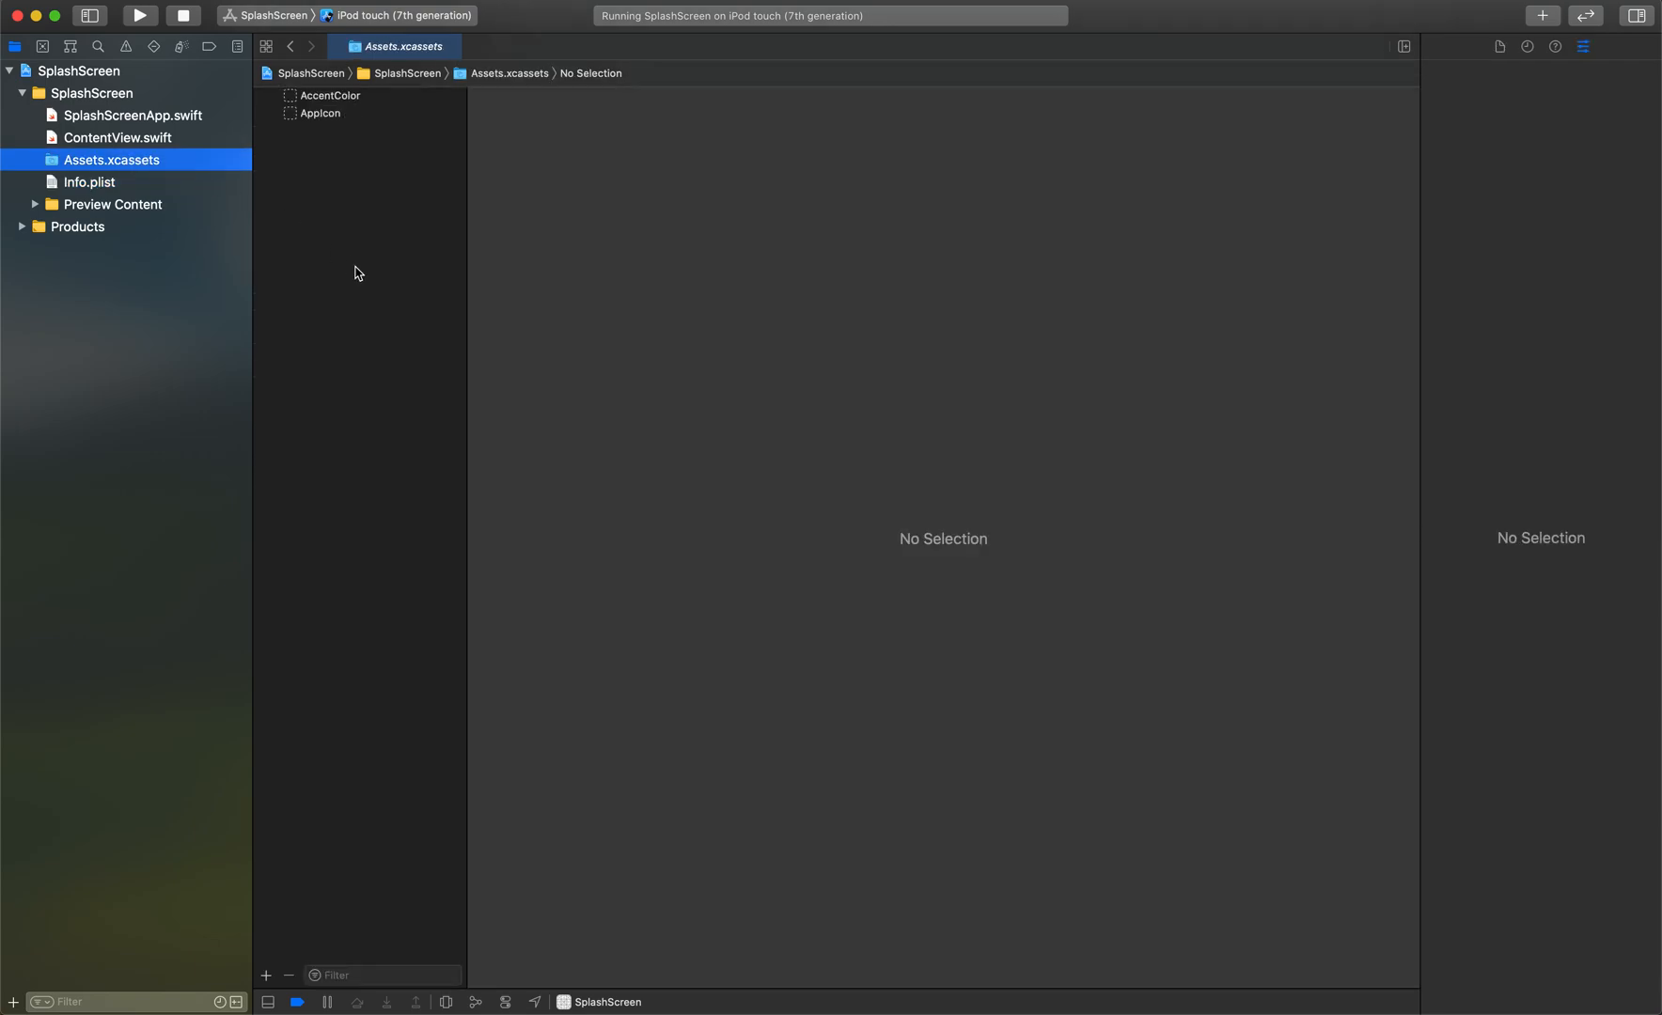
mouse_move(334, 300)
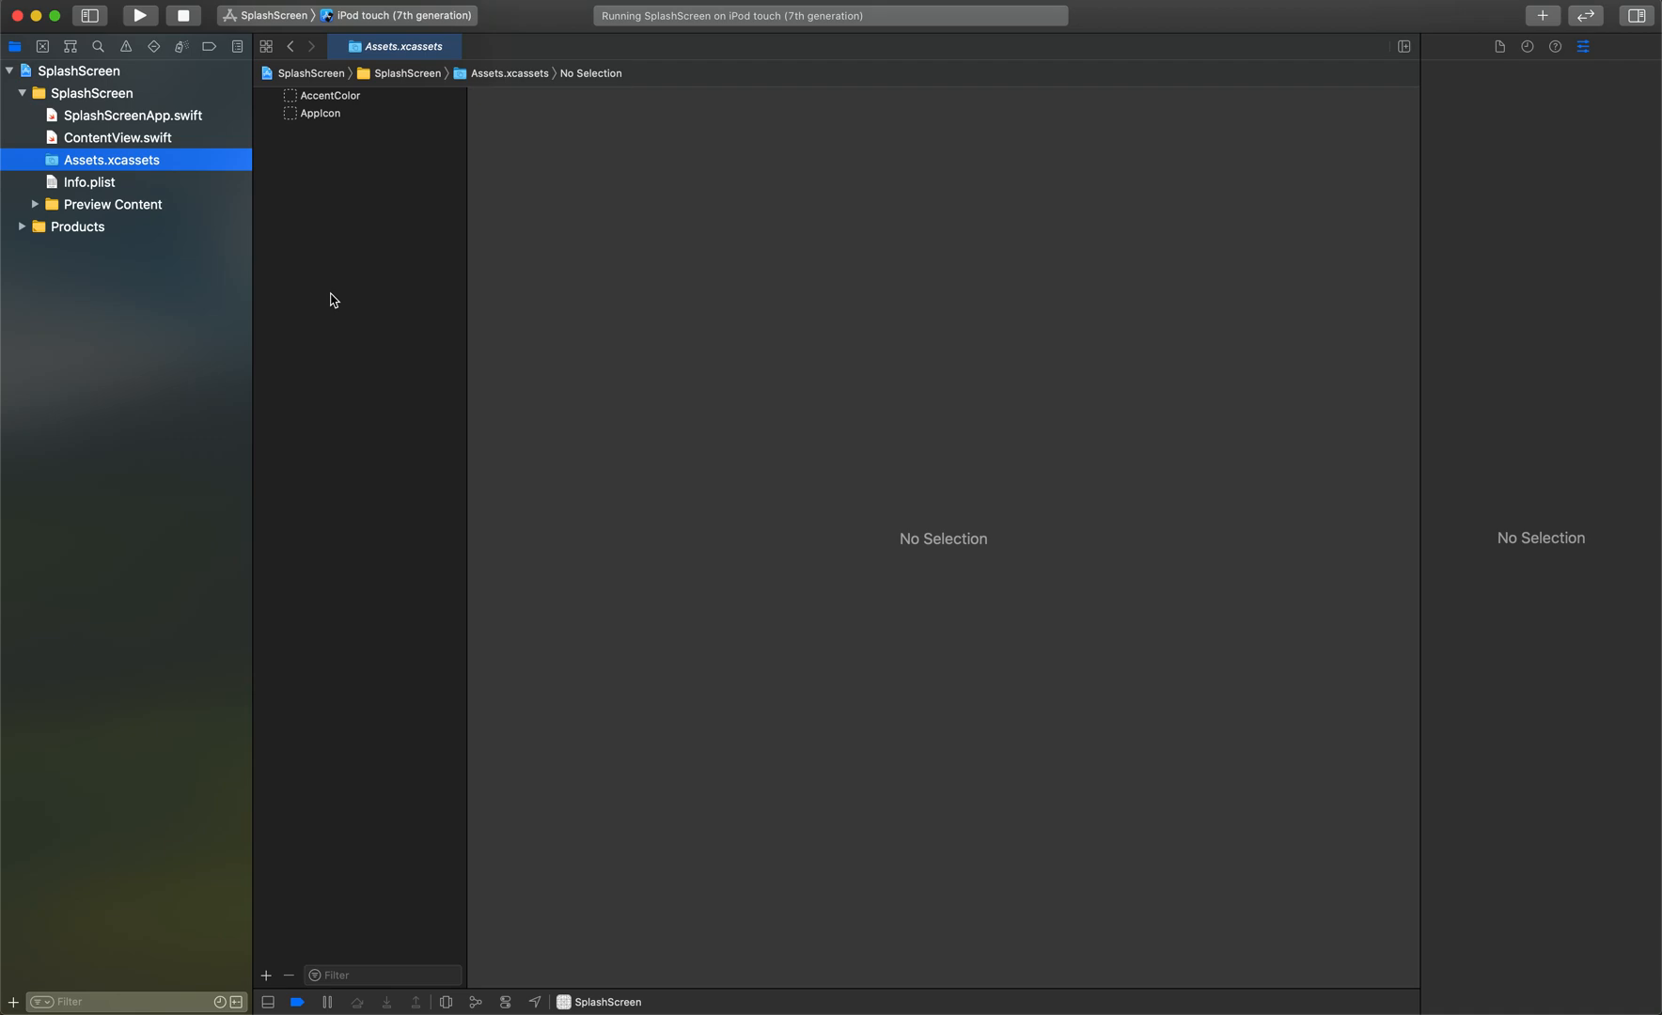
Add a new Color Set named background and select its Any Appearance swatch for editing
left_click(265, 975)
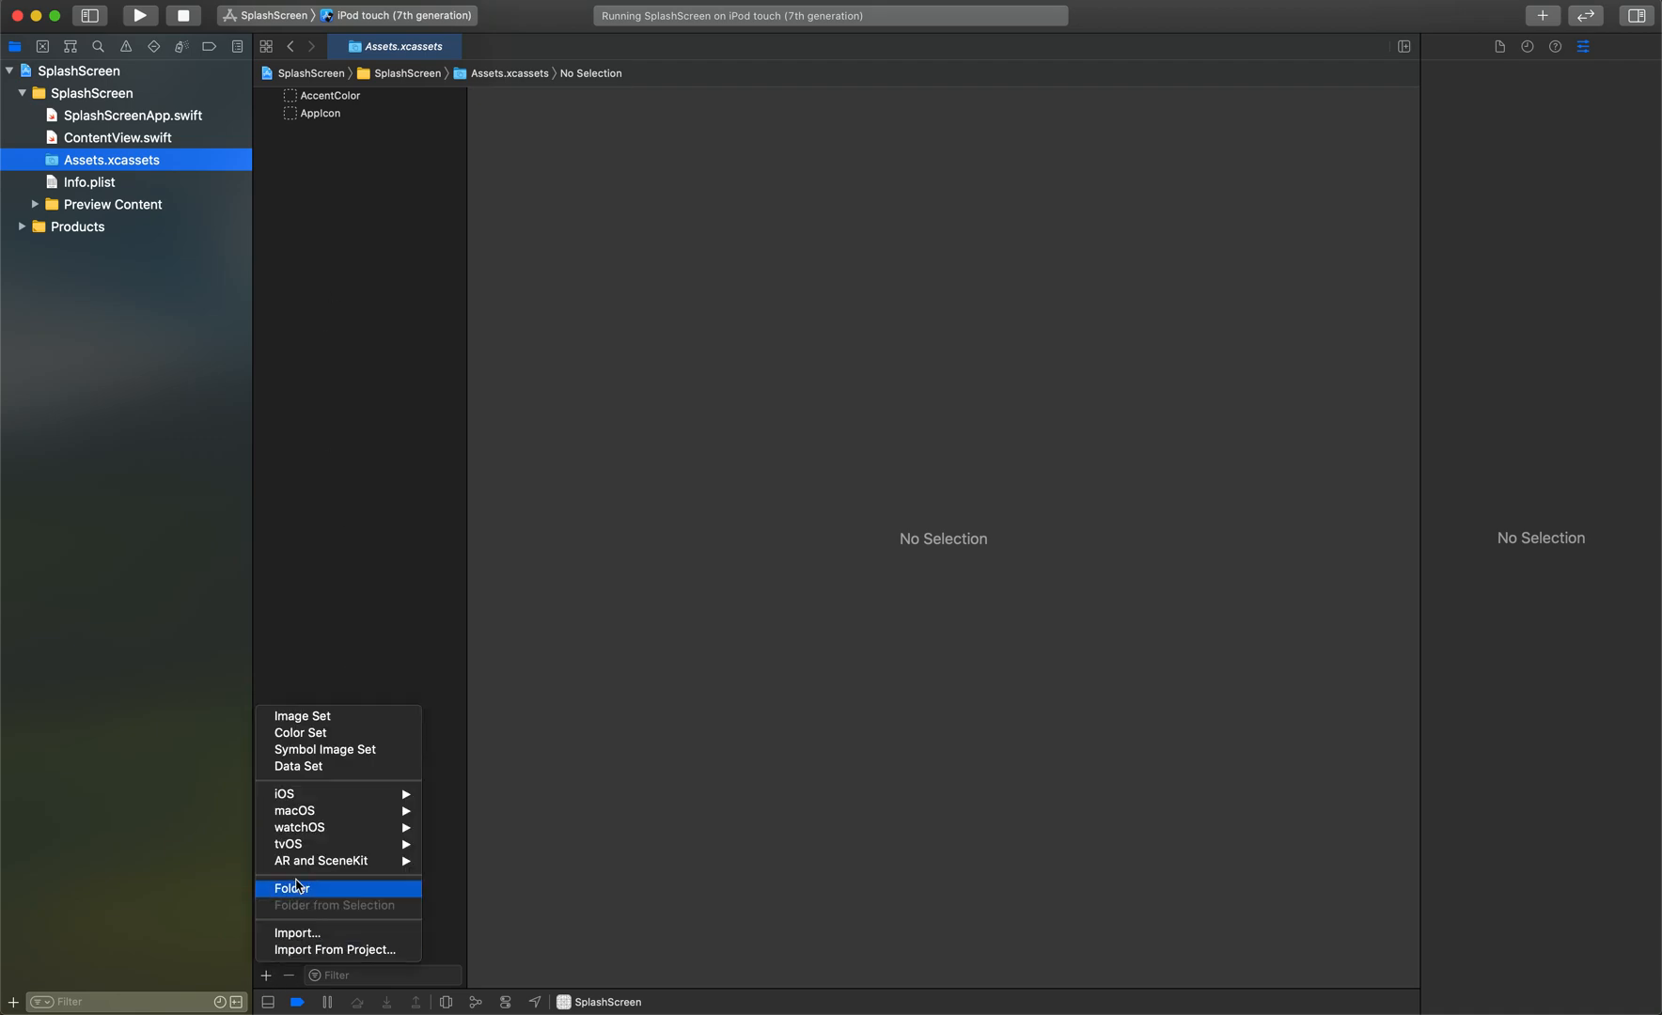
left_click(300, 732)
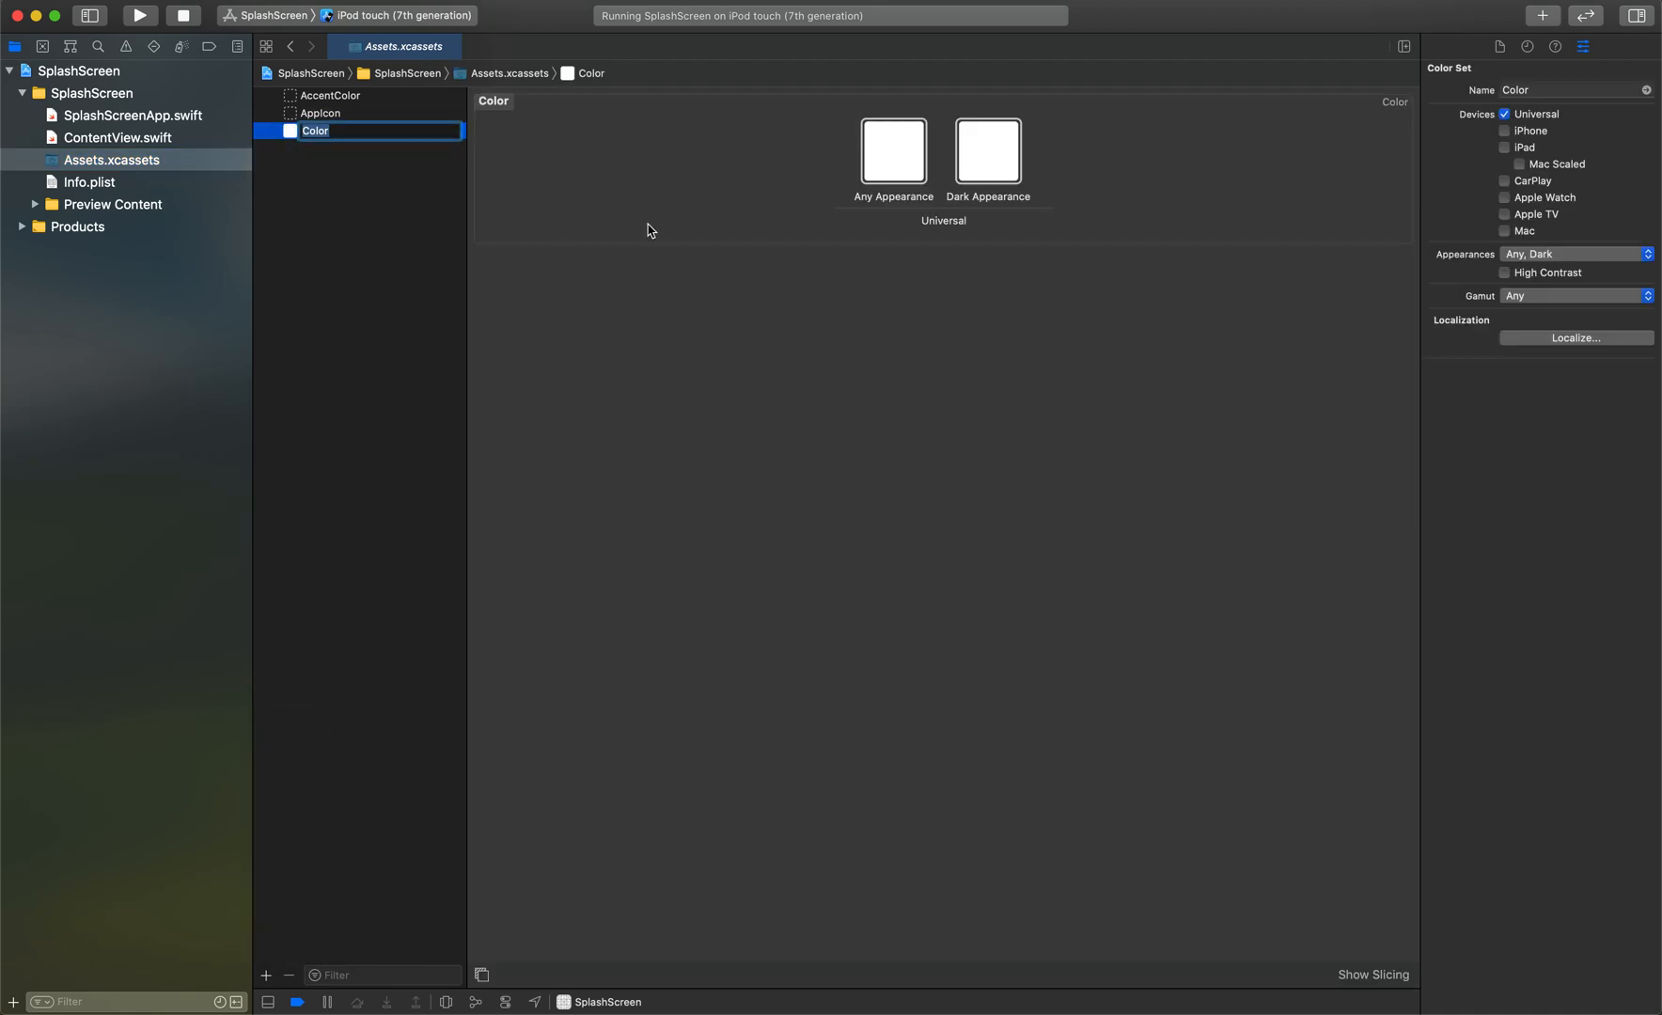
type("background")
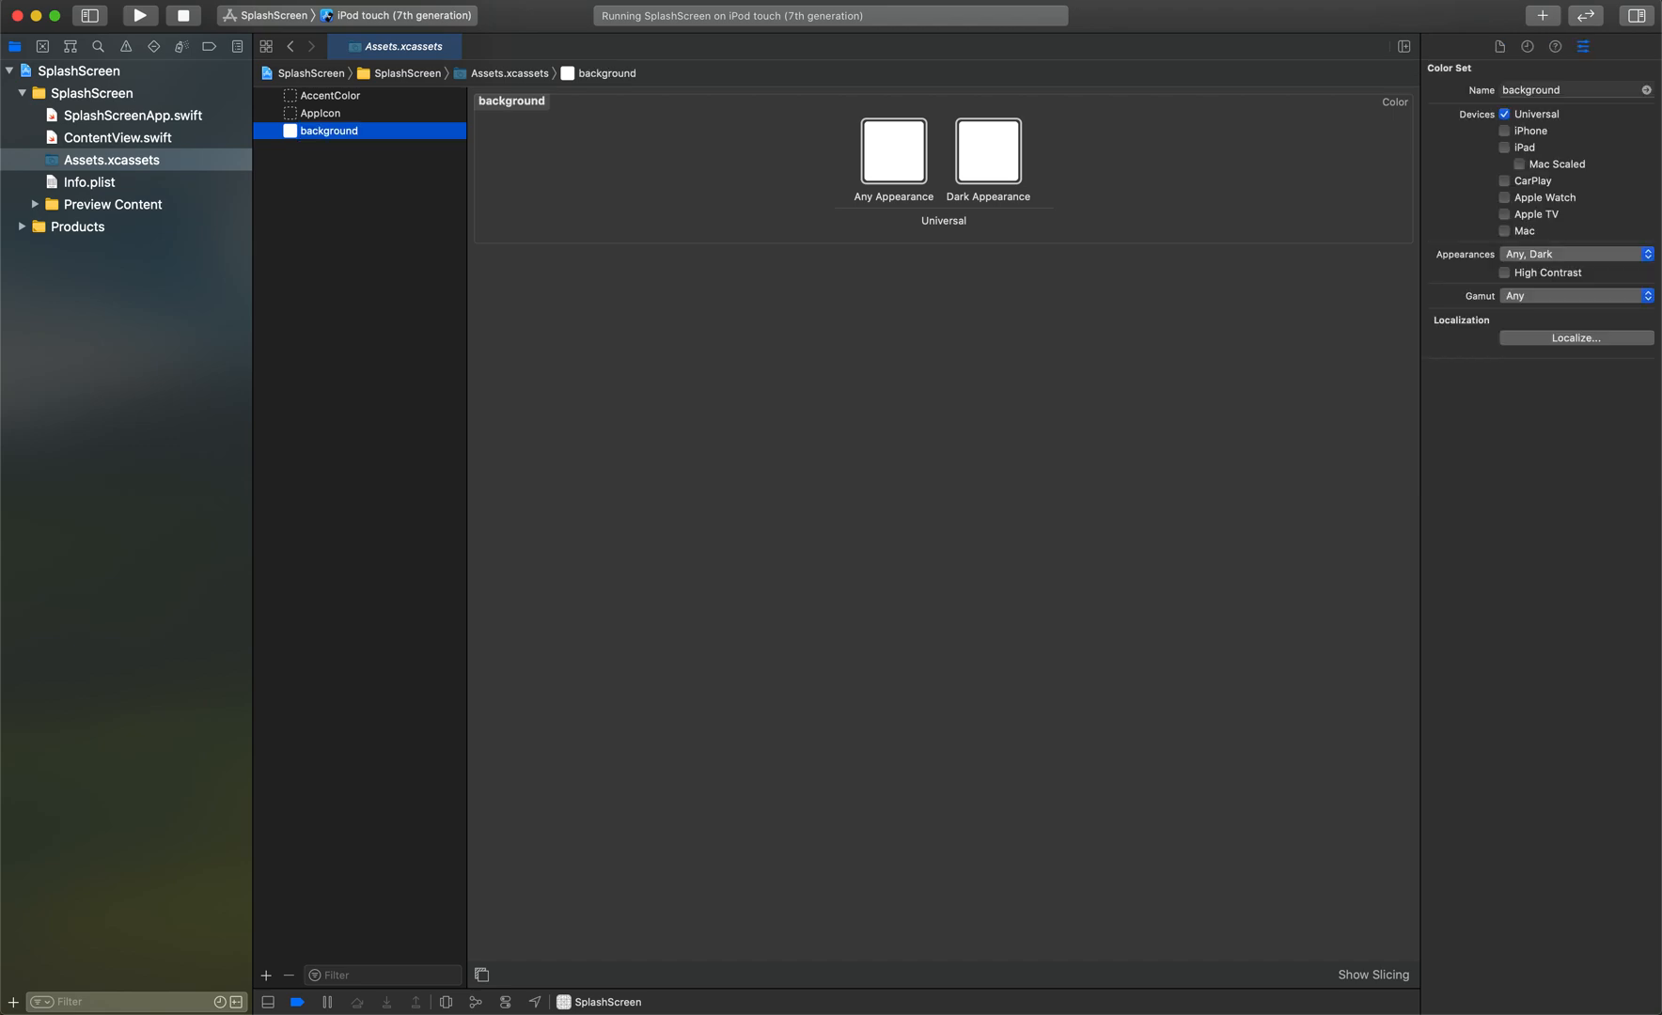
left_click(892, 151)
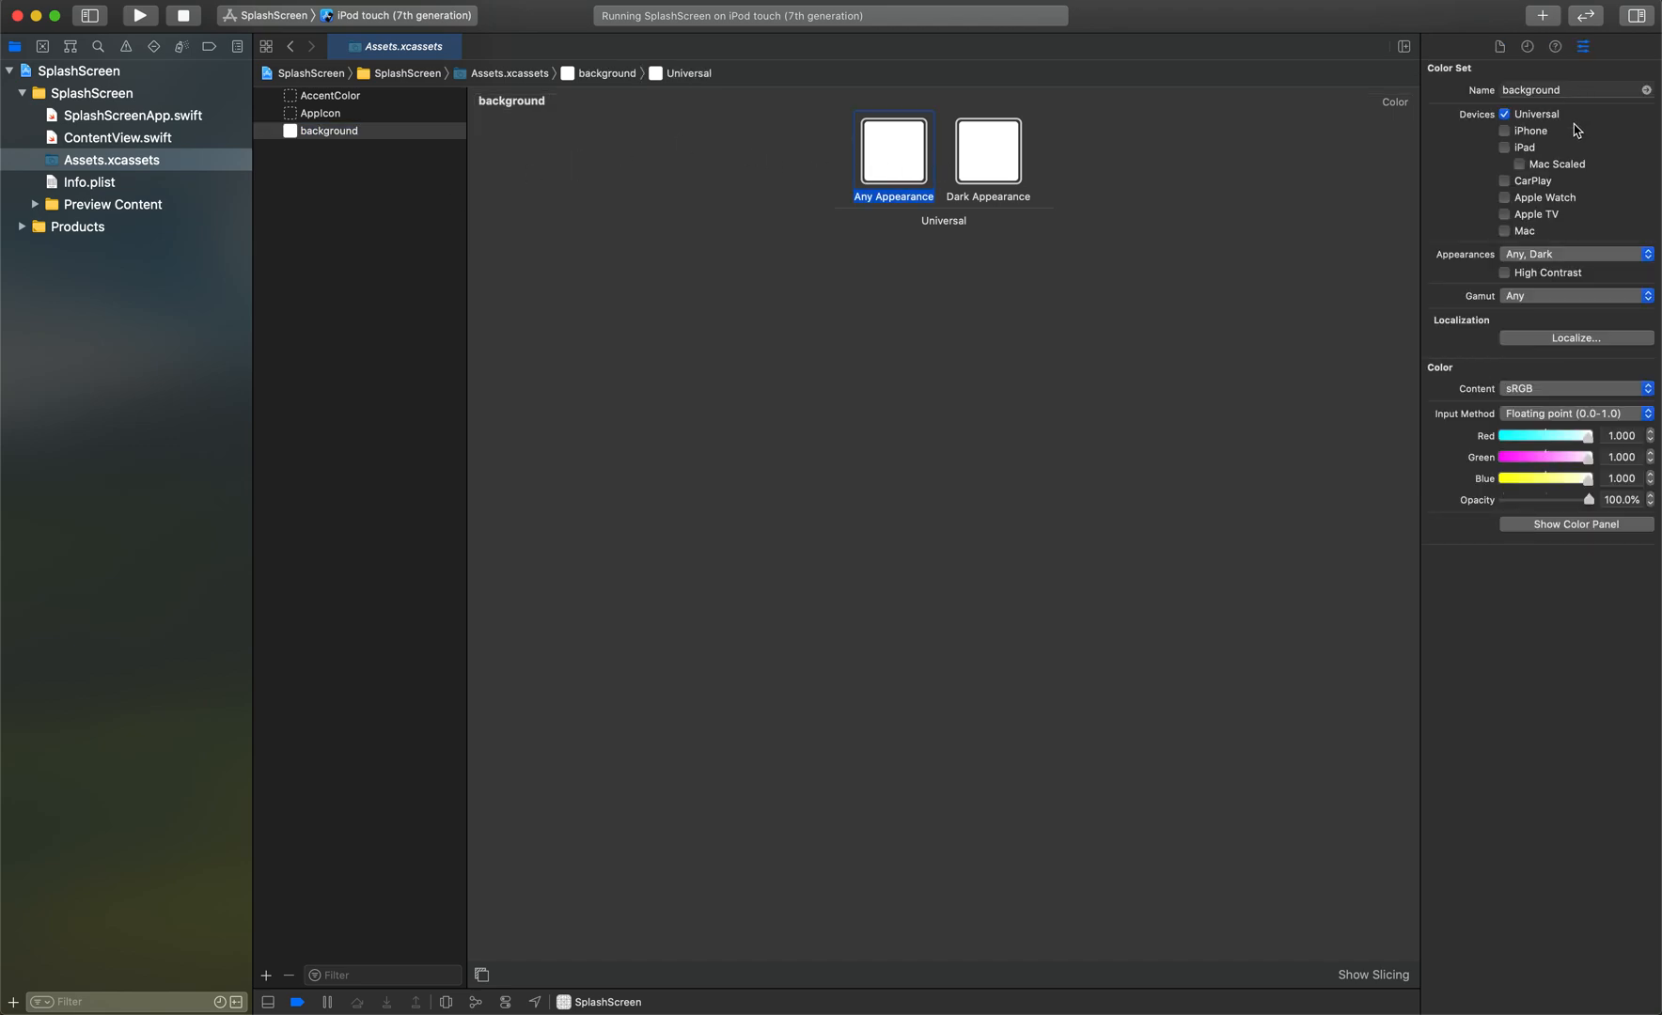
left_click(1573, 253)
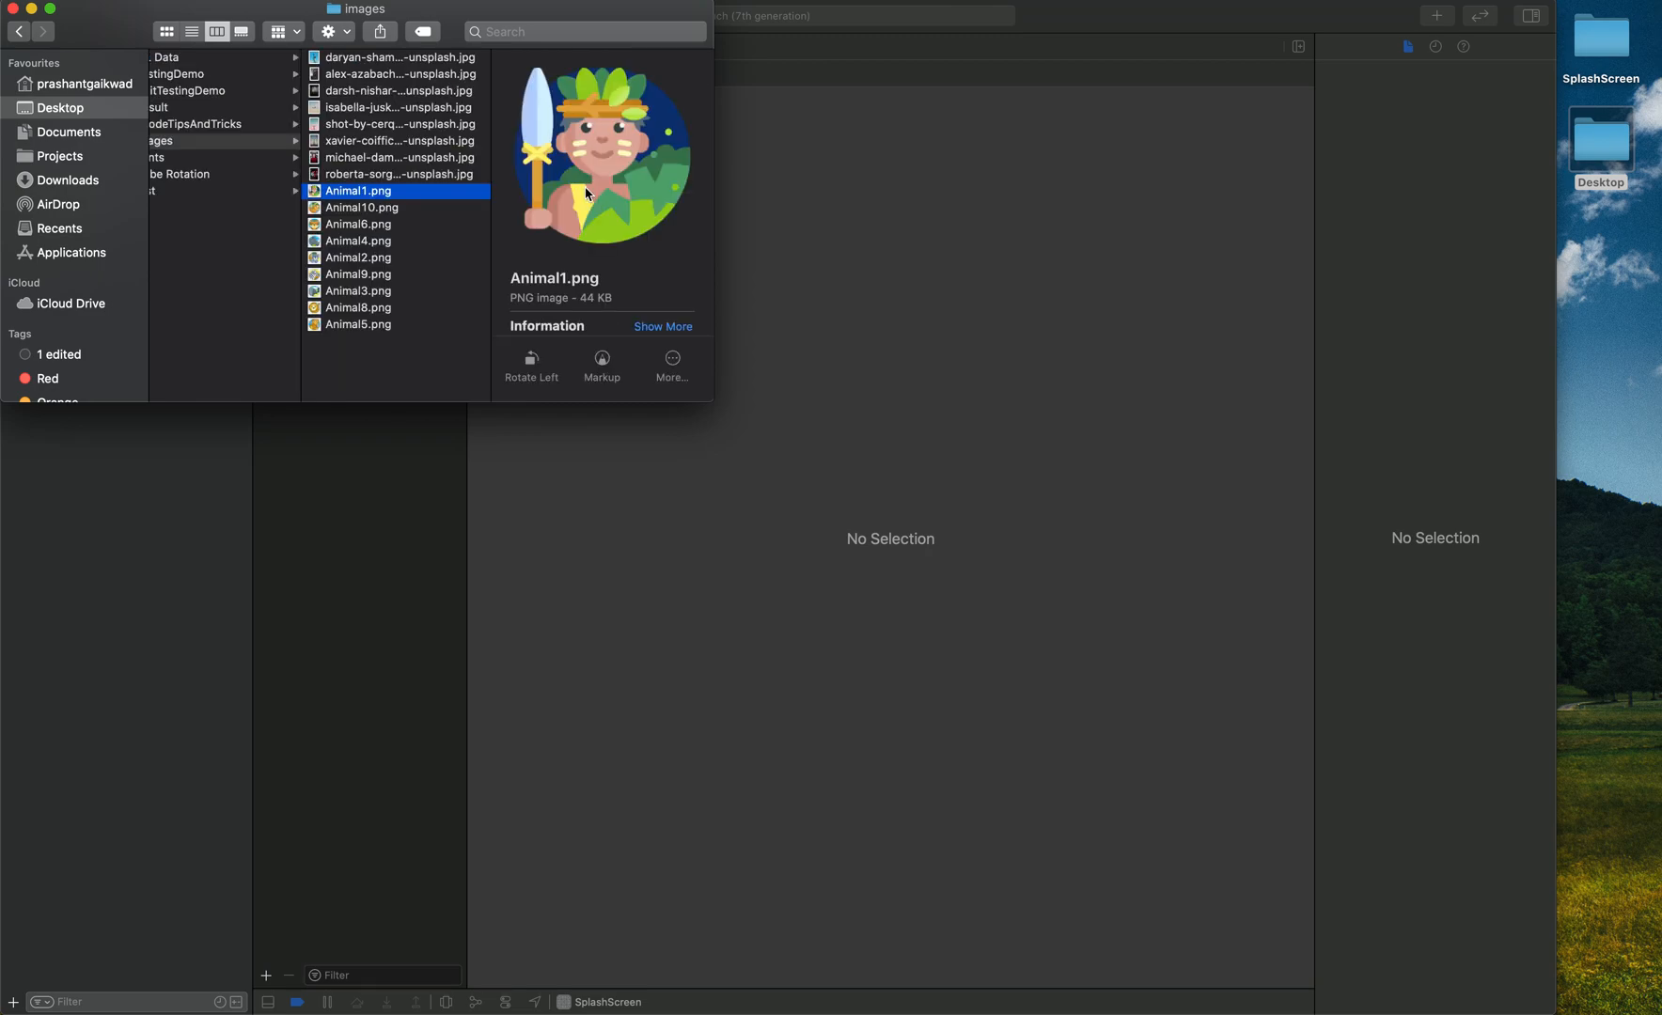
mouse_move(376, 193)
type("splash")
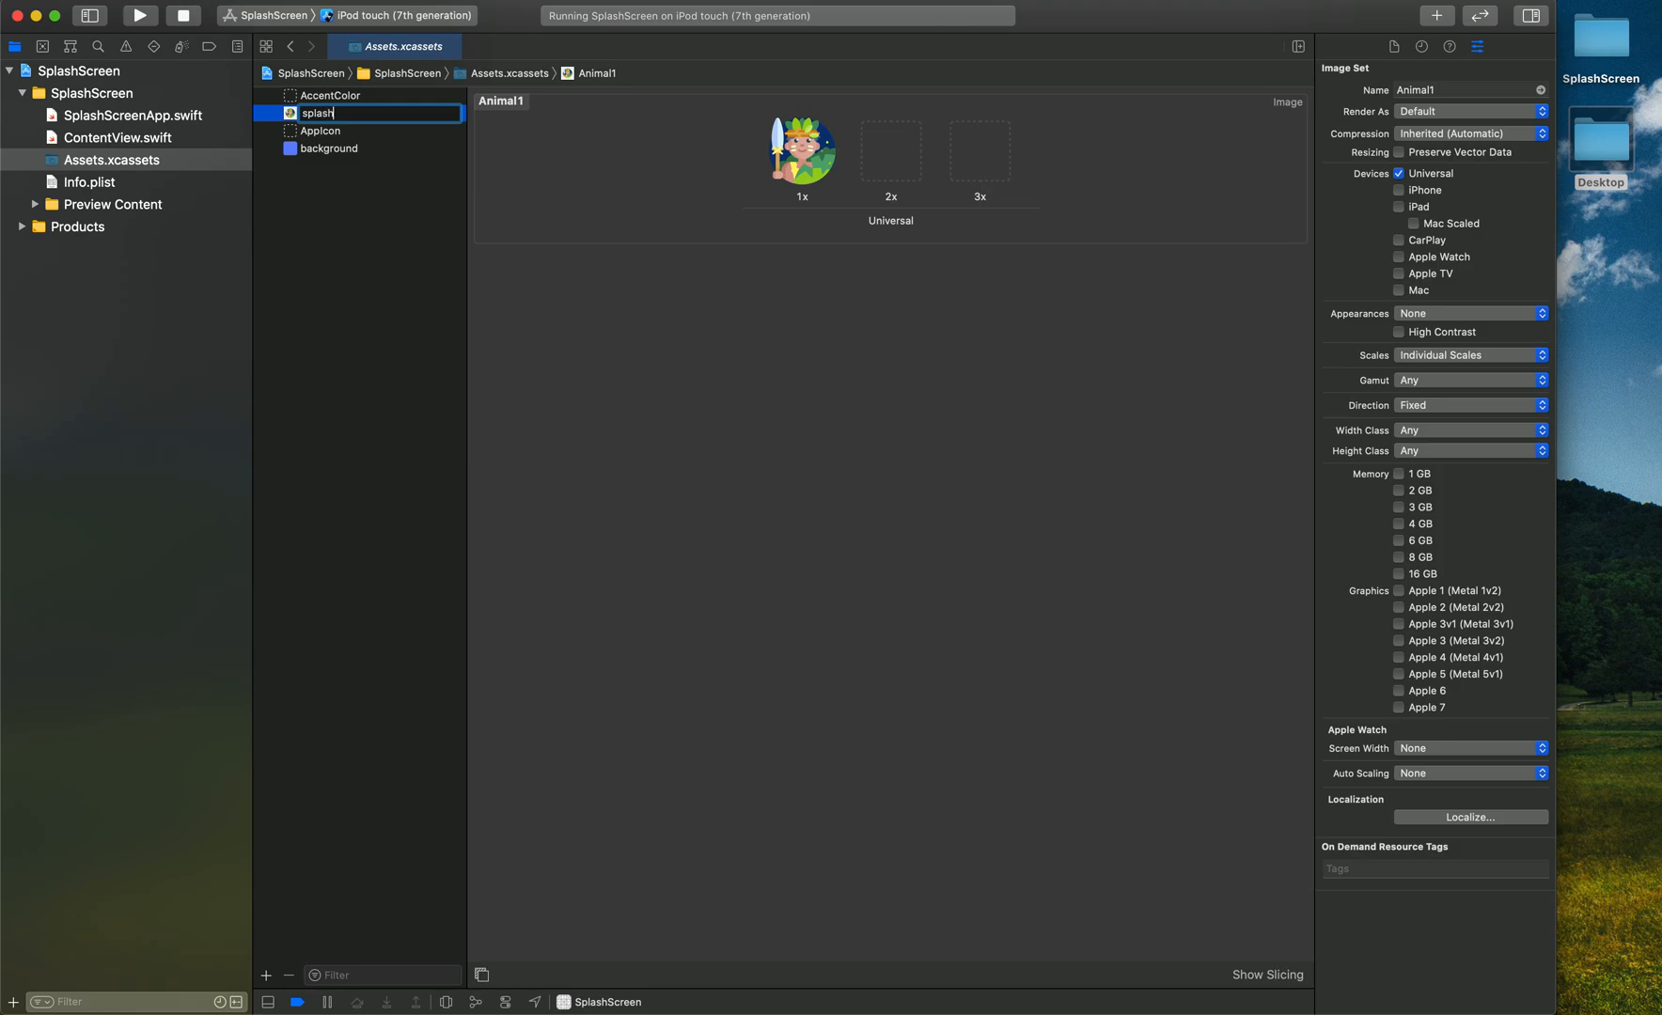
Confirm splashImage as the name of the Animal1 image set
key("Return")
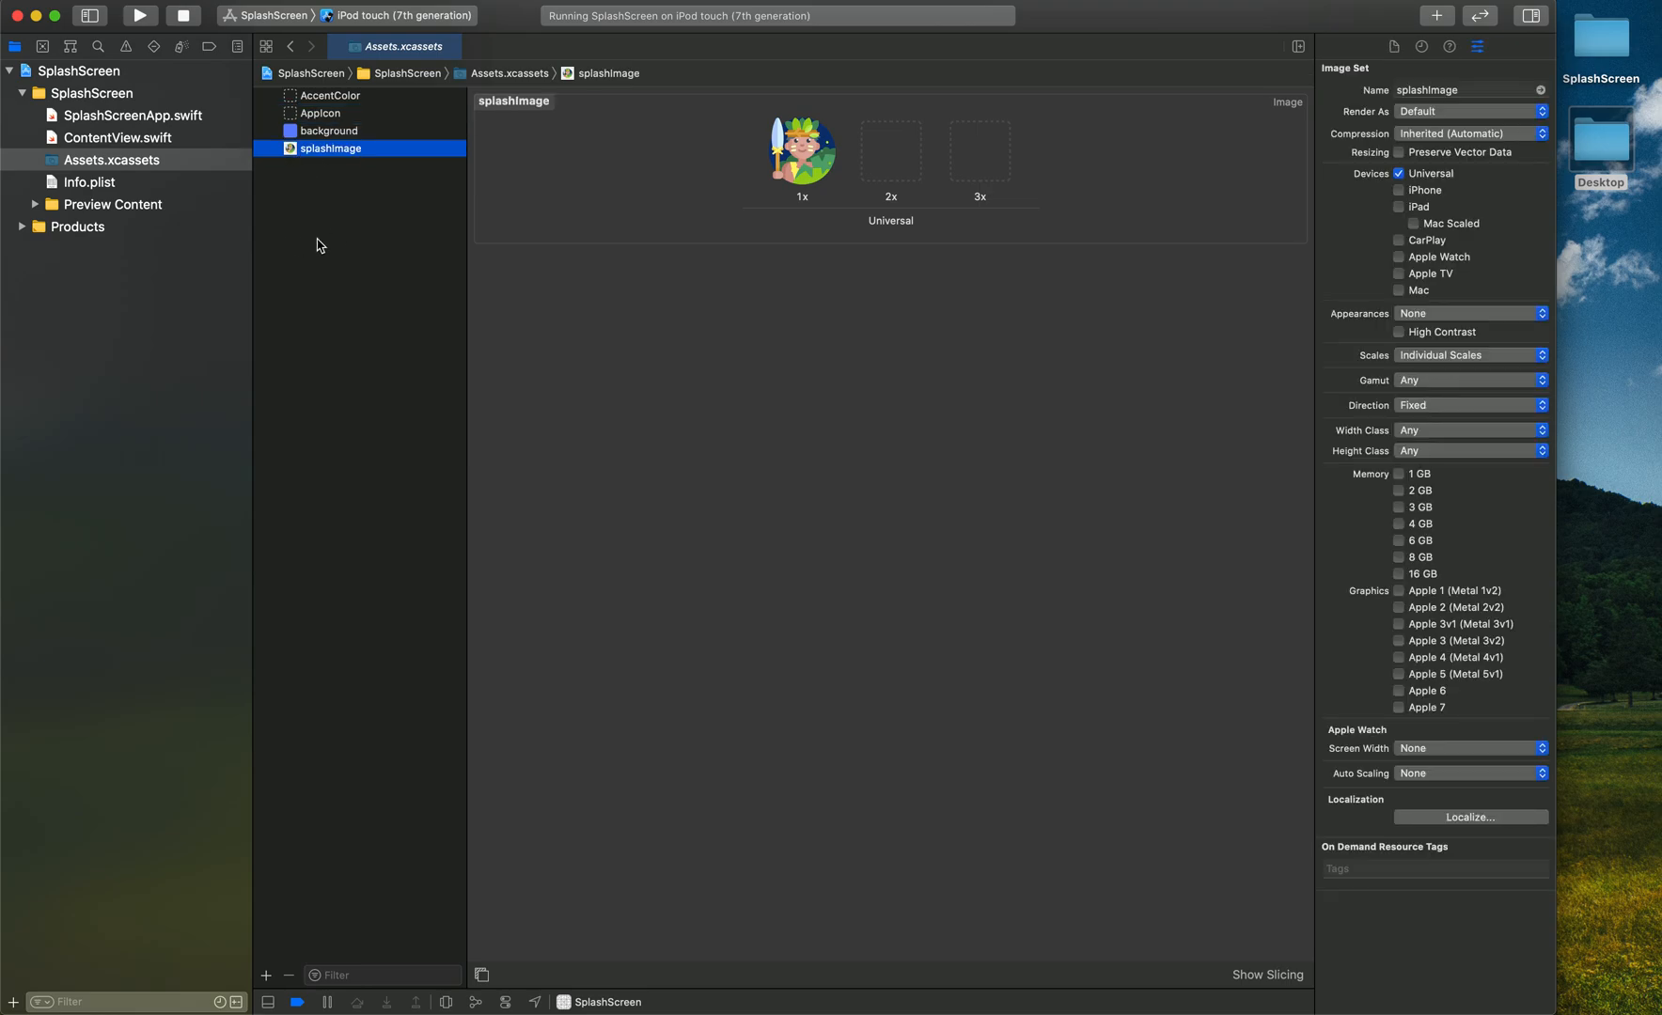
mouse_move(373, 149)
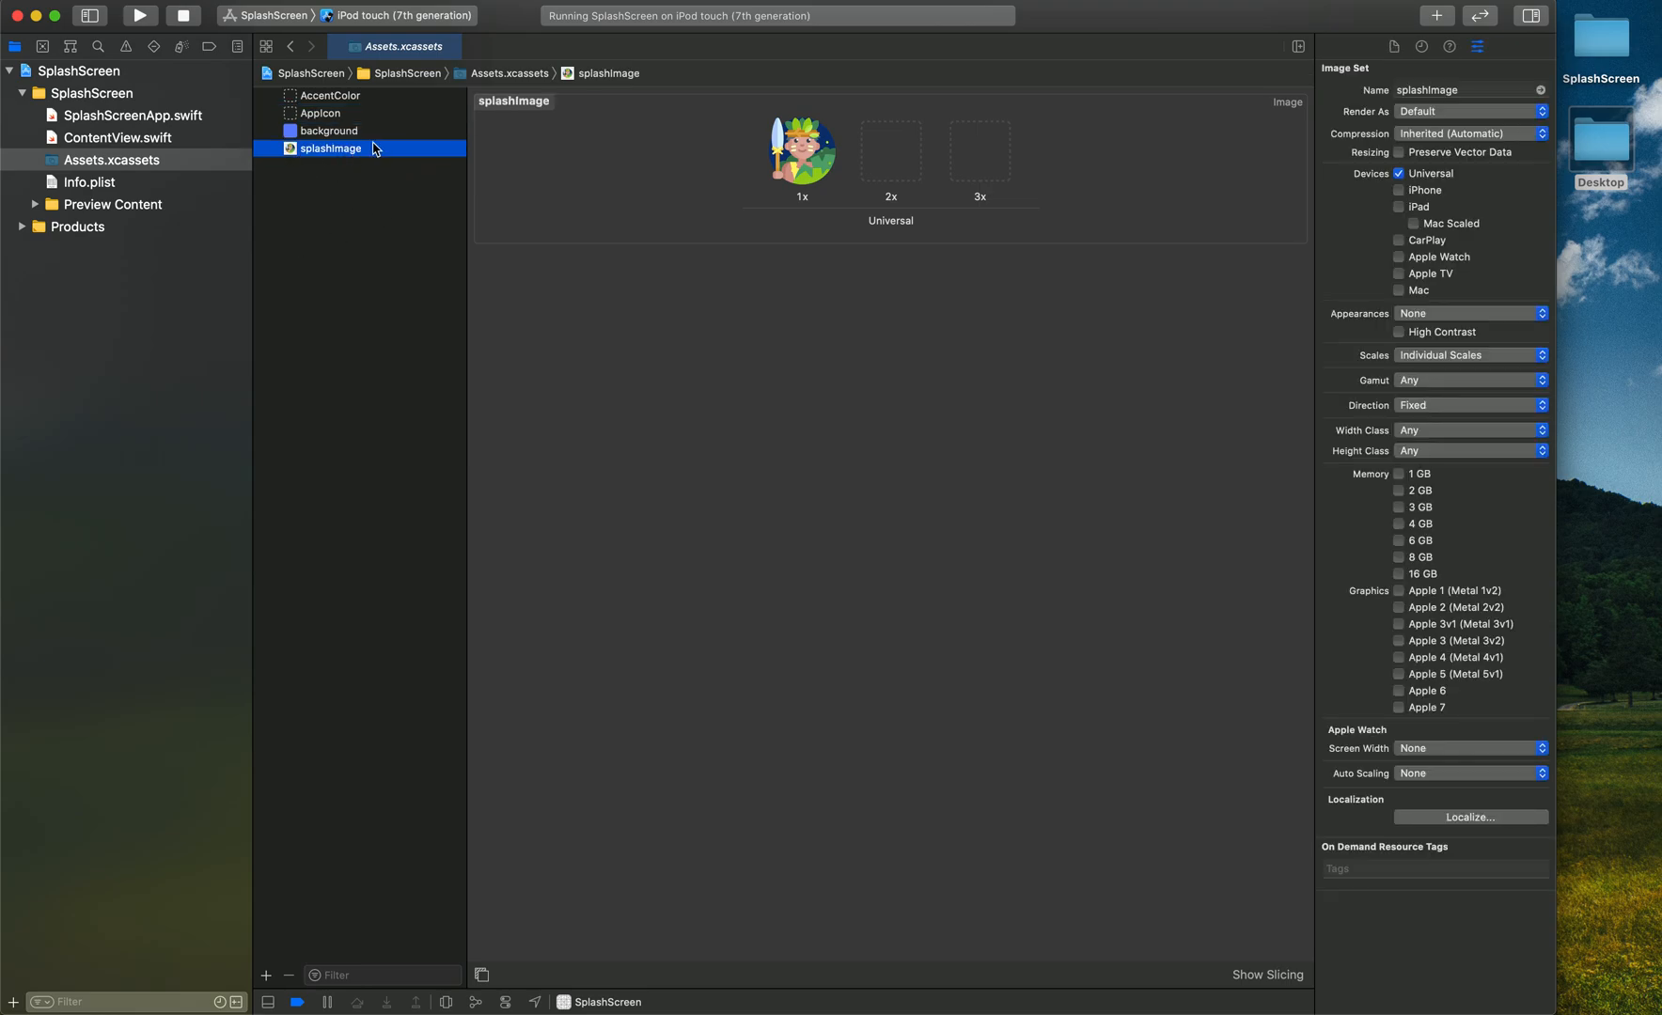
mouse_move(366, 222)
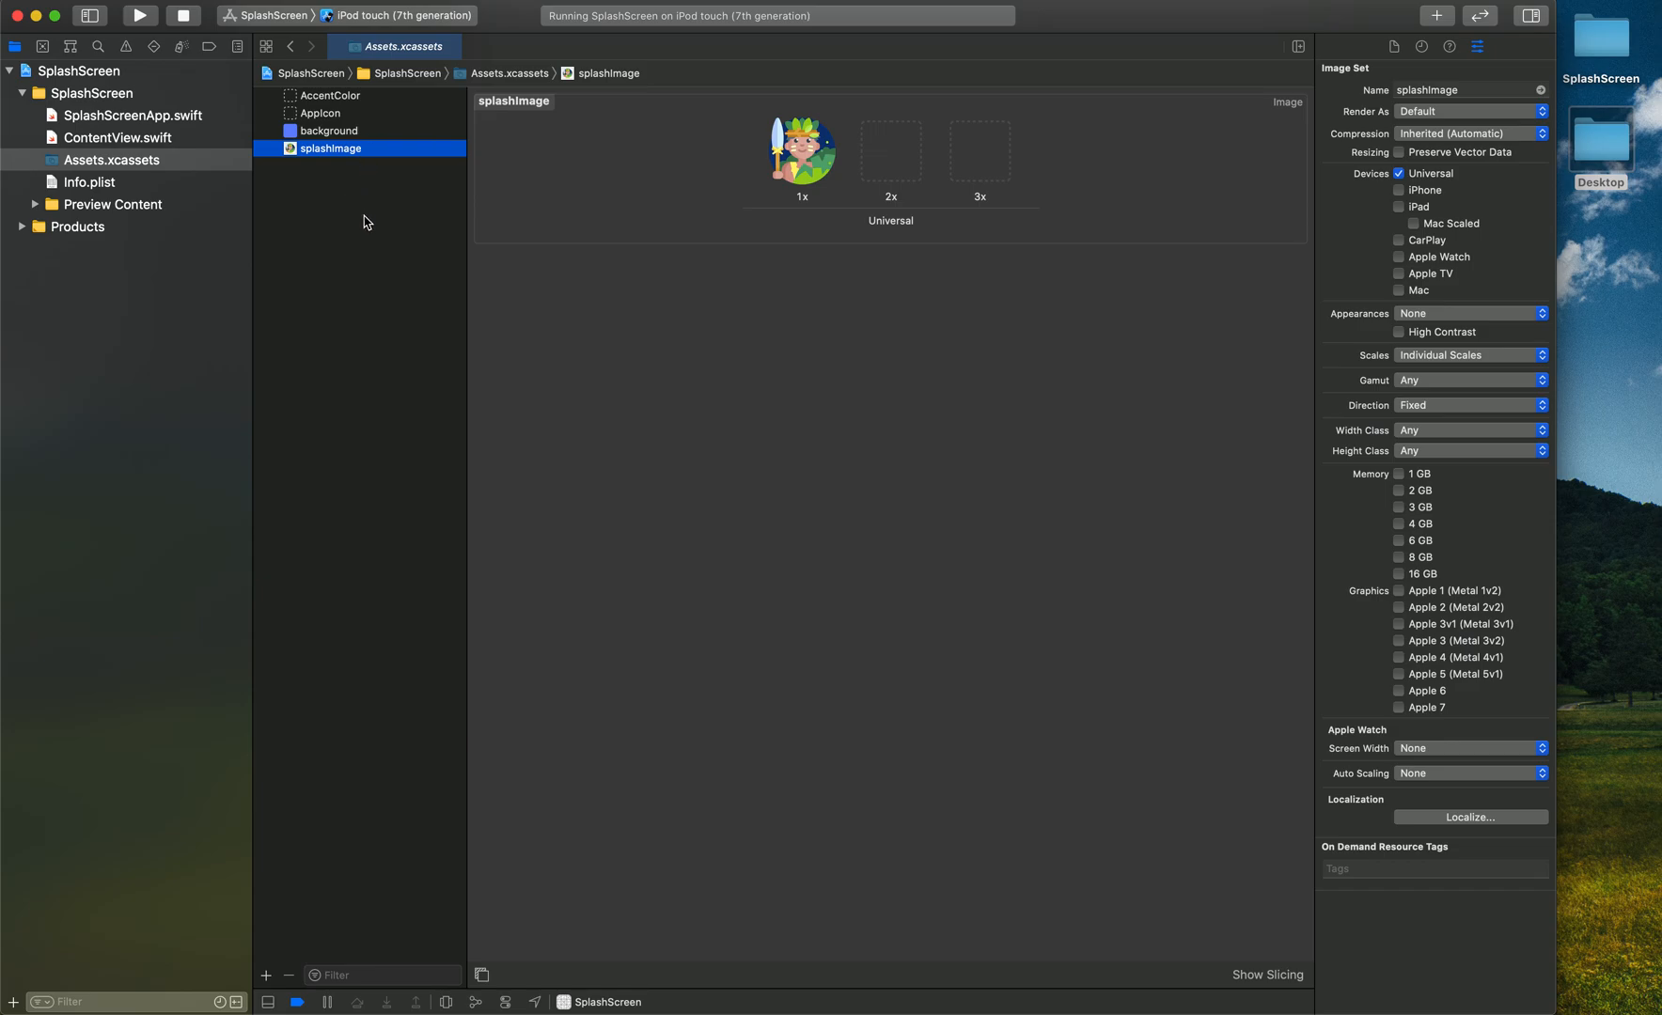
mouse_move(419, 348)
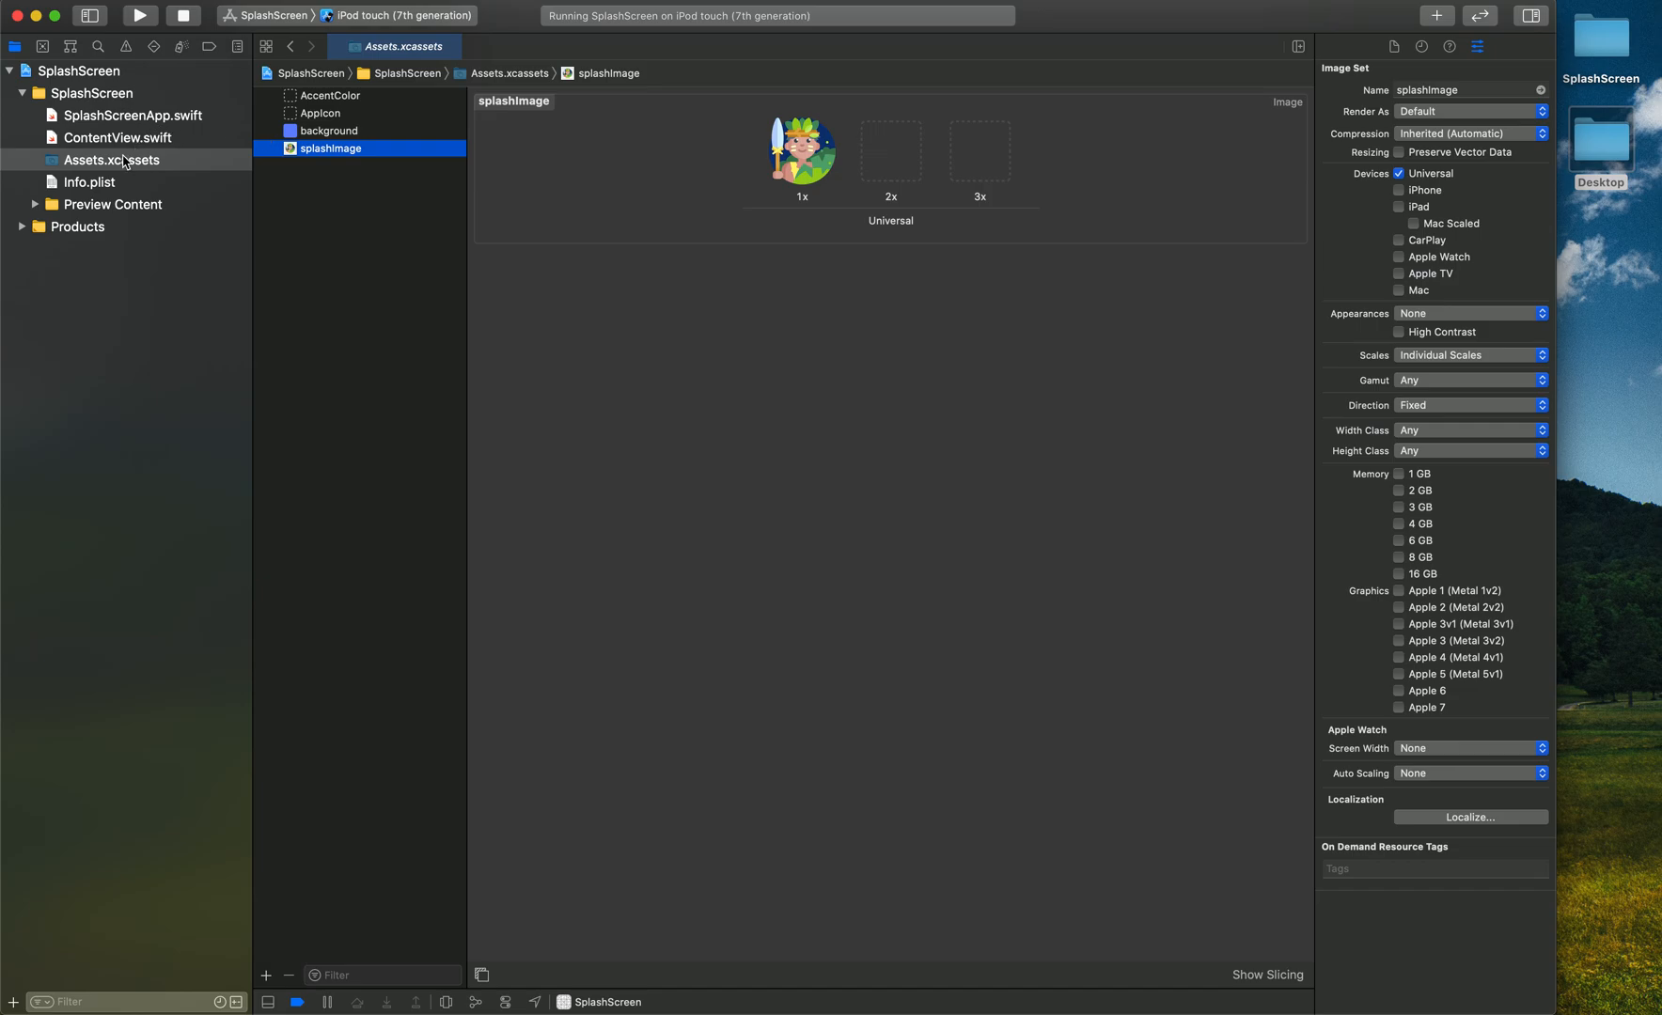
Add a Background color key under Launch Screen and set its value to background
left_click(89, 181)
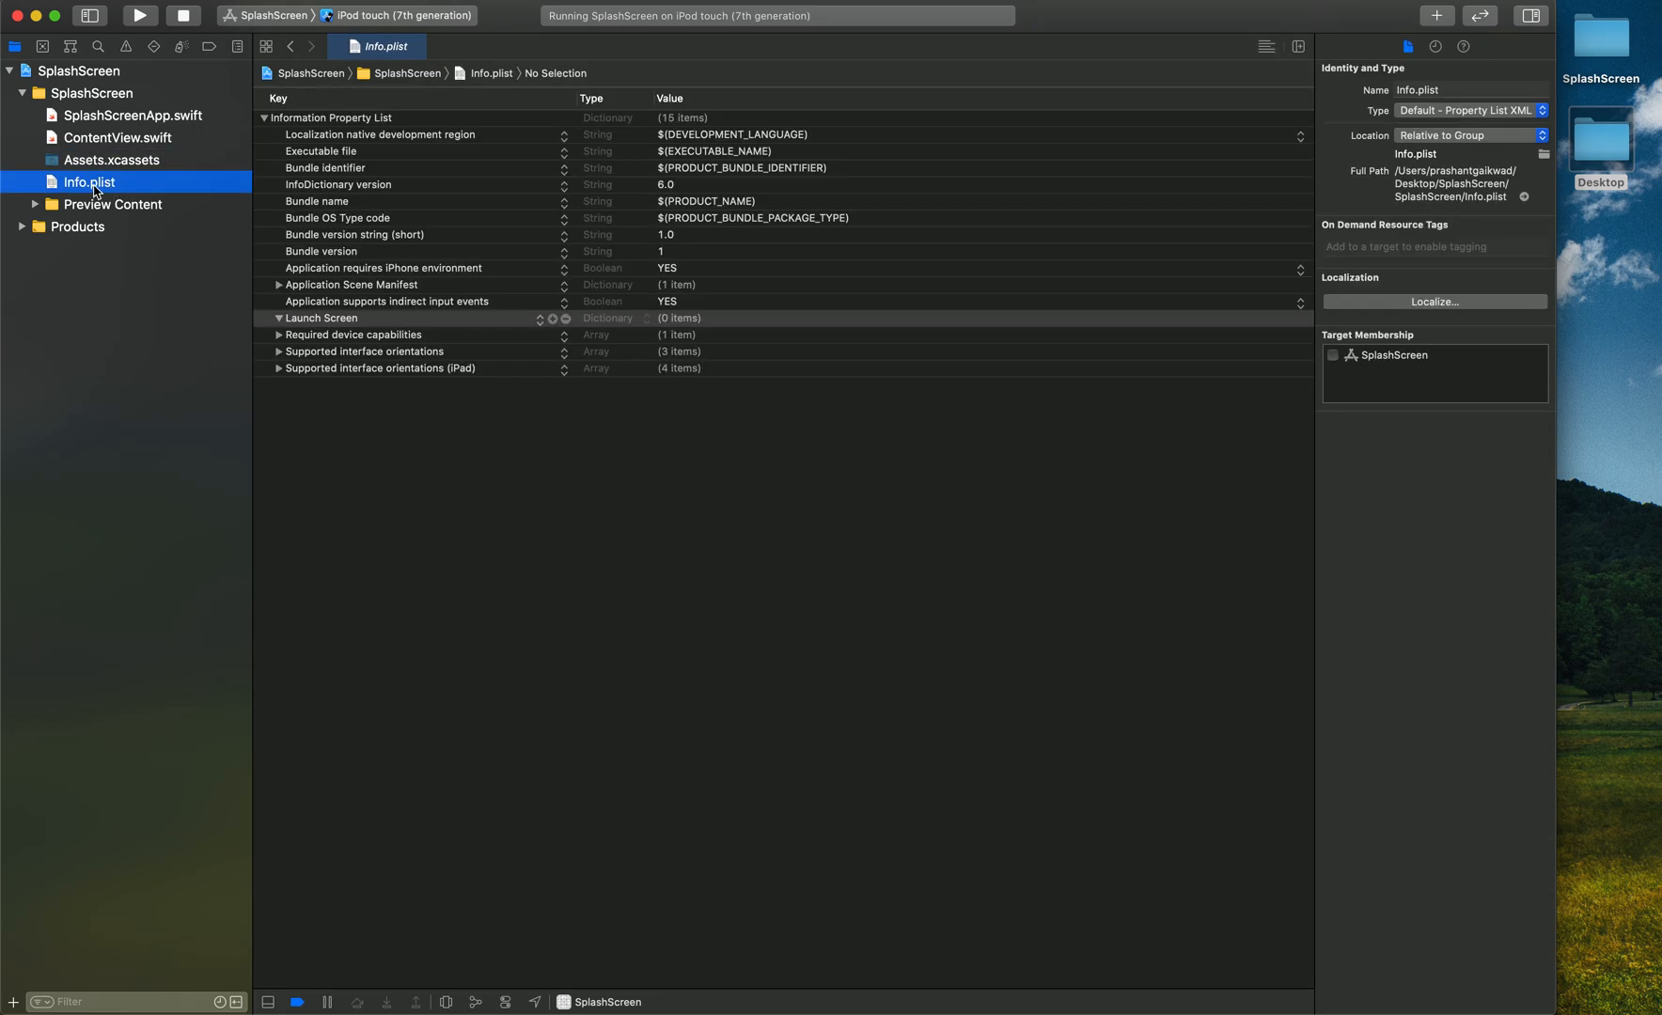
mouse_move(281, 325)
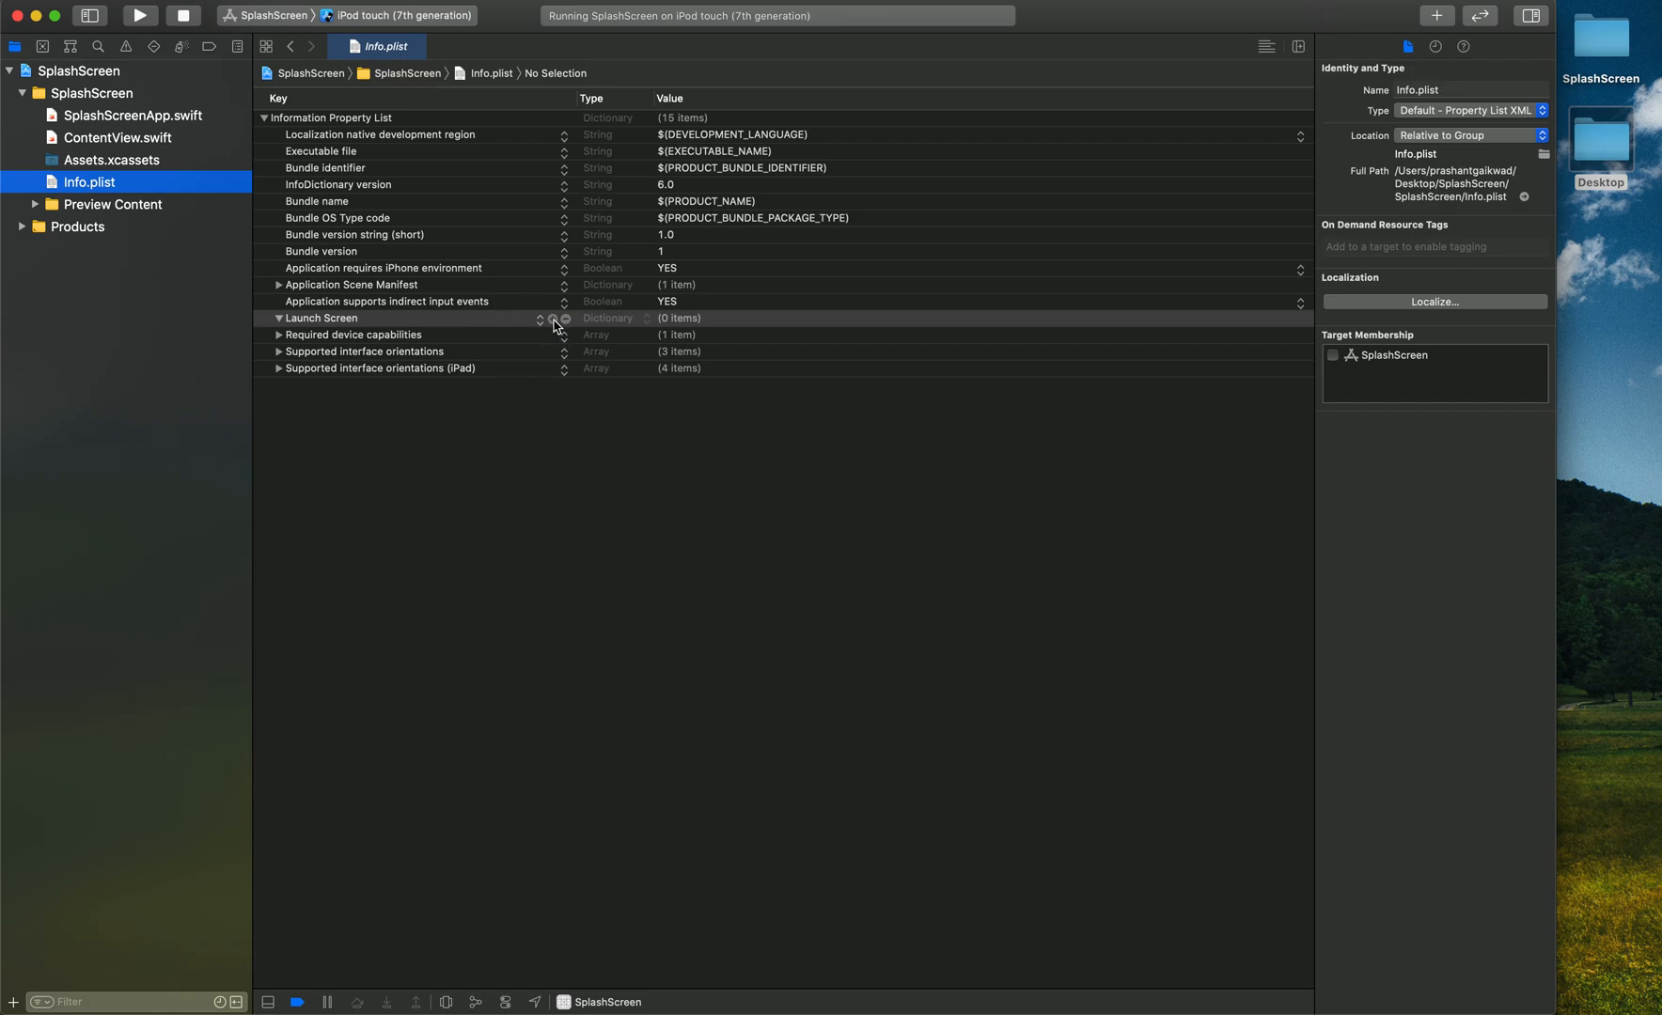
mouse_move(406, 319)
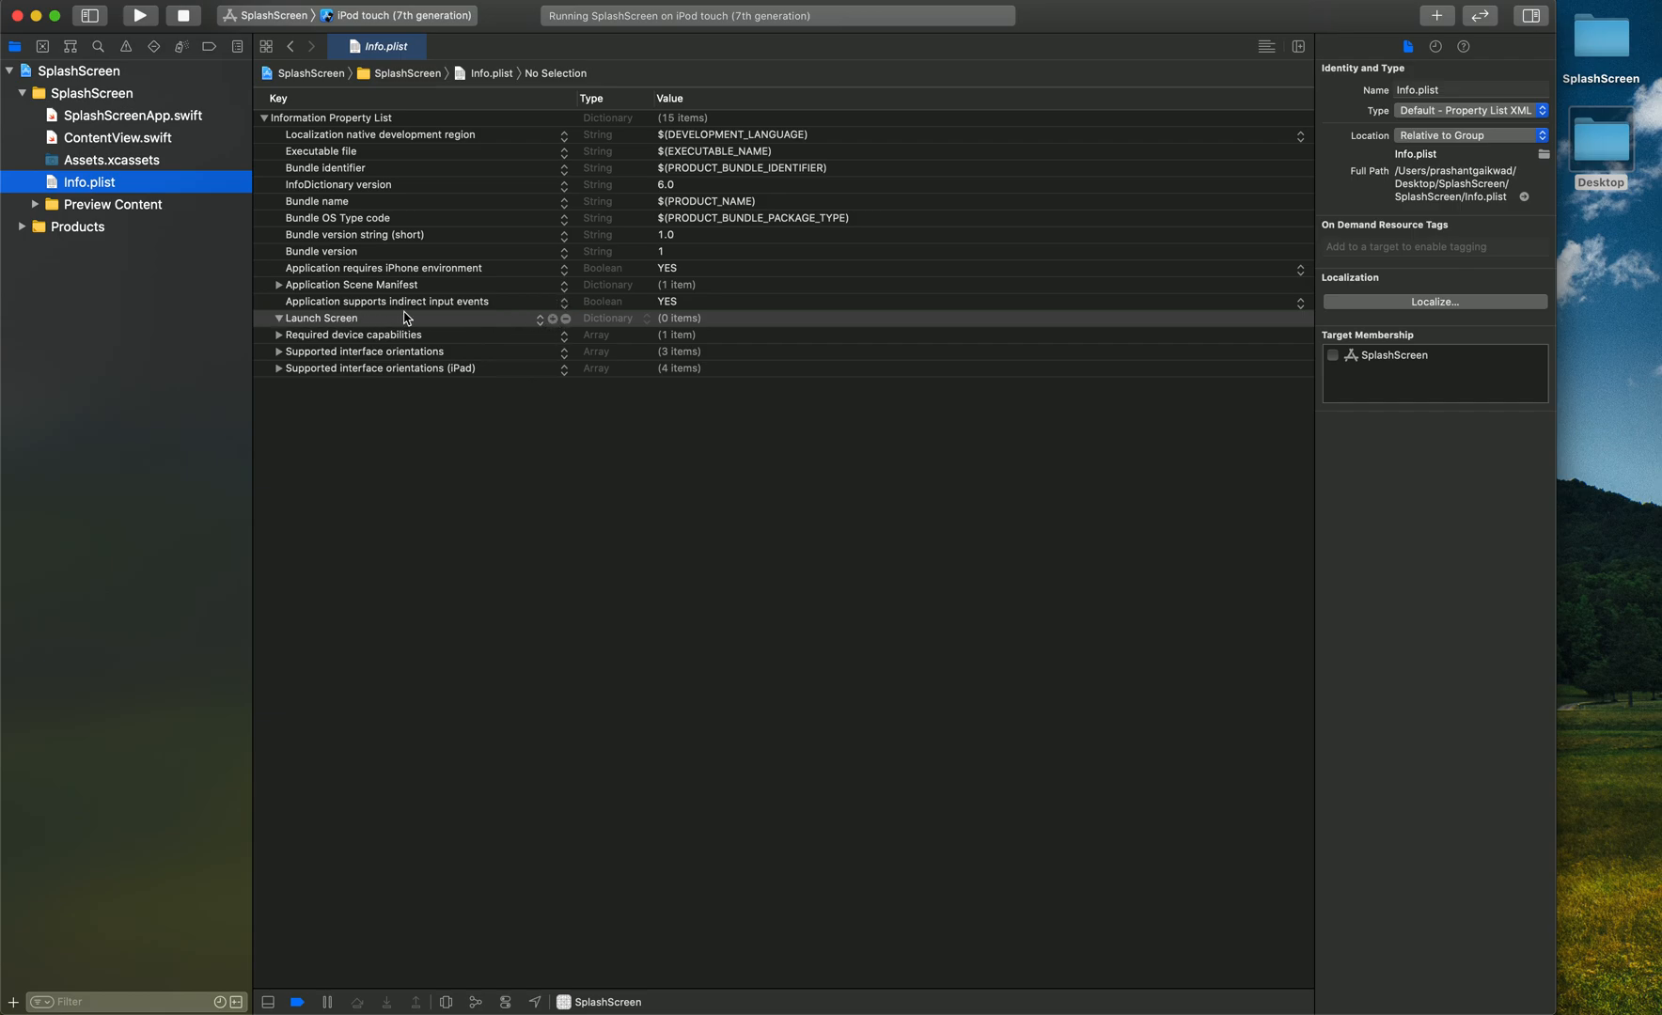
left_click(551, 318)
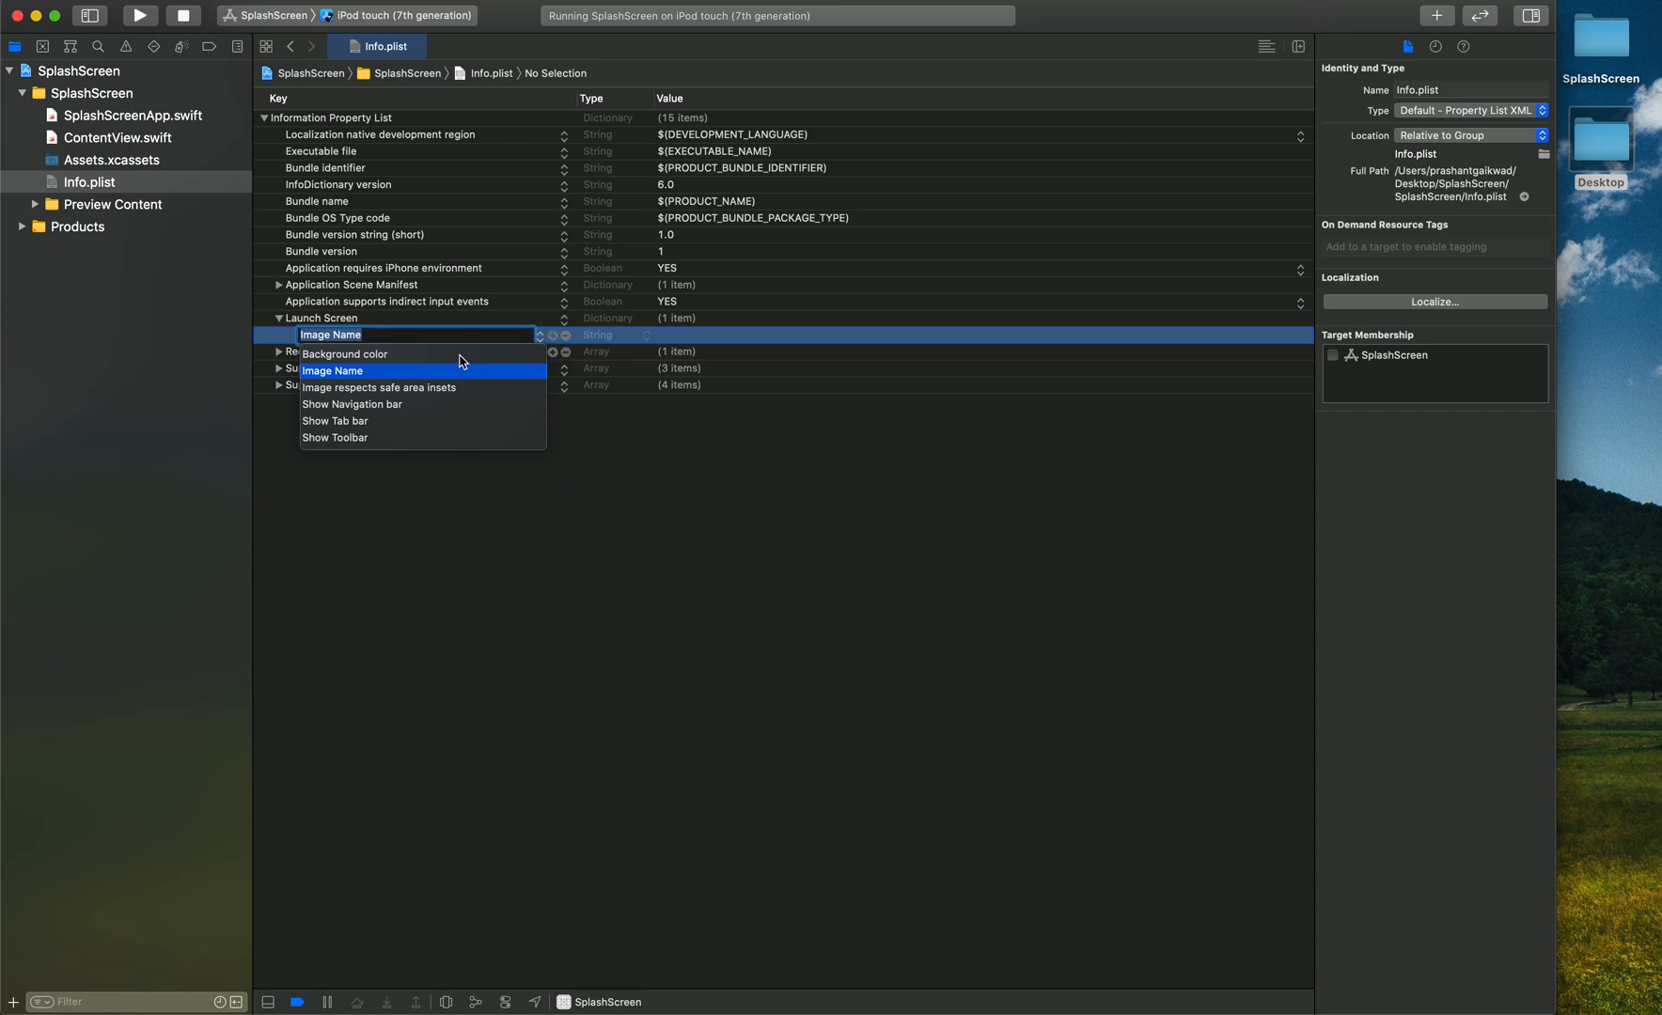
mouse_move(350, 439)
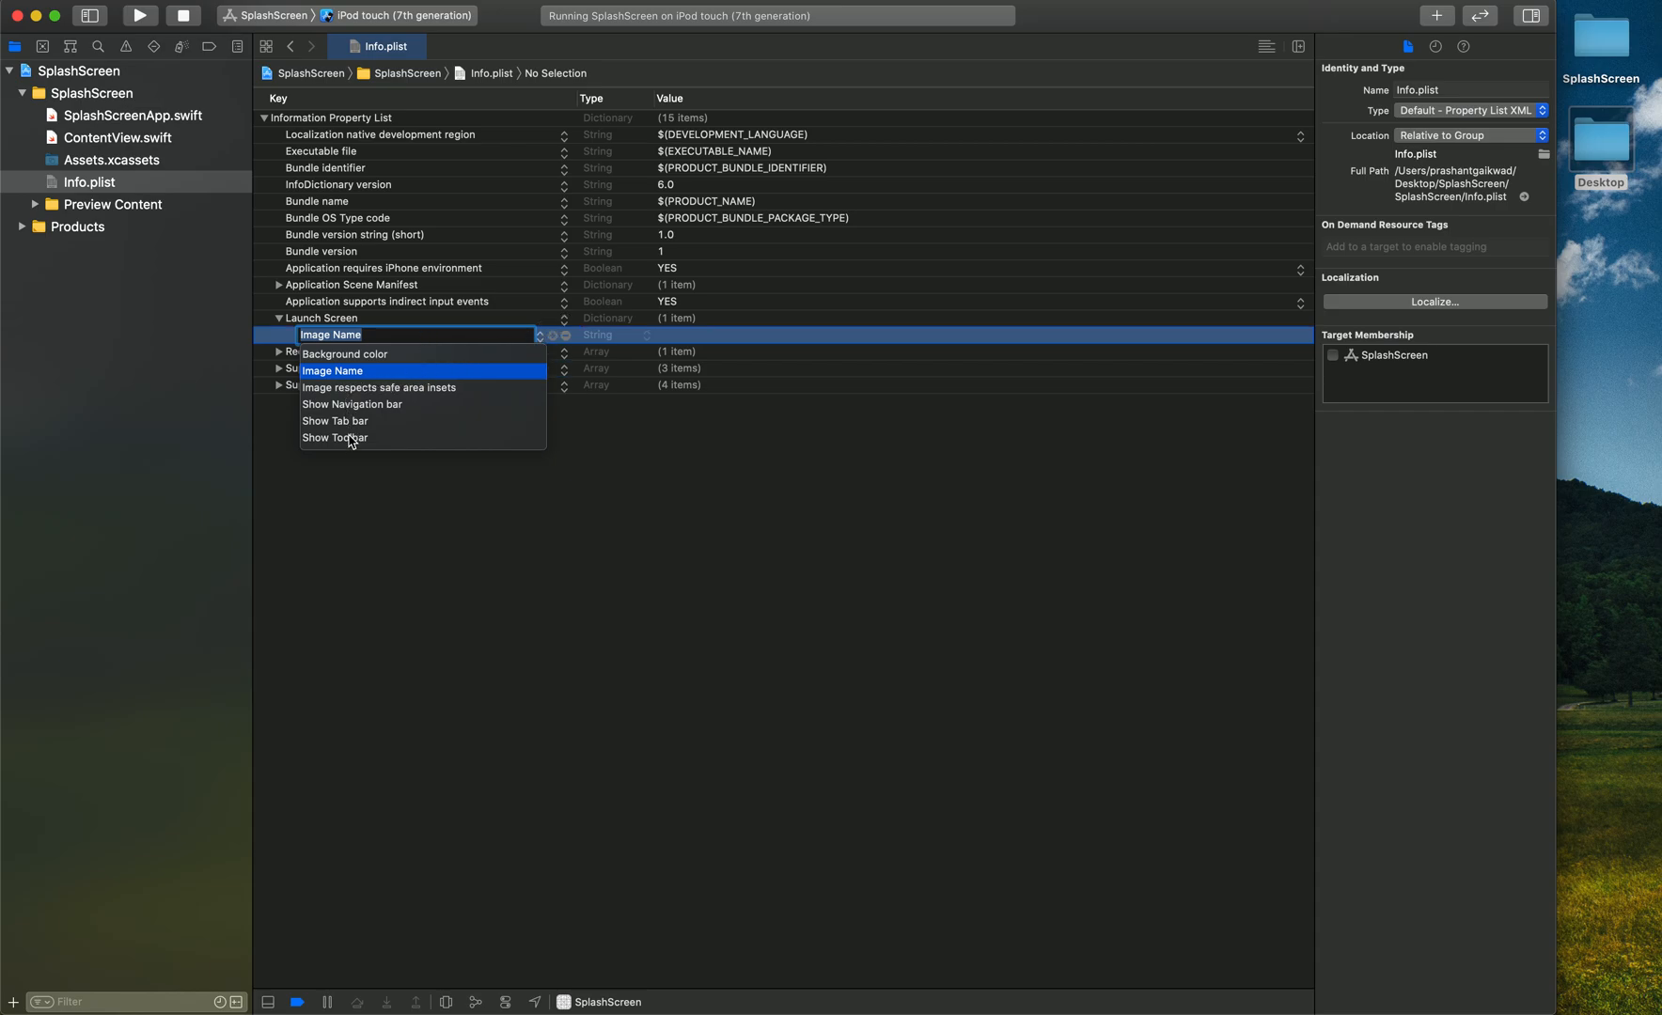
mouse_move(364, 375)
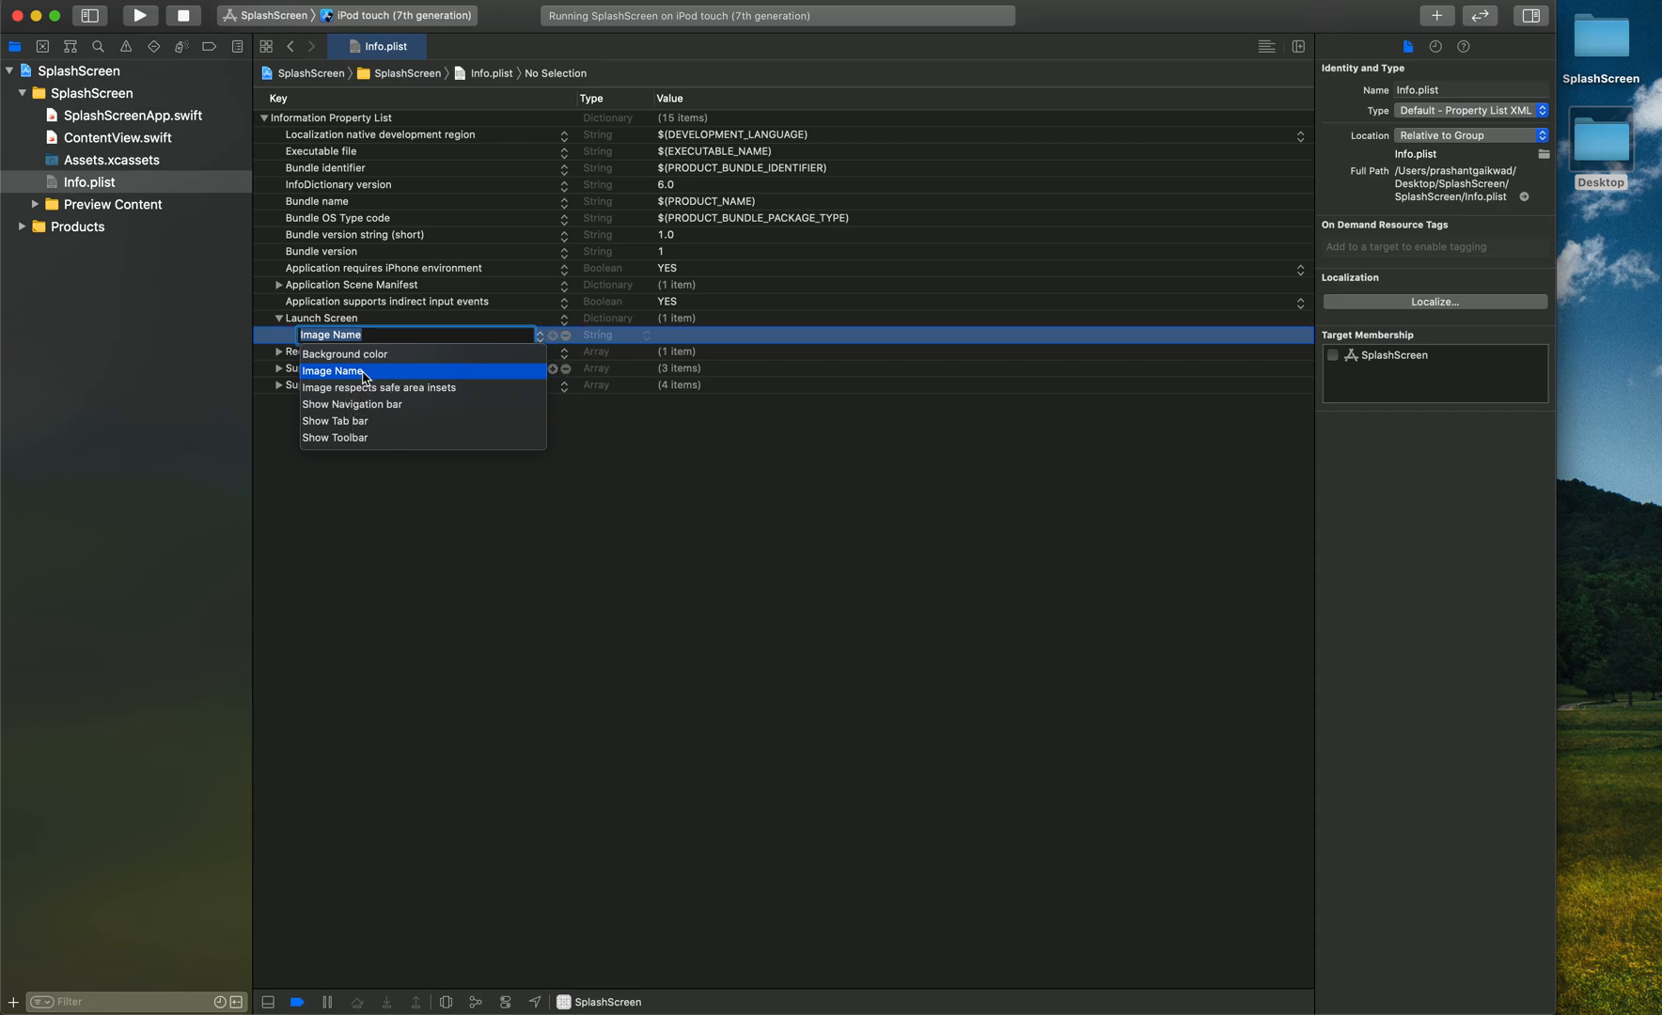
left_click(344, 353)
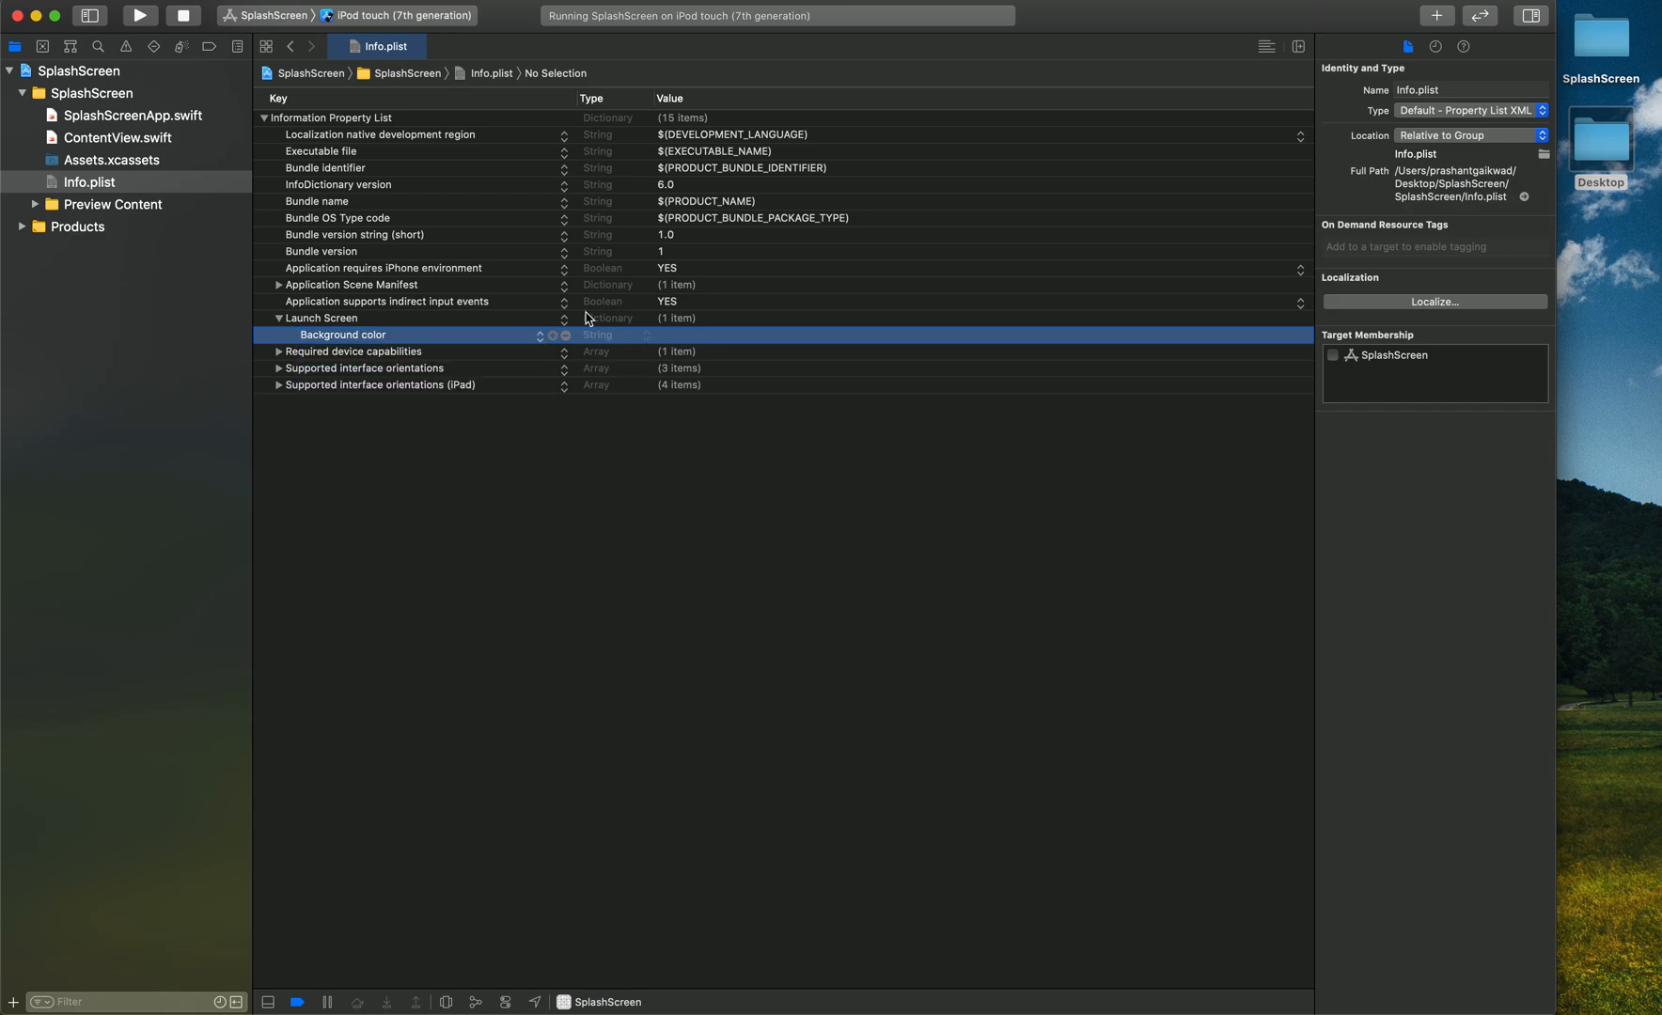
left_click(114, 159)
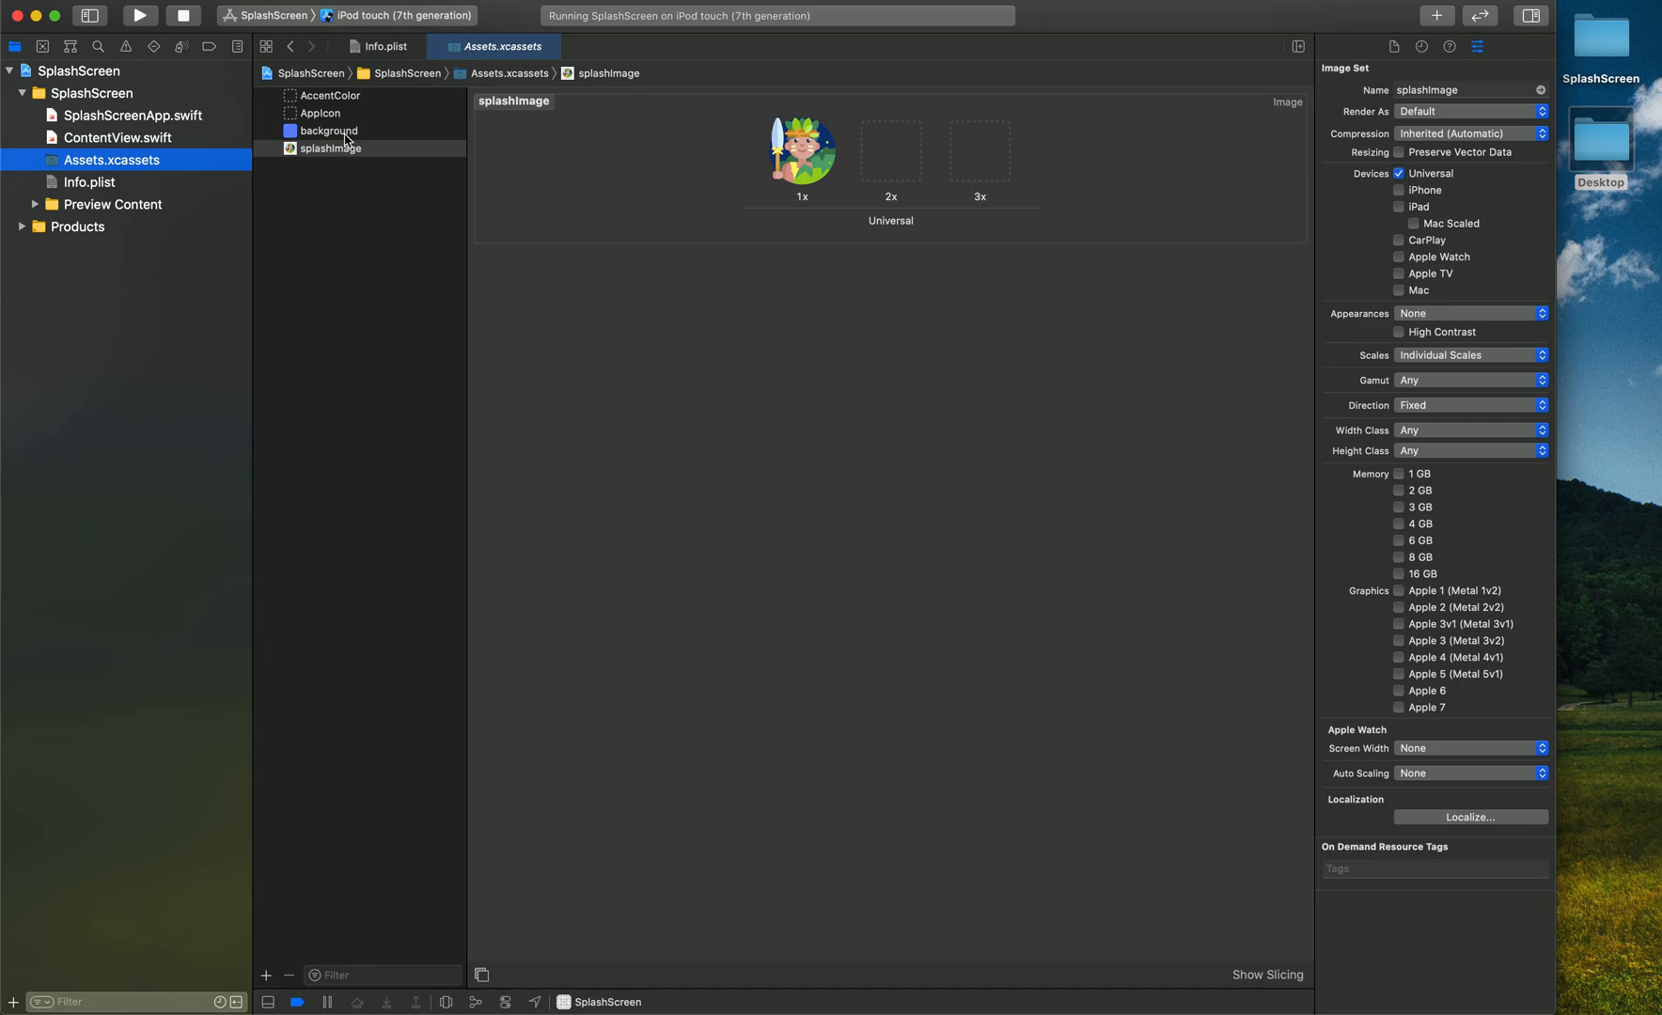
left_click(331, 130)
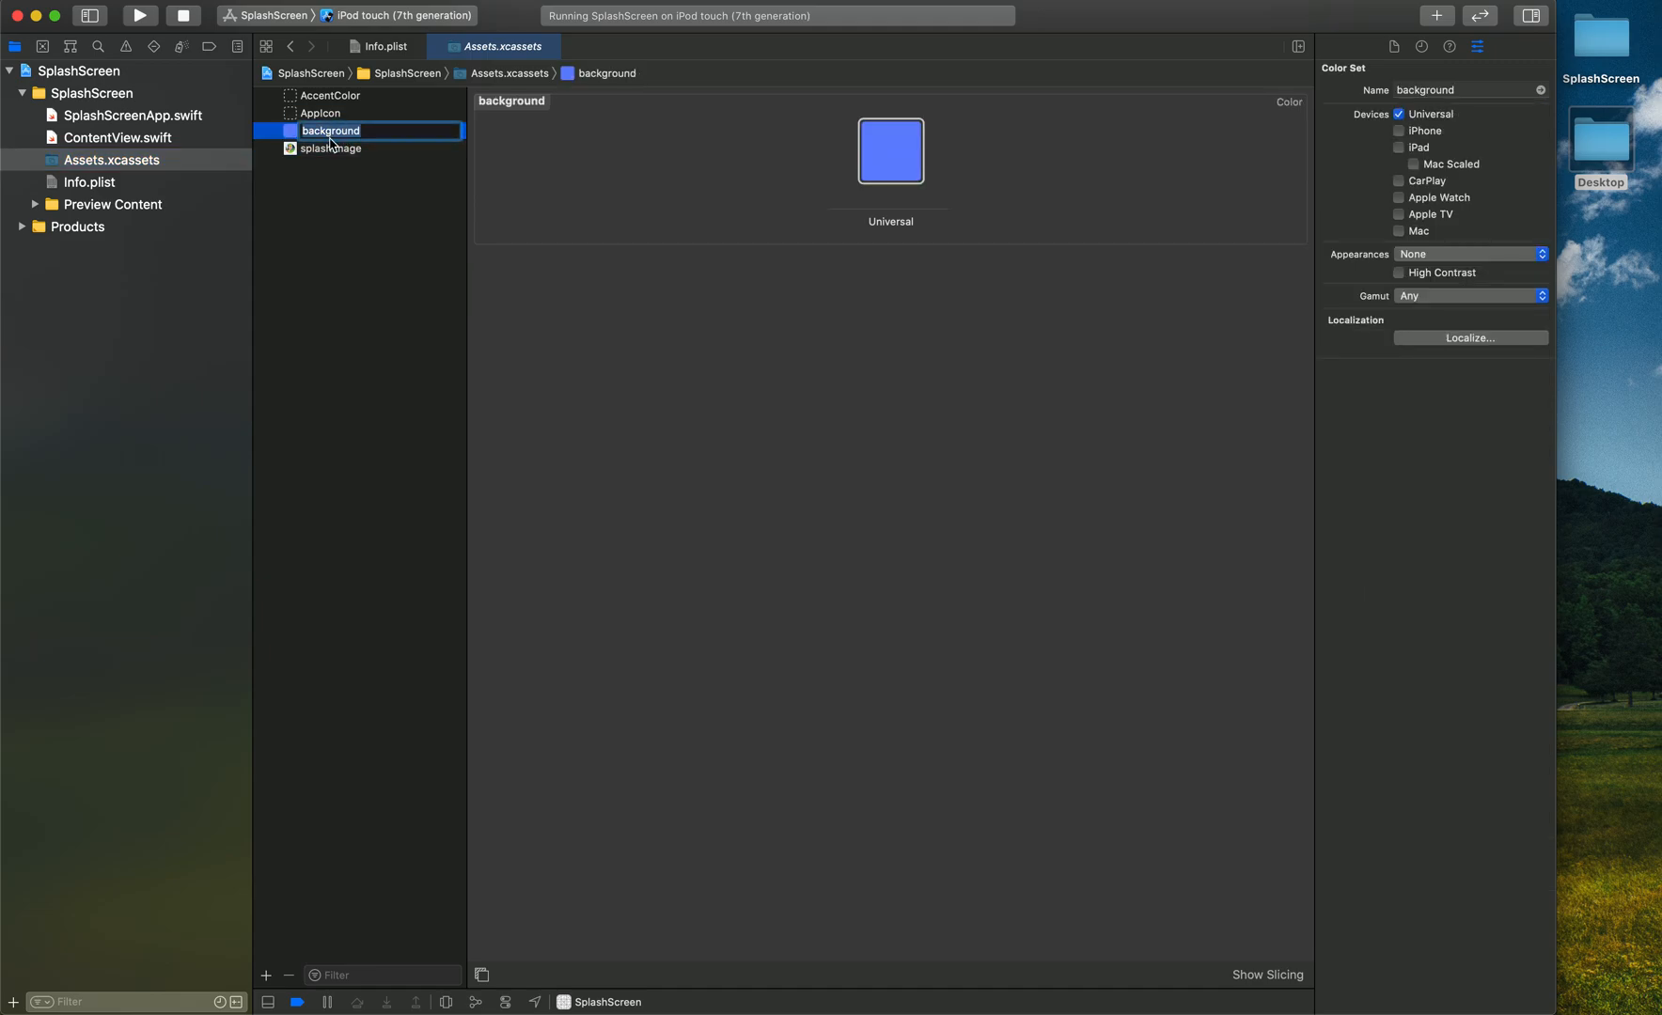
left_click(90, 182)
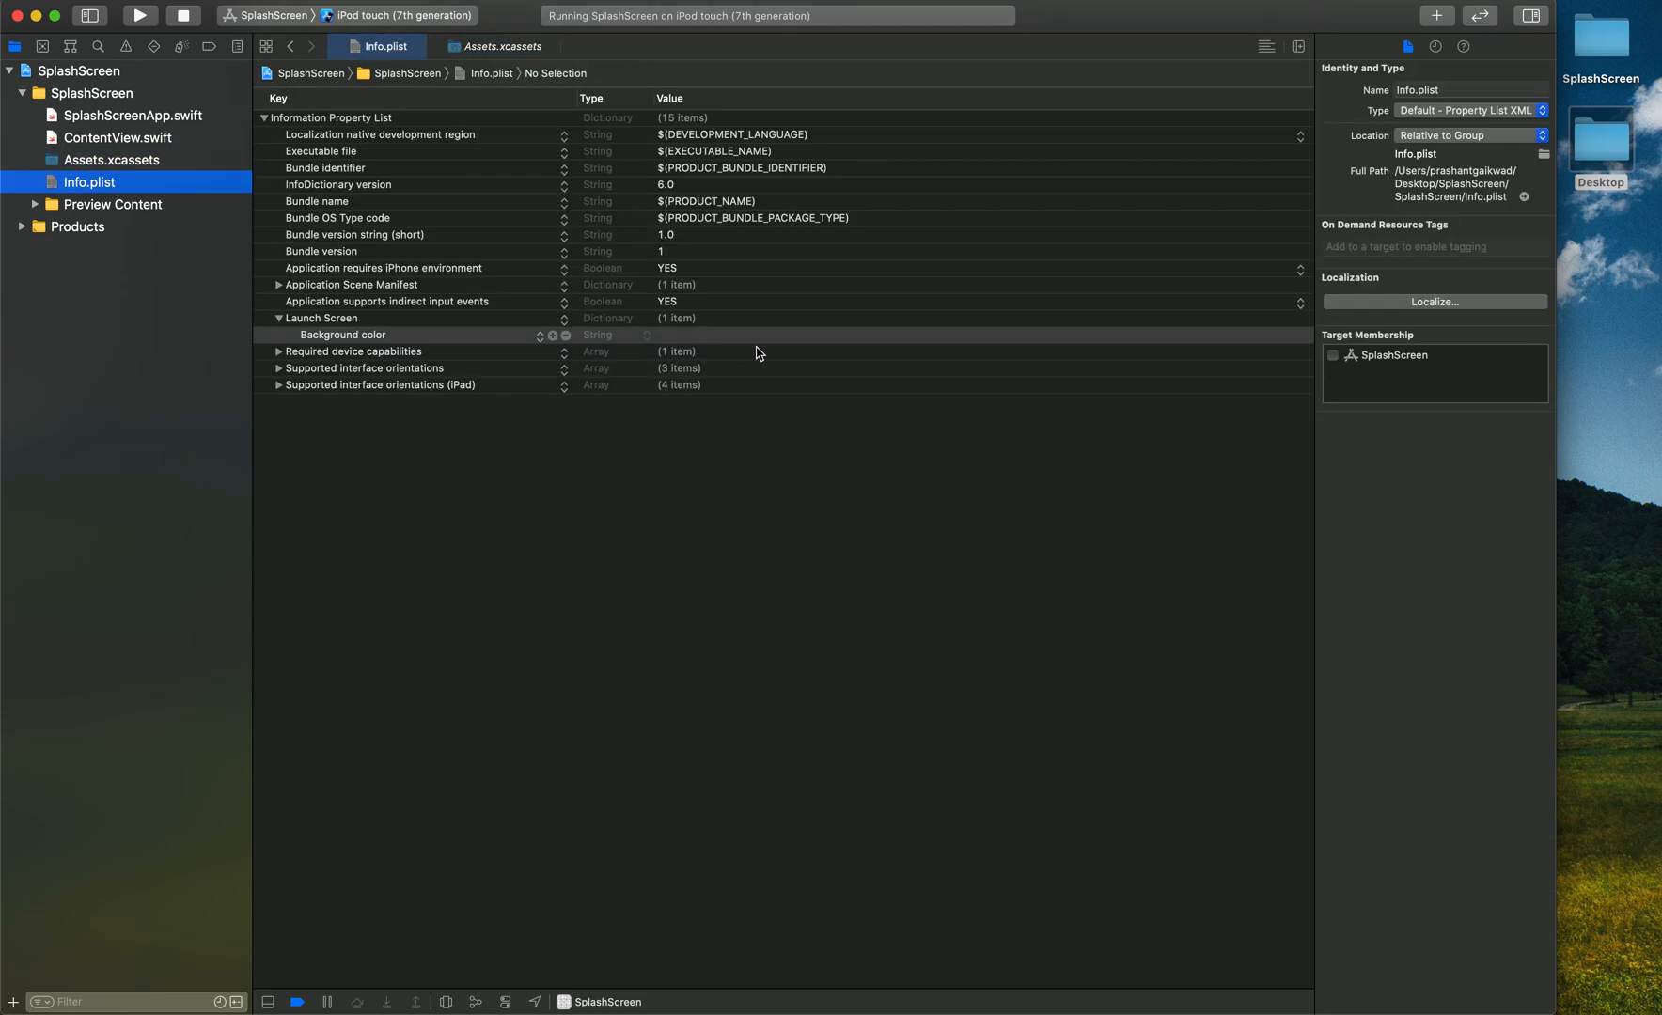
type("background")
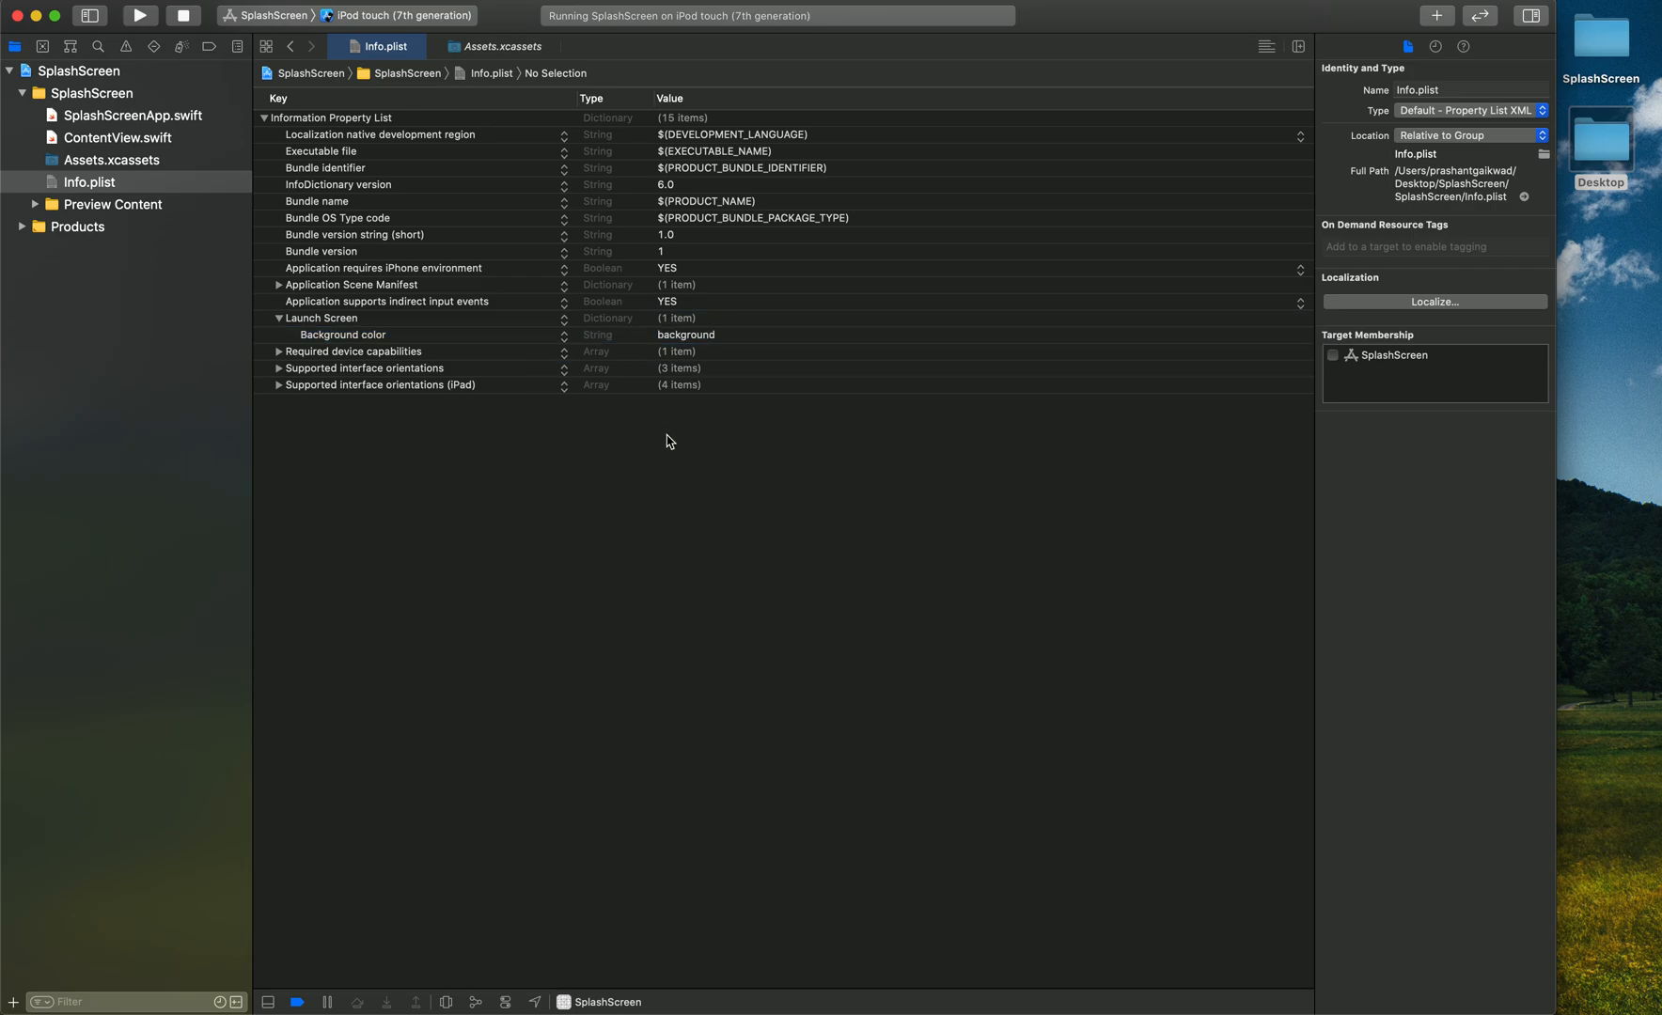
Add an Image Name key under Launch Screen and set its value to splashImage
left_click(551, 334)
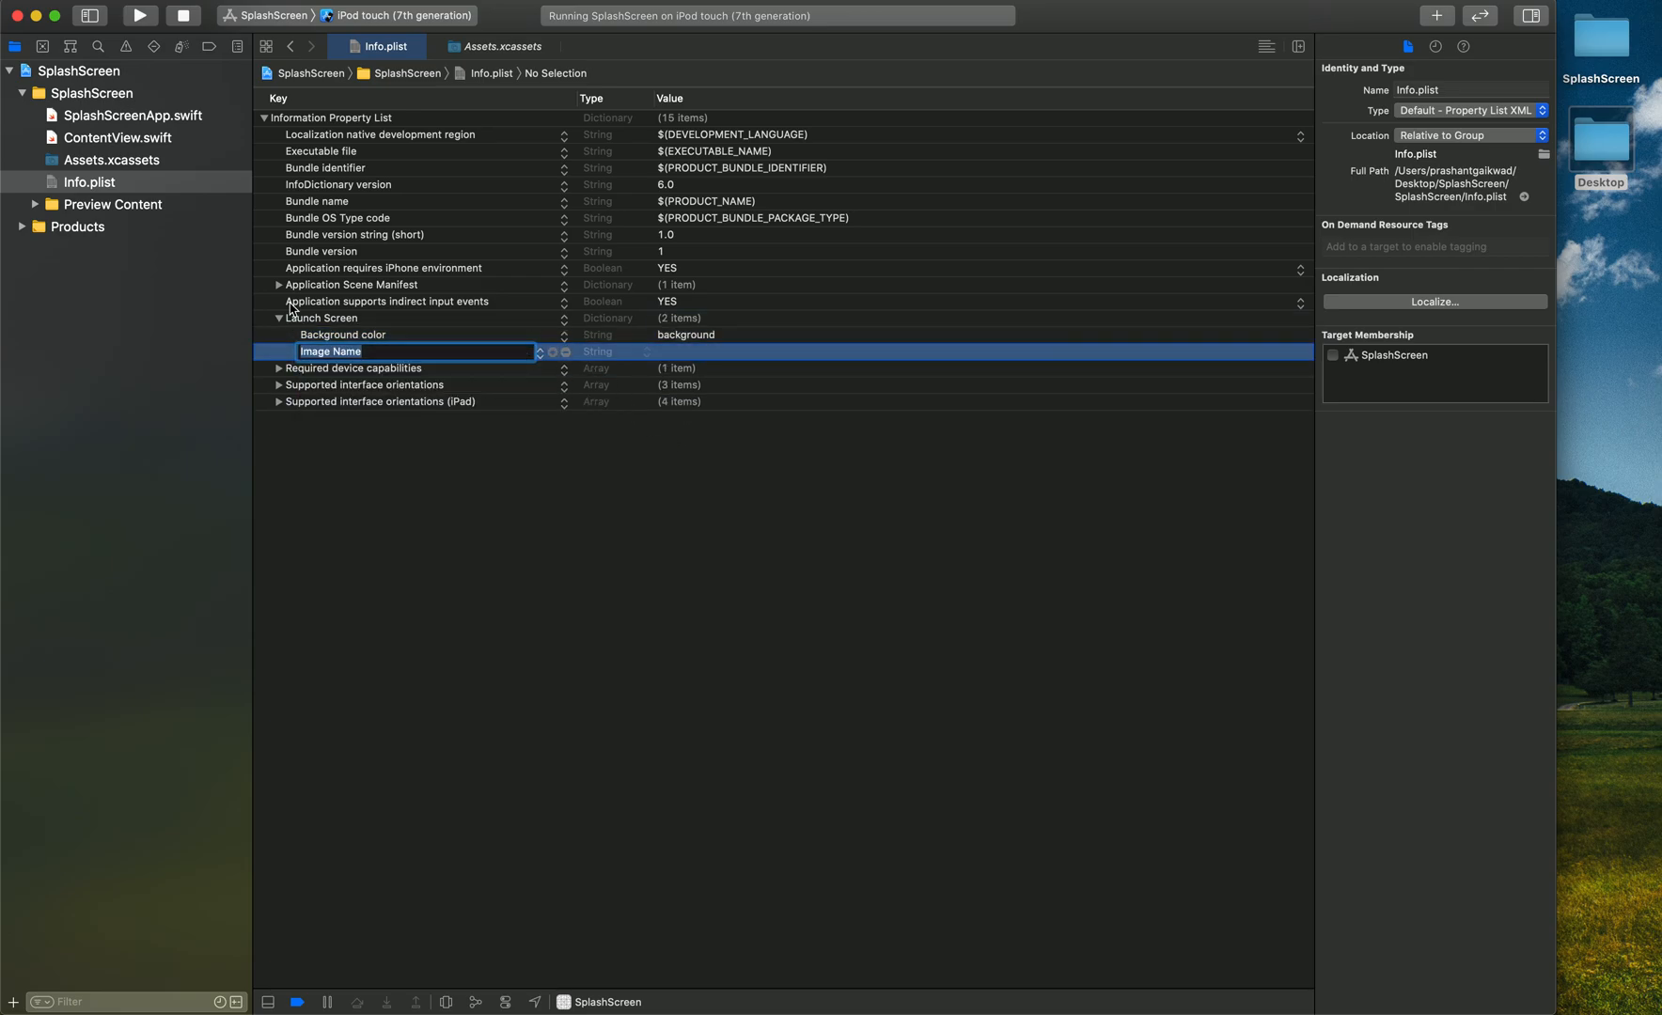
left_click(496, 45)
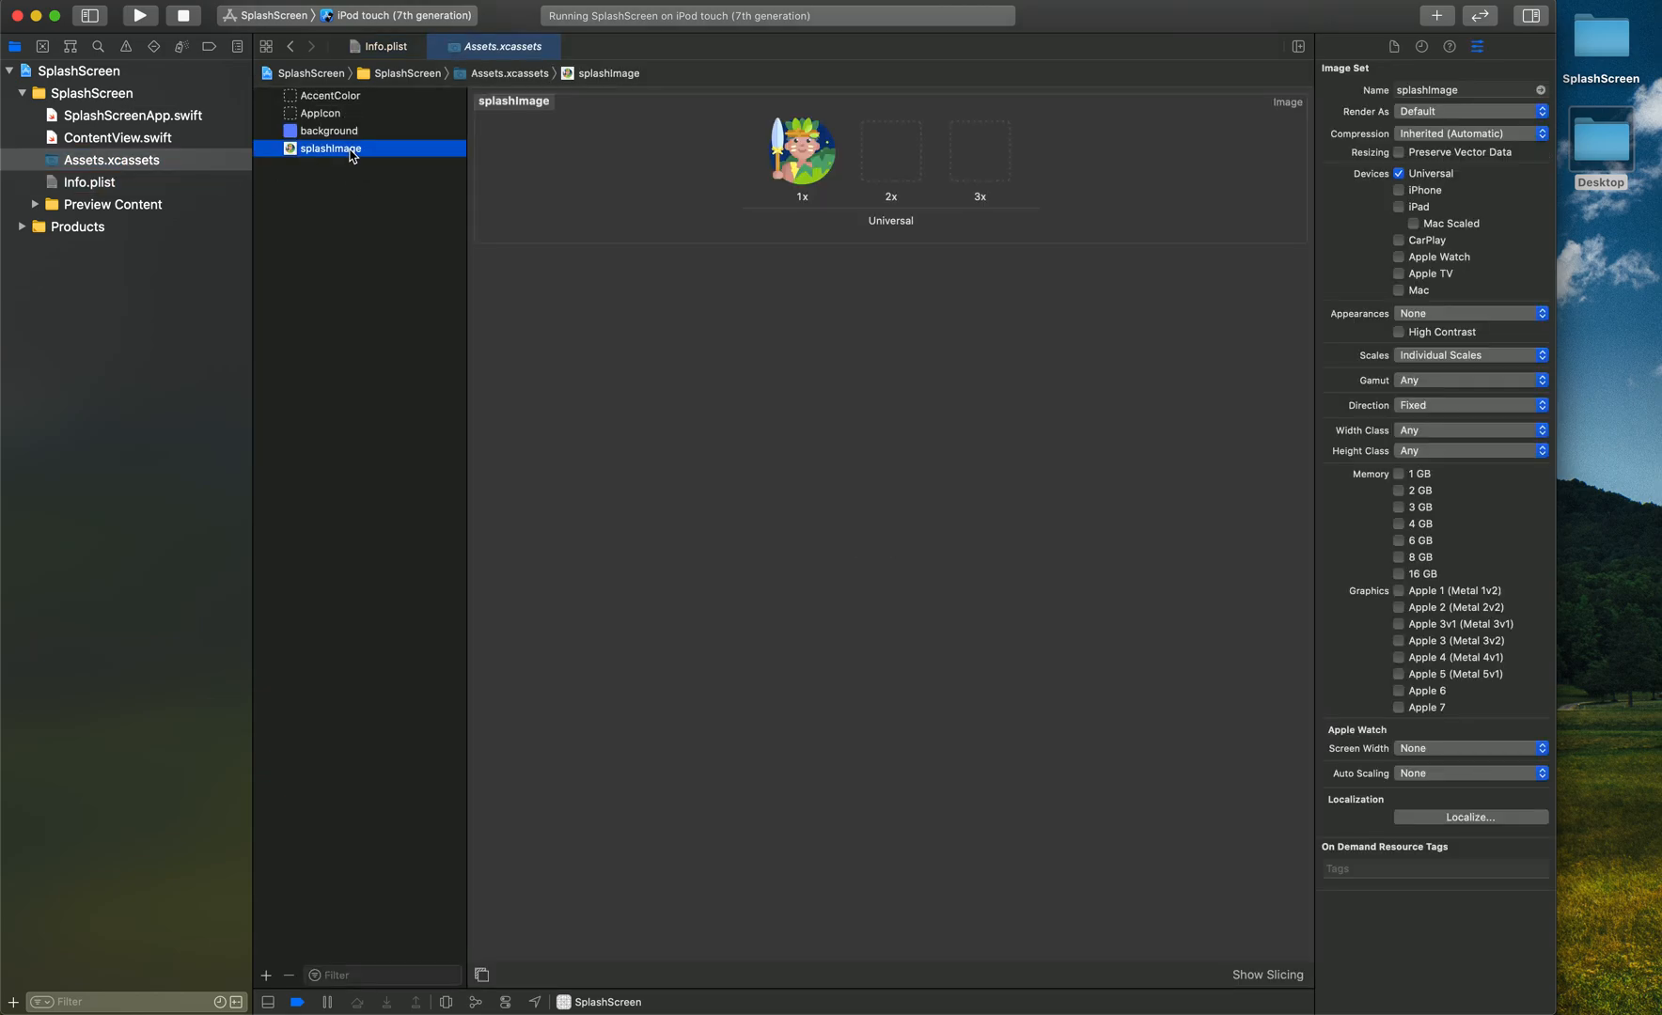
mouse_move(111, 184)
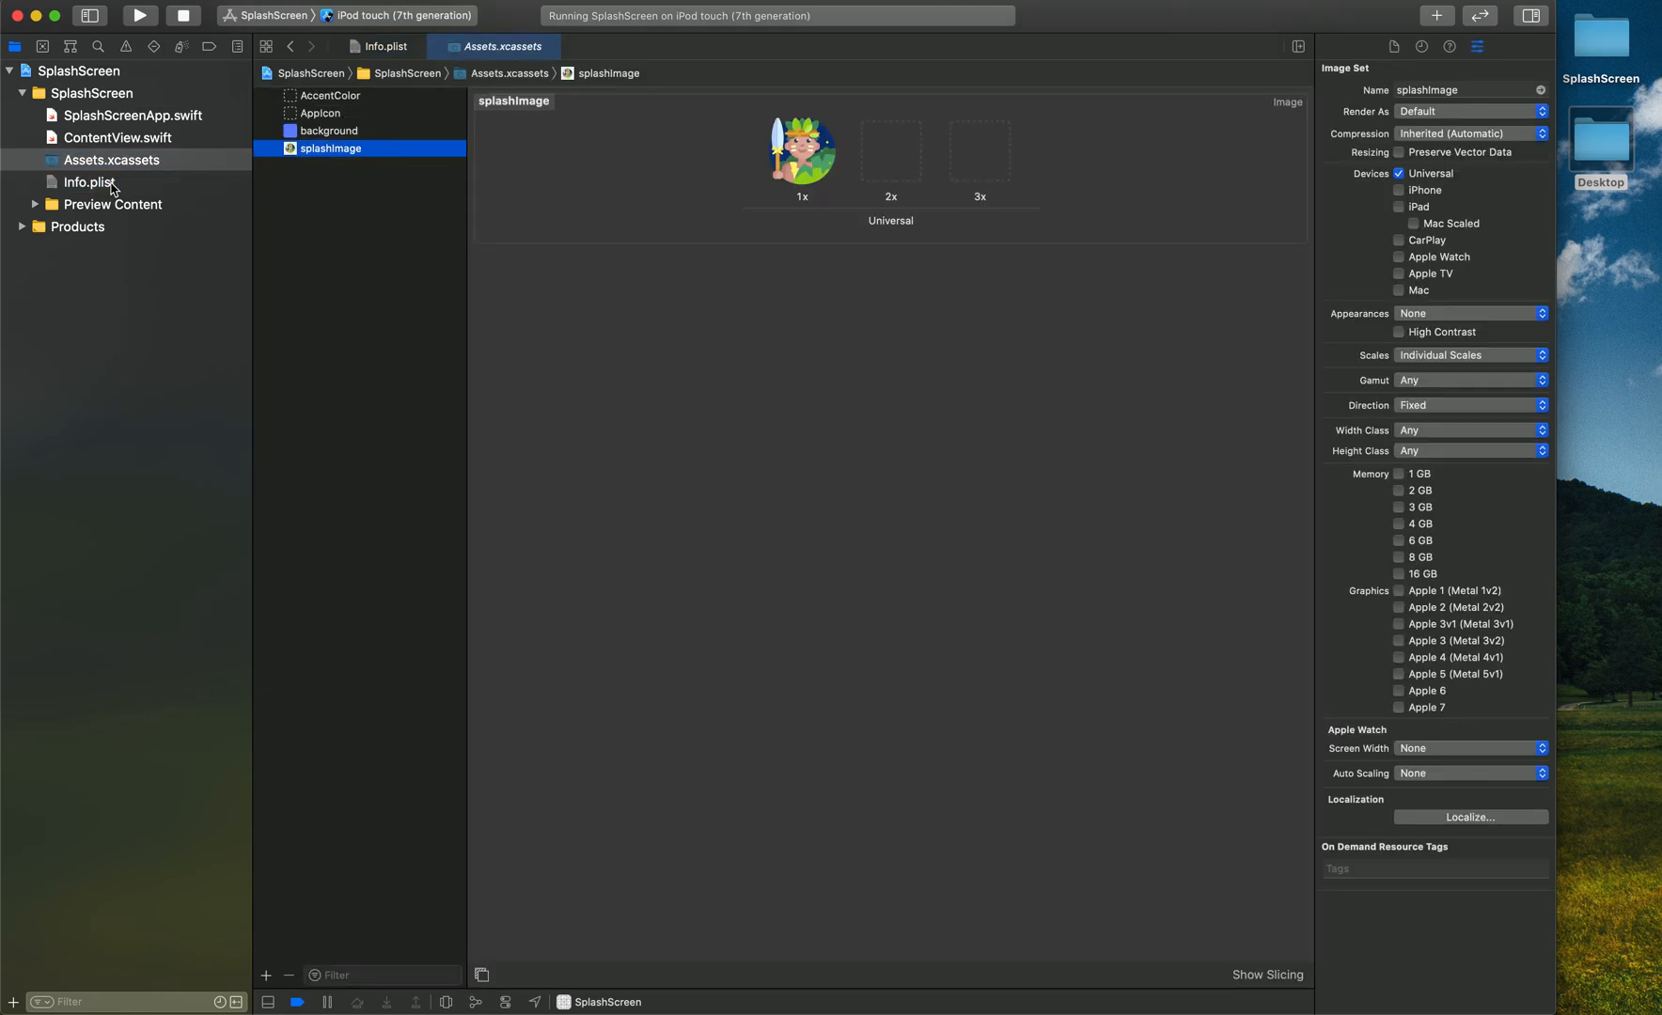
left_click(89, 181)
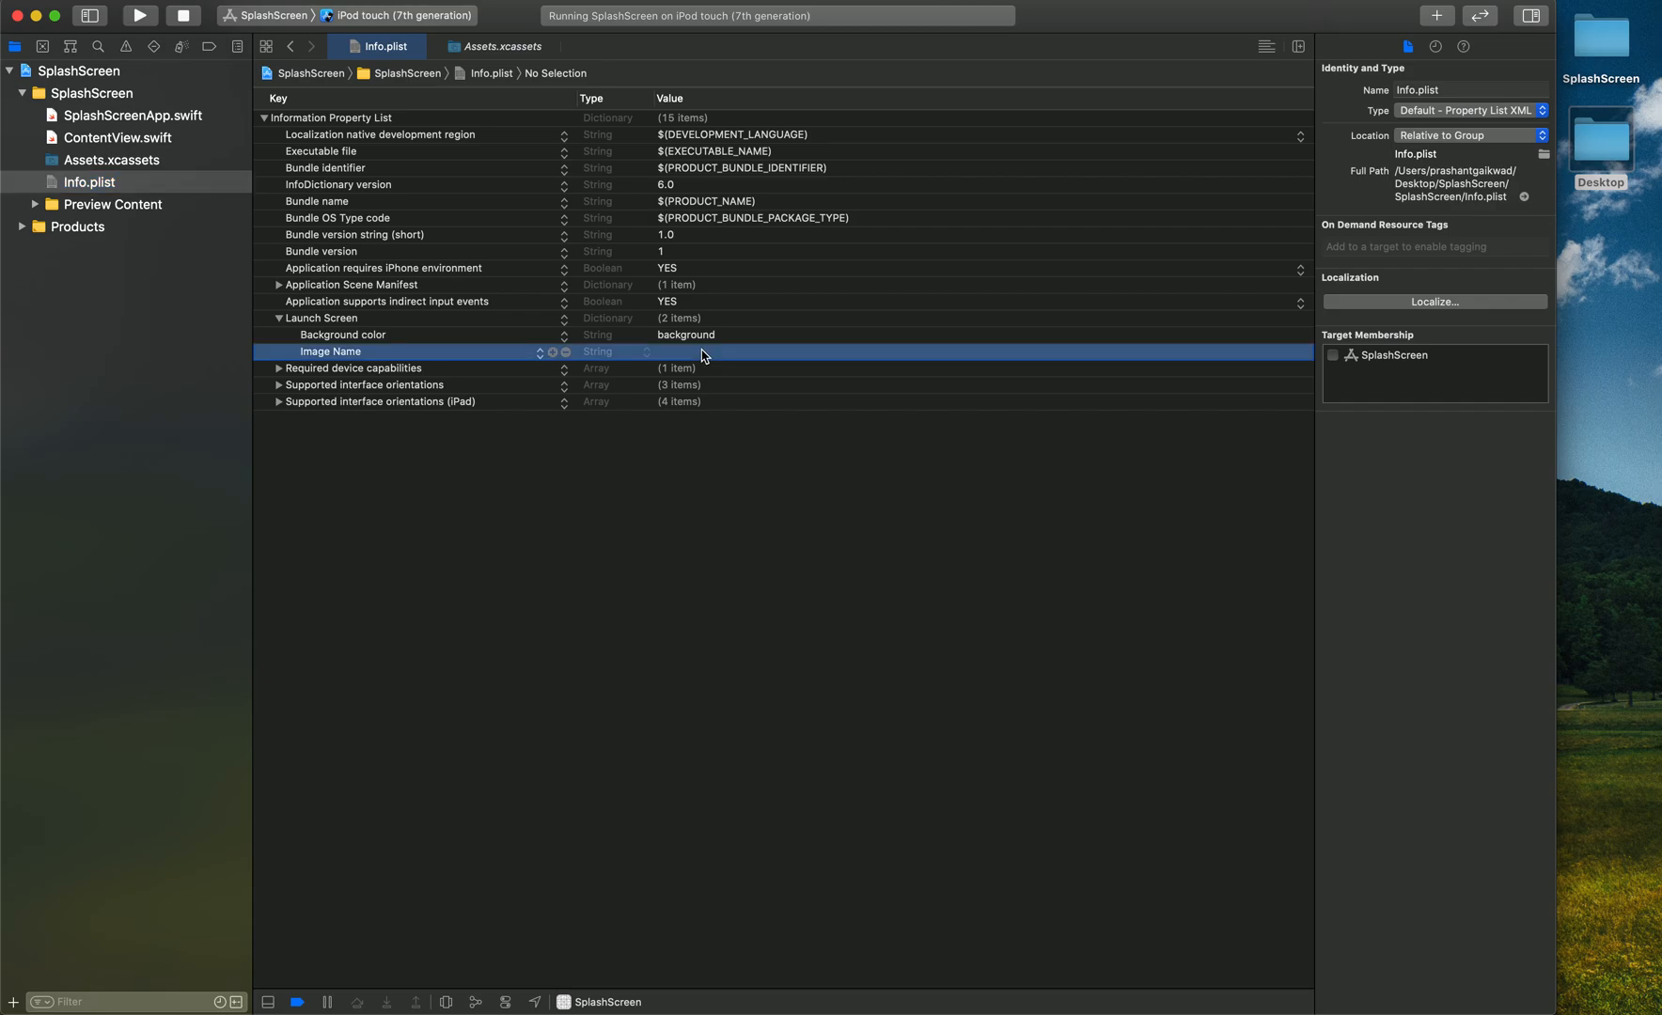
mouse_move(580, 568)
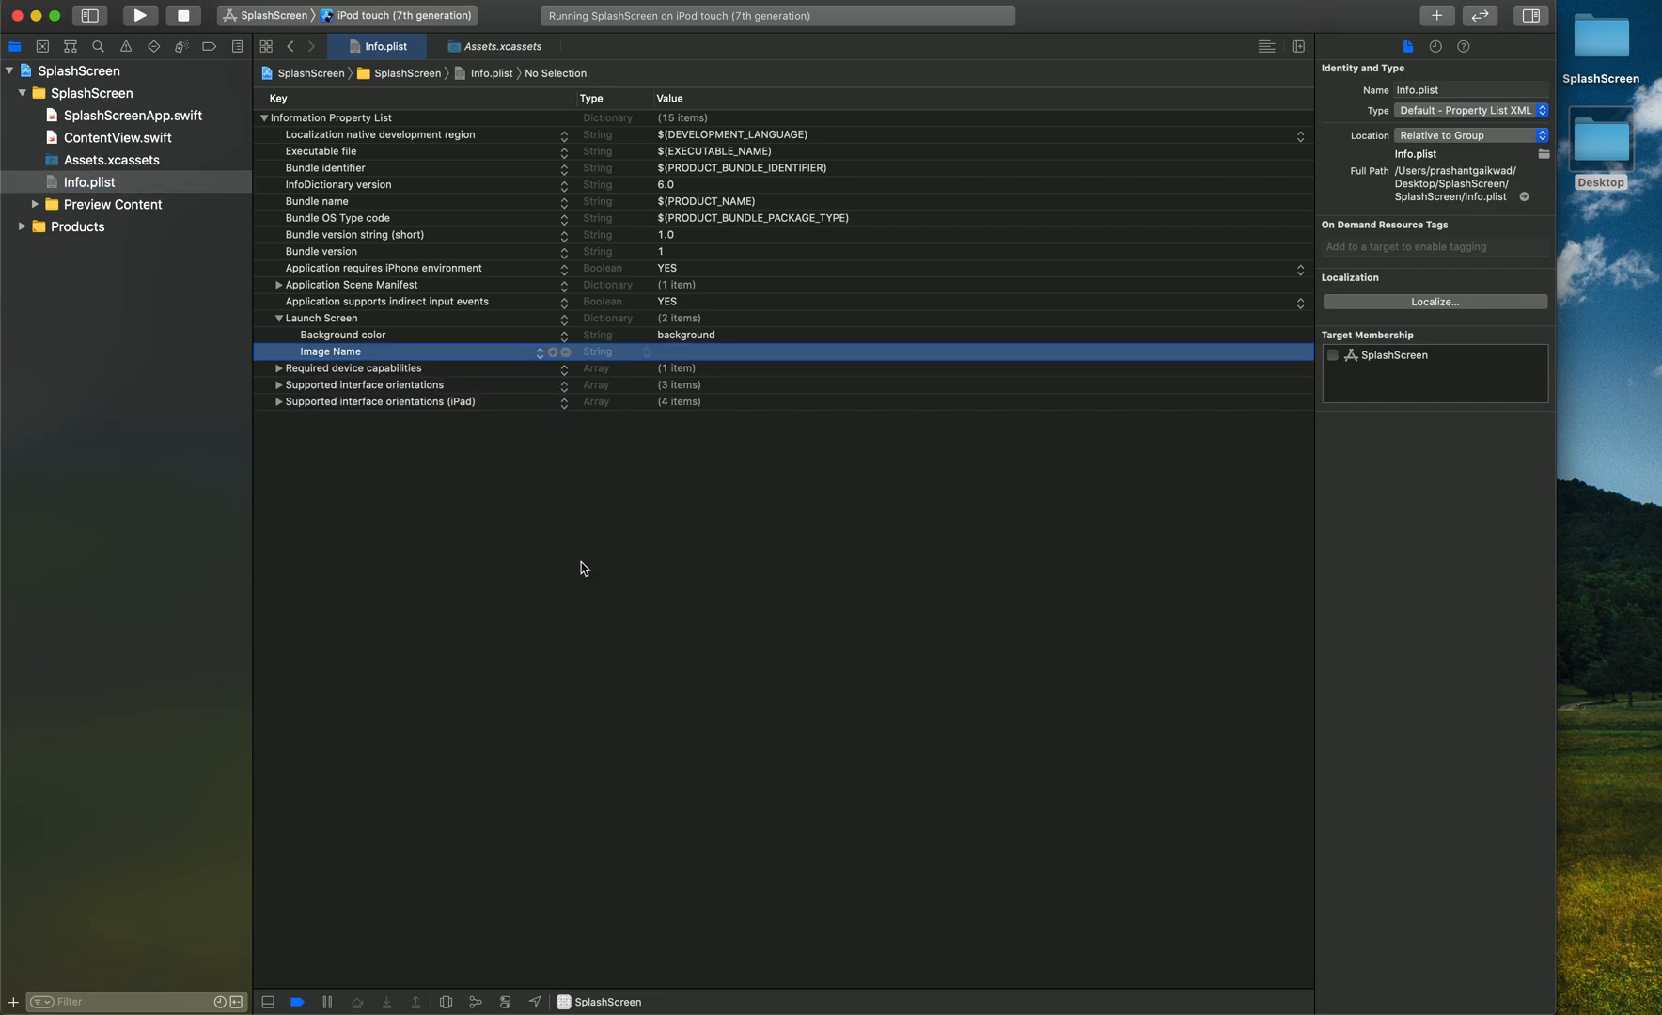
type("splashImage")
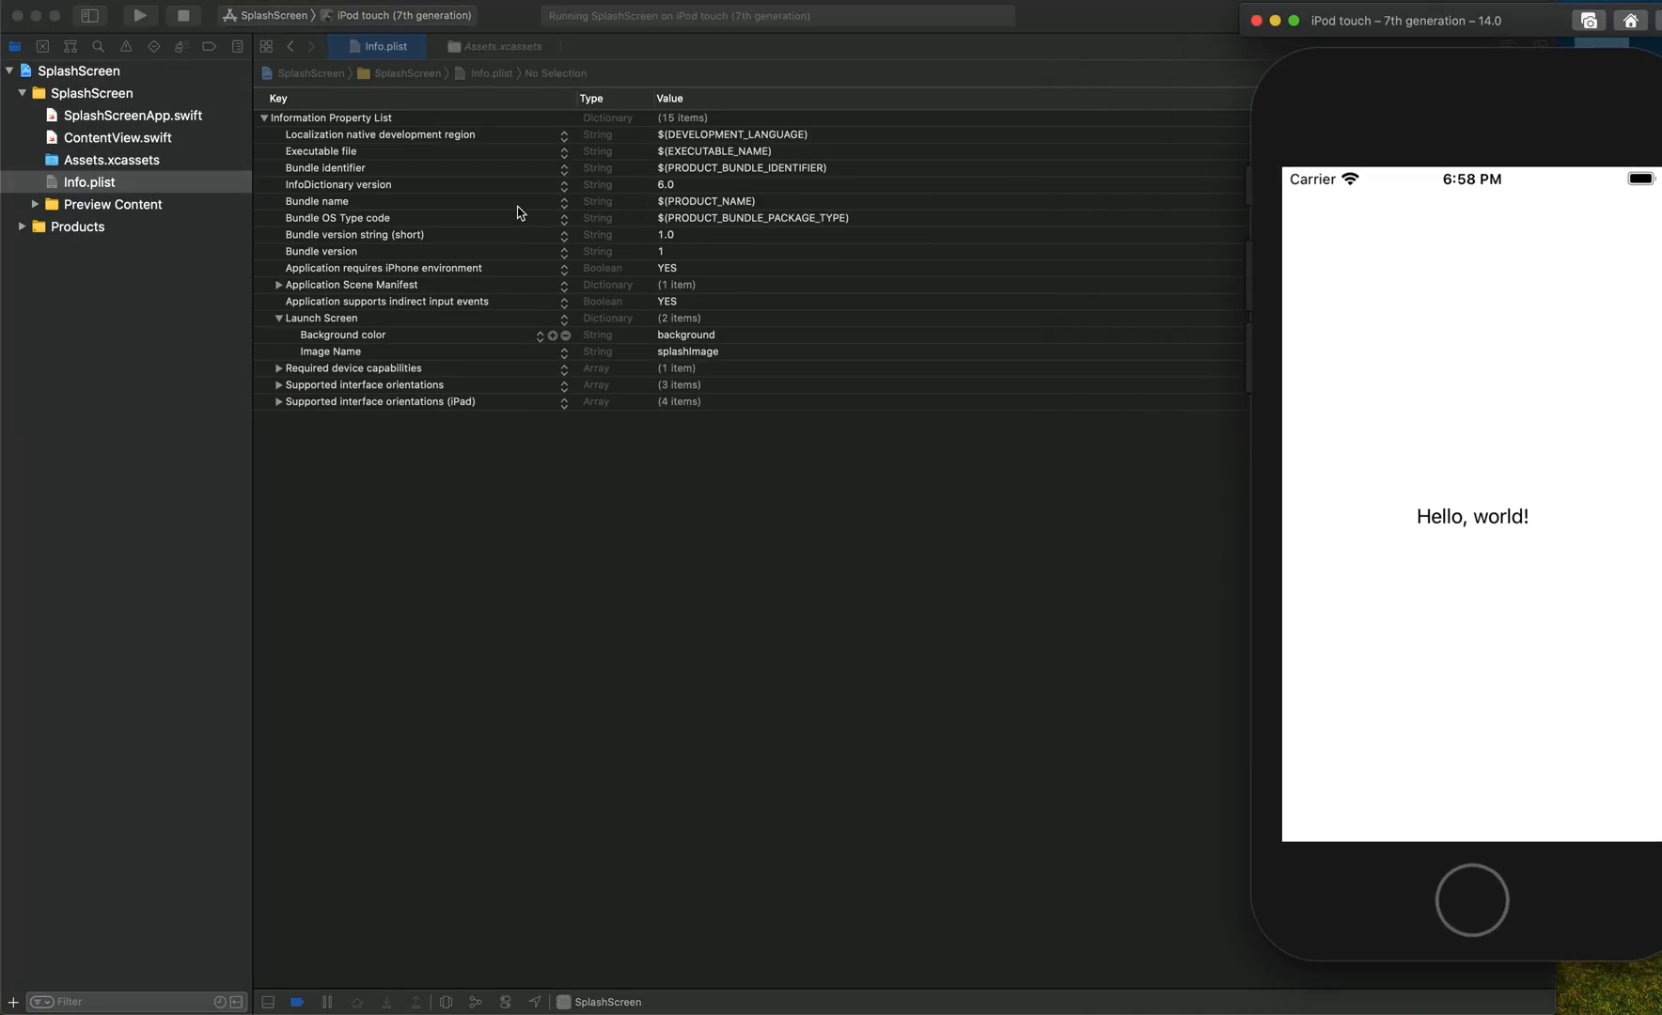
Relaunch SplashScreen on the iPod touch (7th generation) simulator
left_click(139, 15)
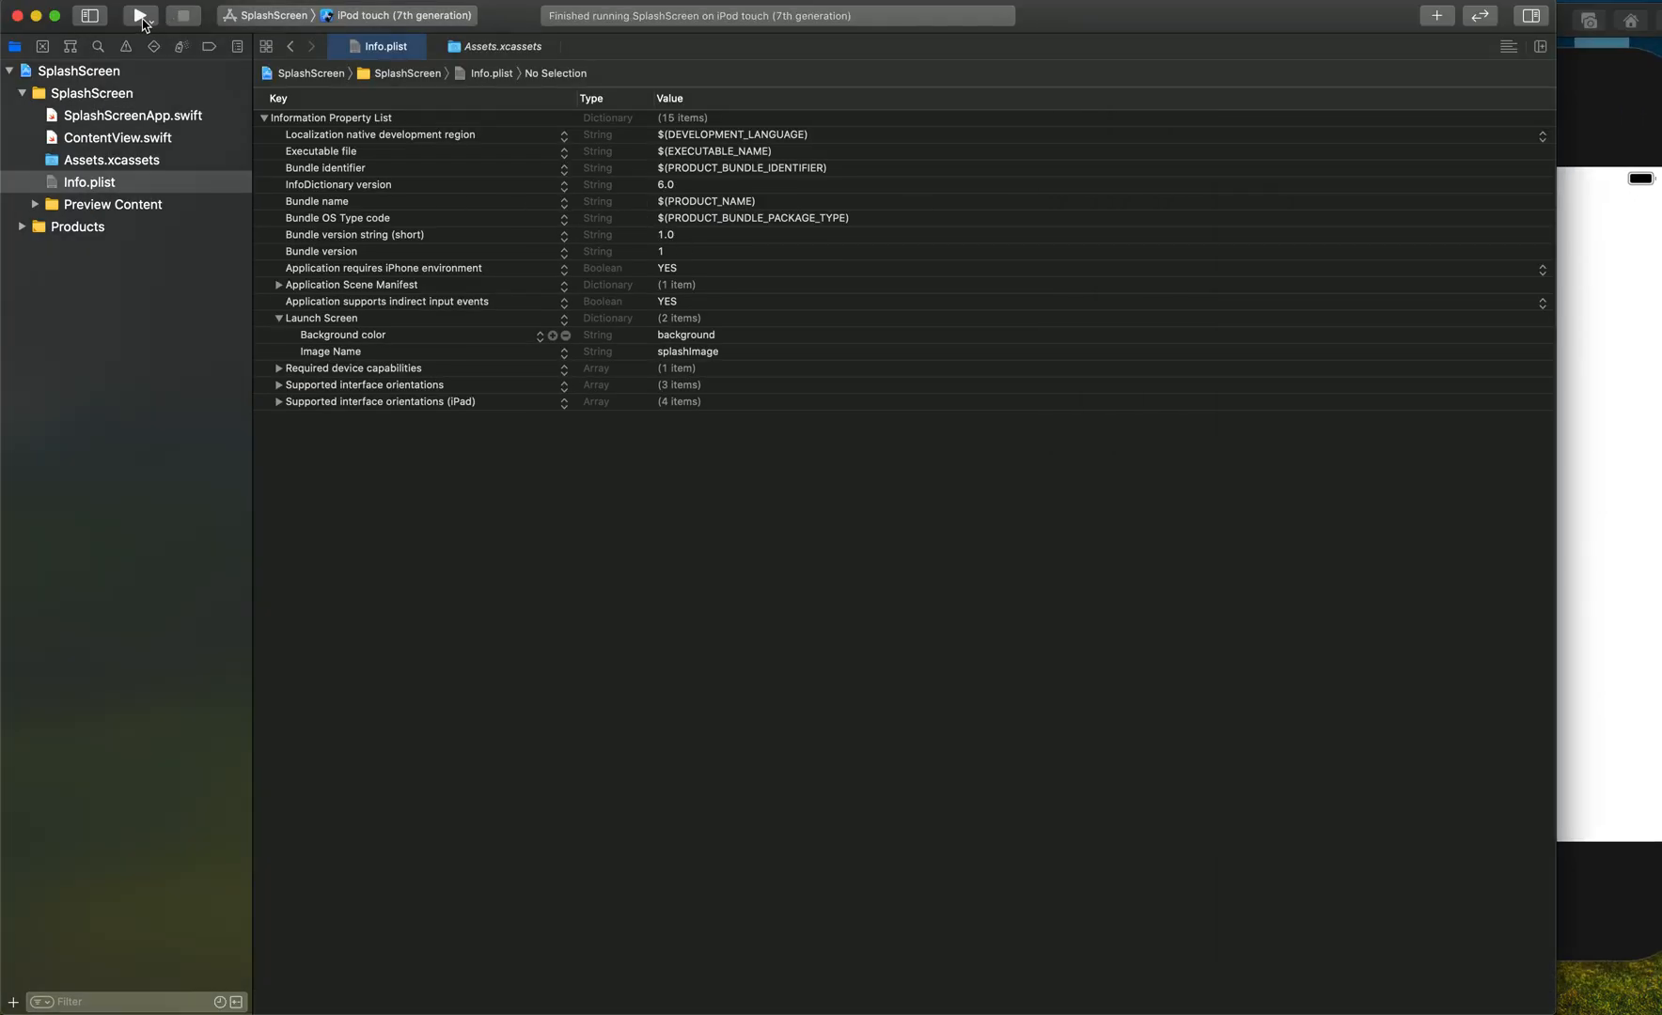
left_click(139, 15)
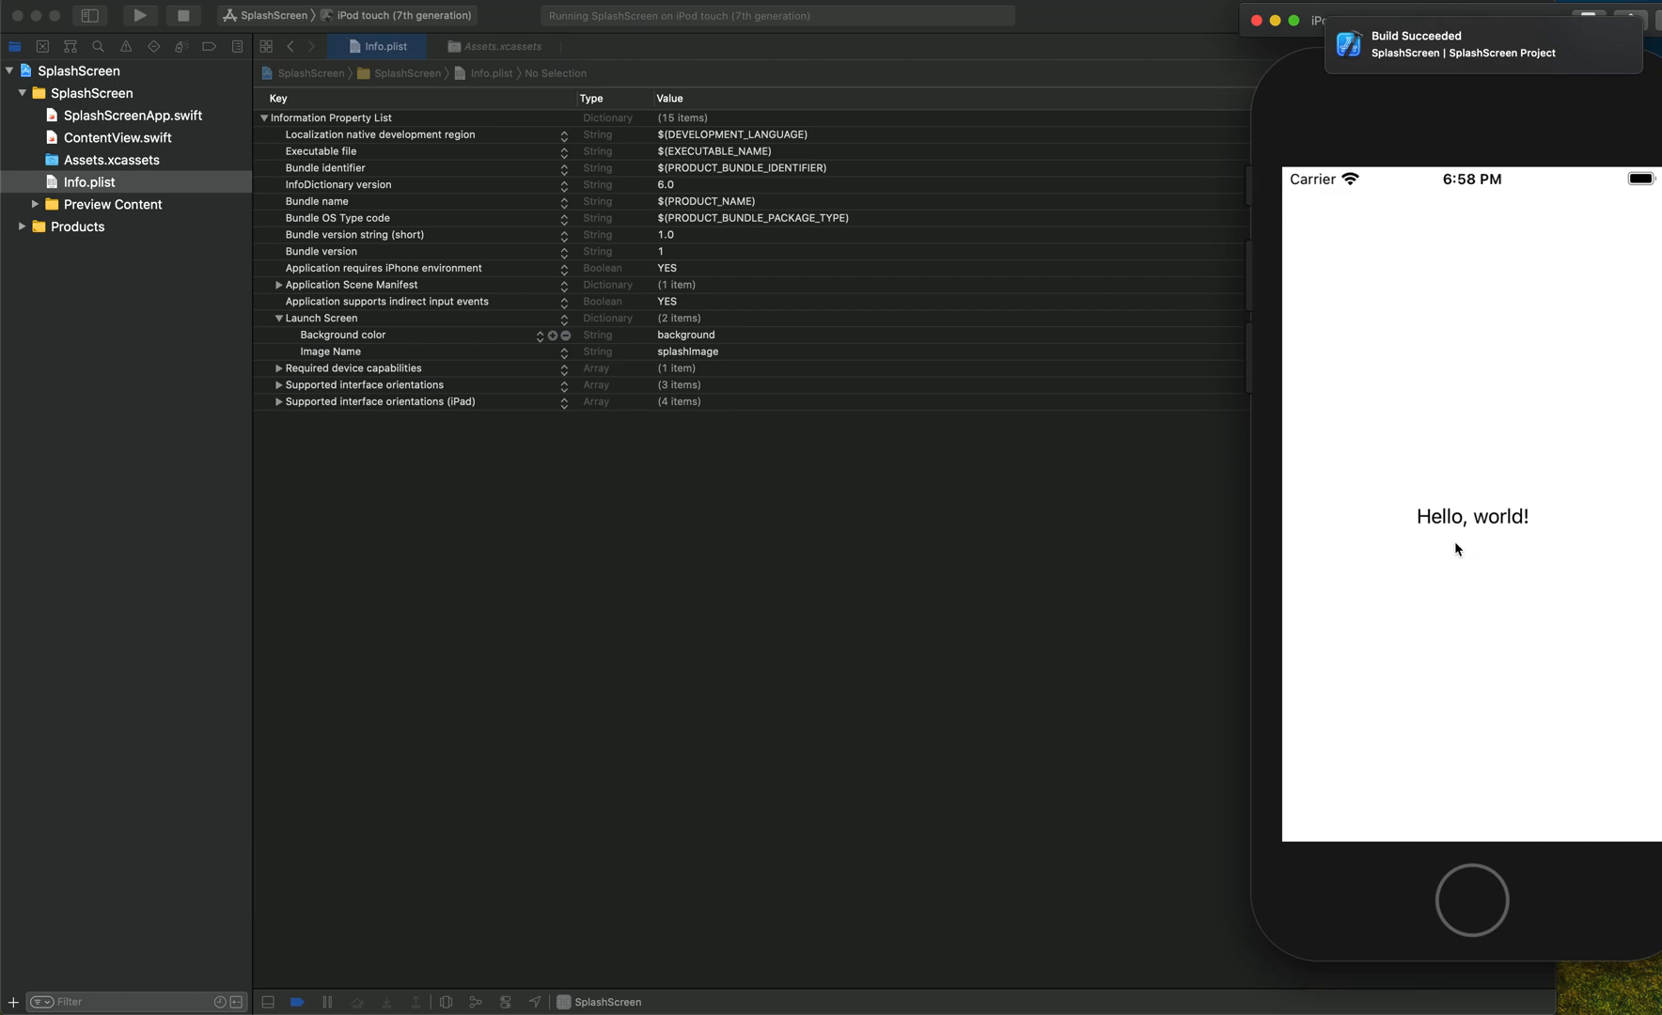
mouse_move(1479, 912)
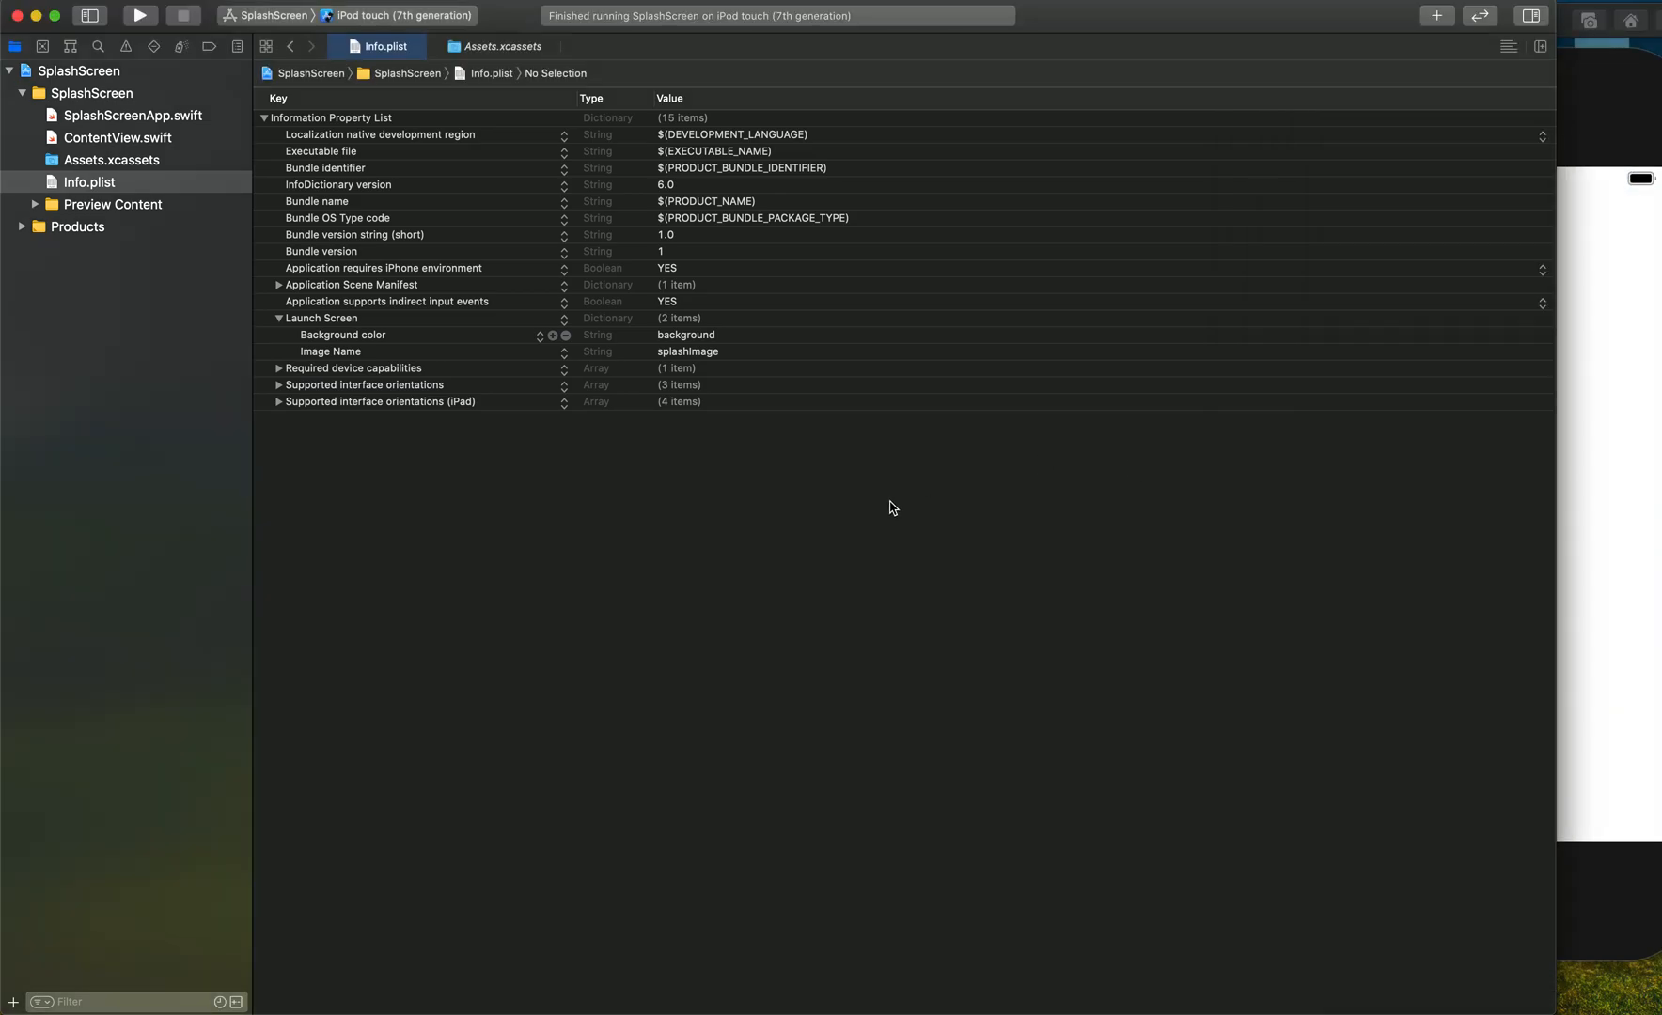
mouse_move(422, 183)
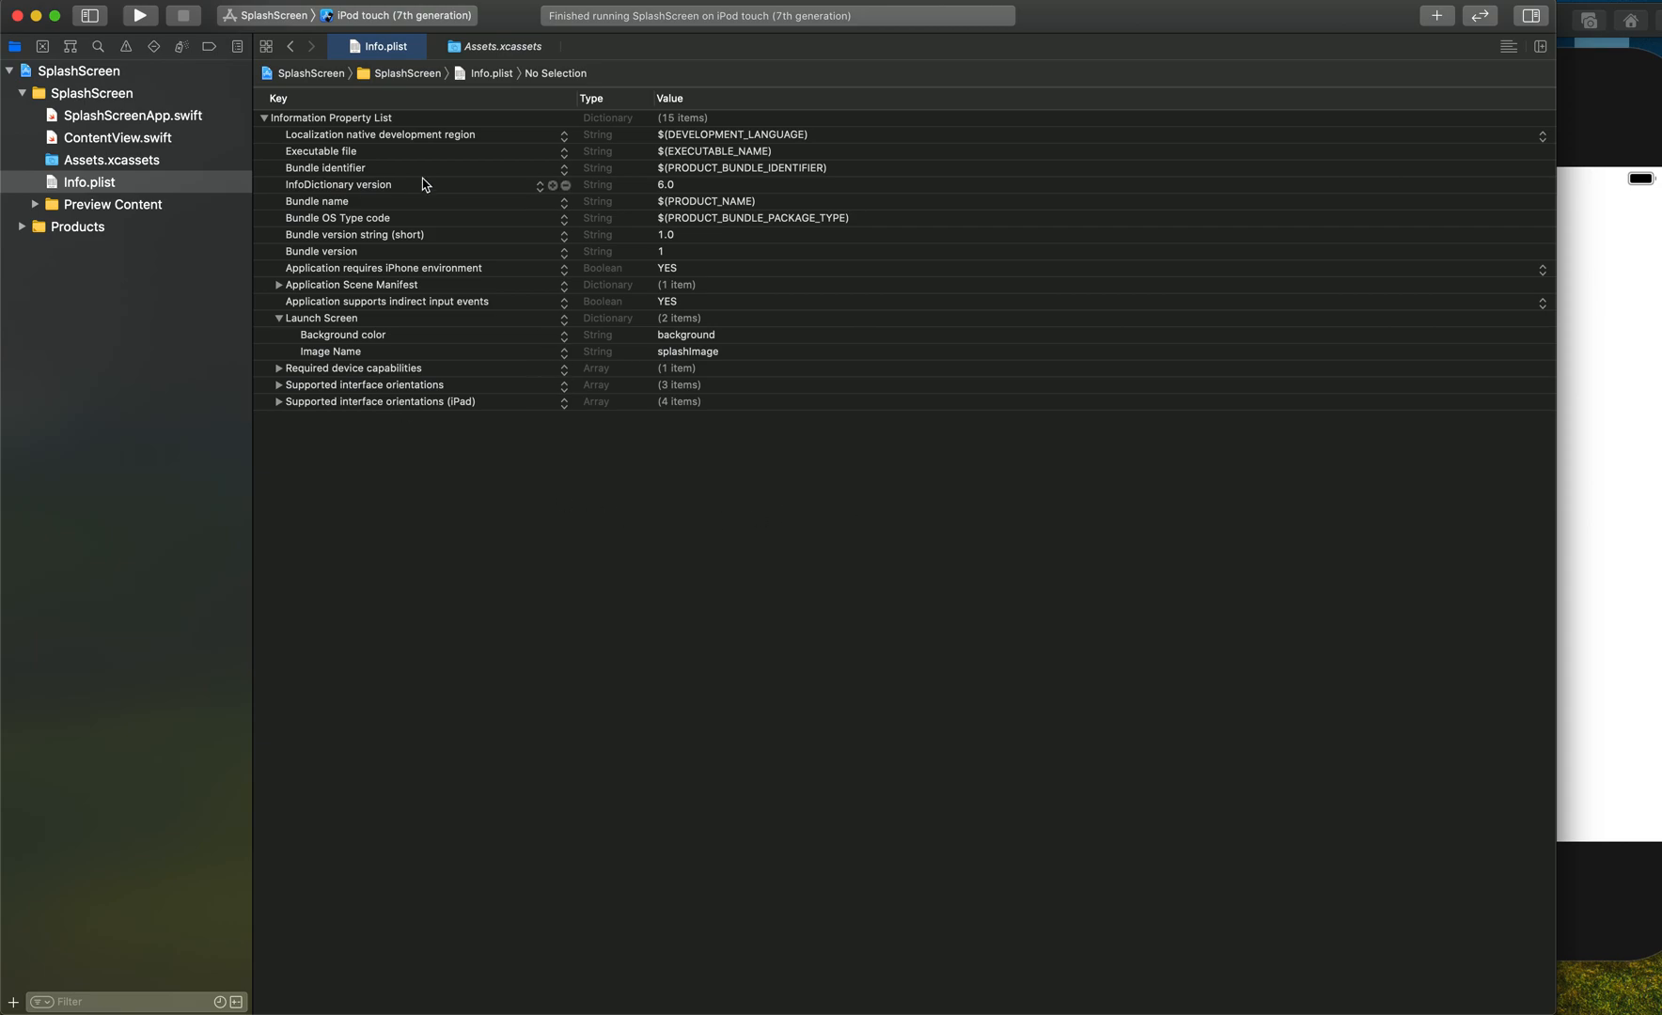
mouse_move(643, 514)
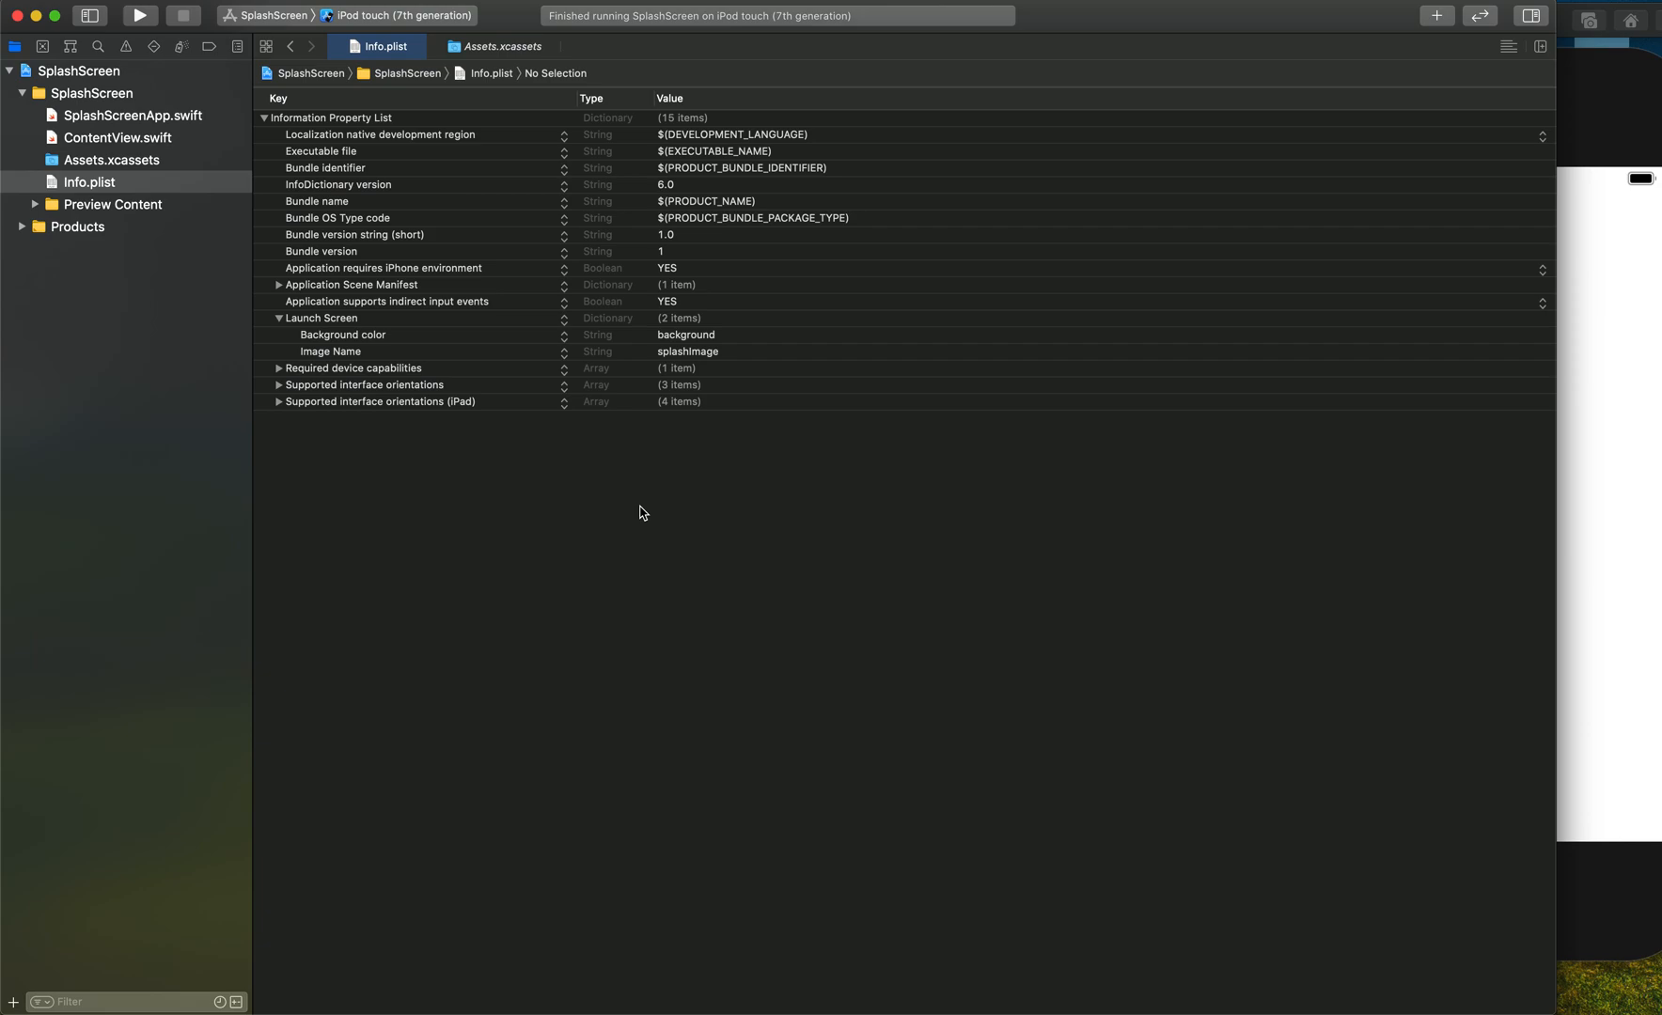
mouse_move(543, 356)
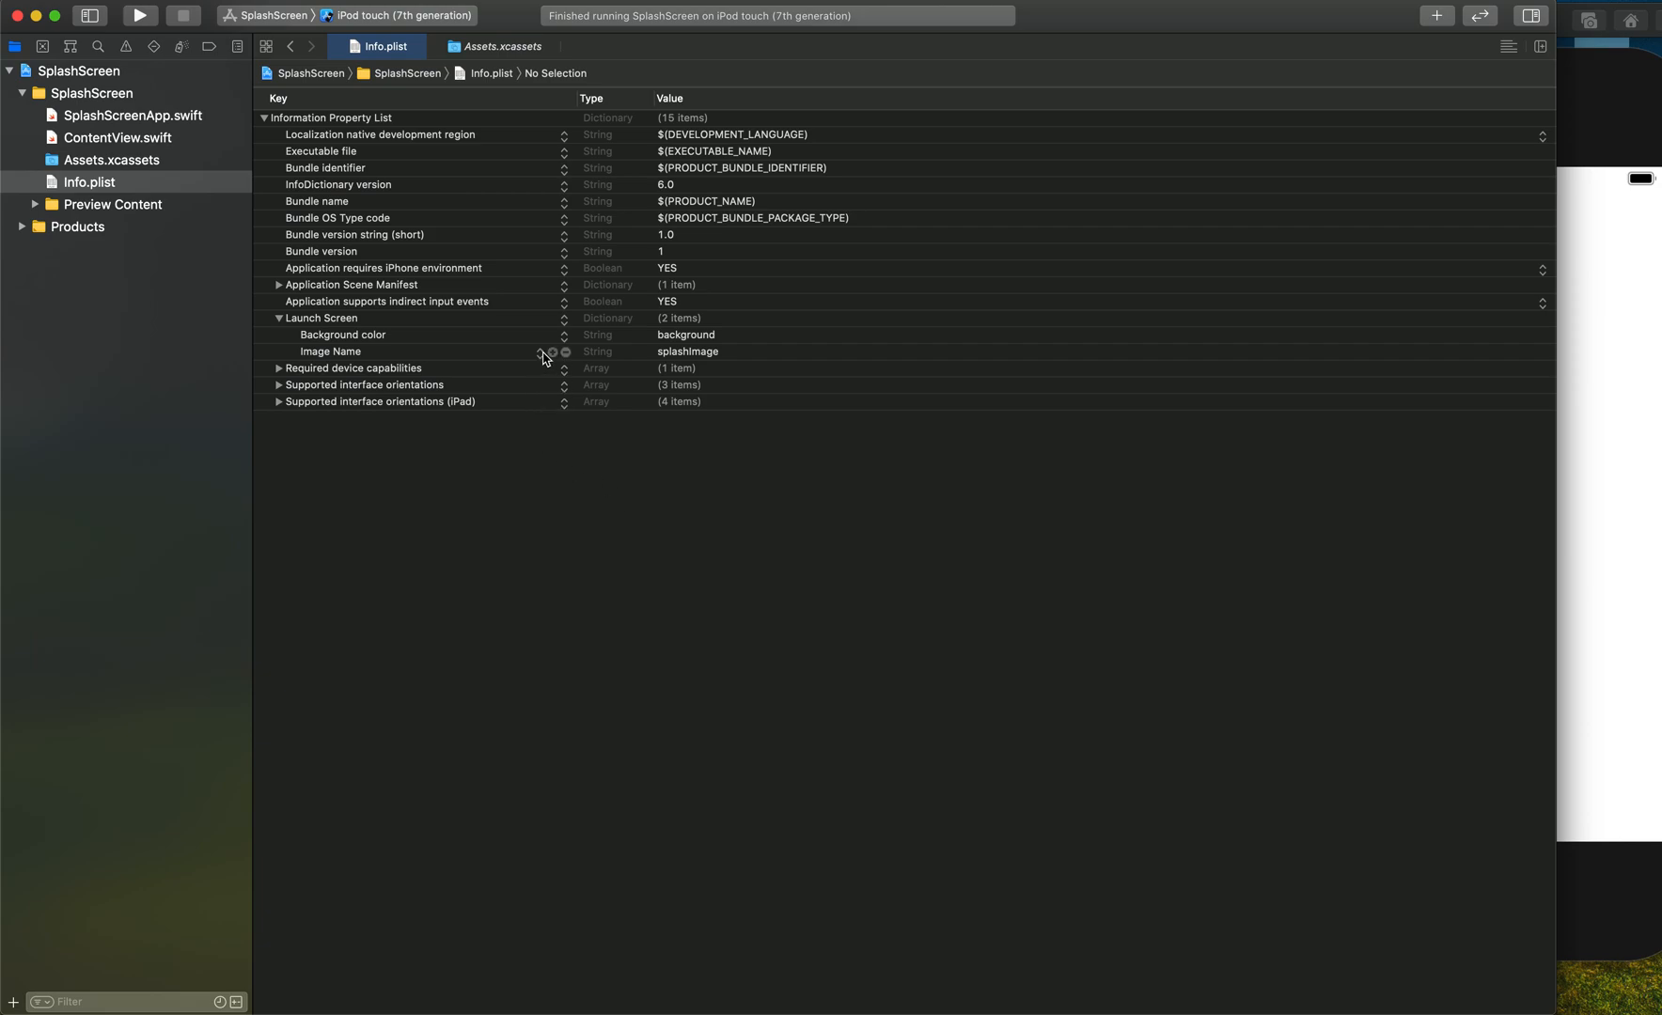
Add an Image respects safe area insets key under Launch Screen, leaving it NO
left_click(330, 350)
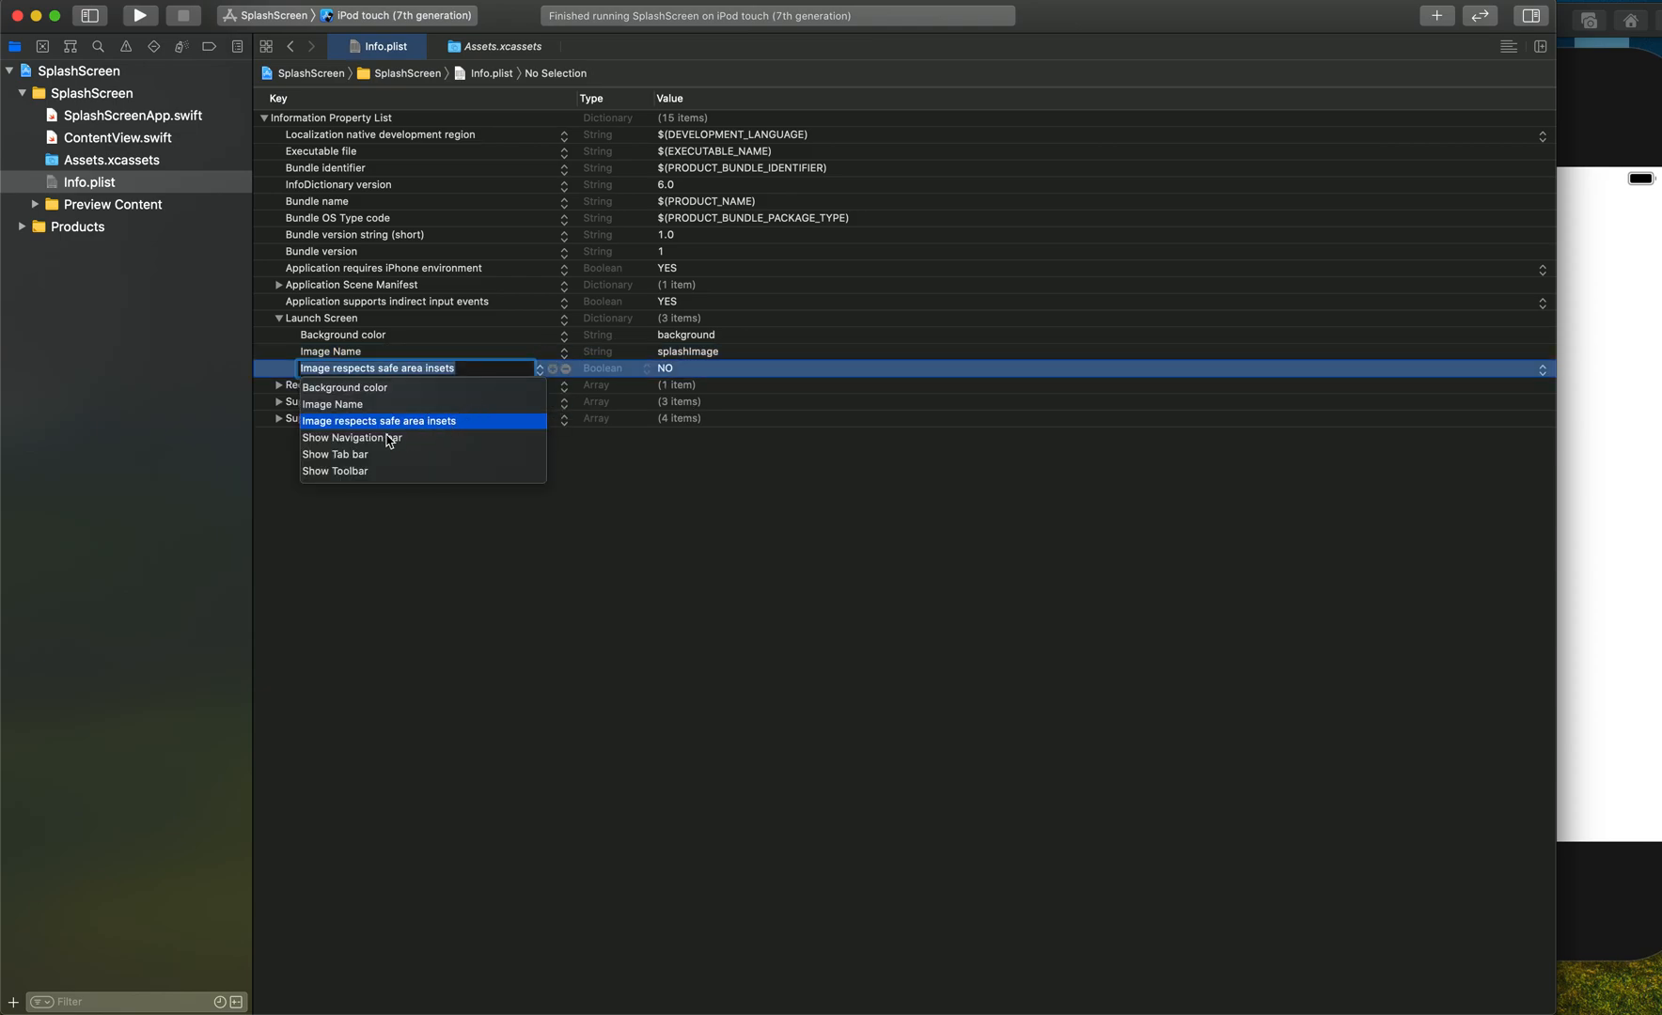
mouse_move(382, 464)
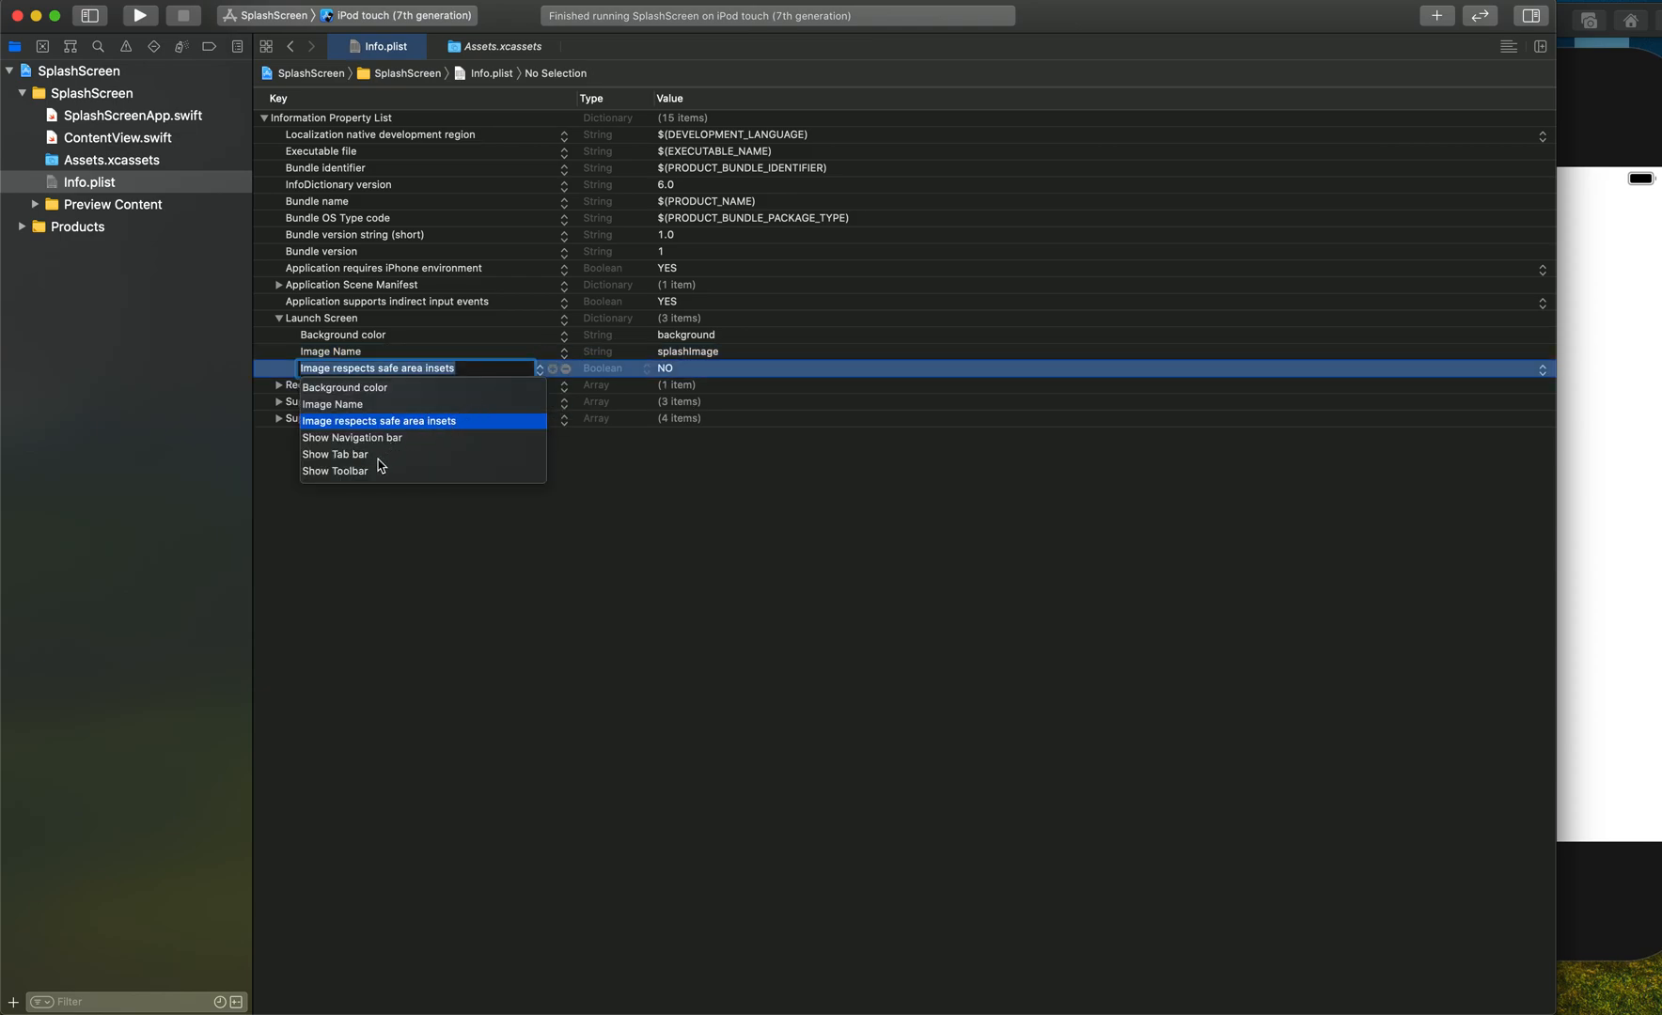
mouse_move(379, 467)
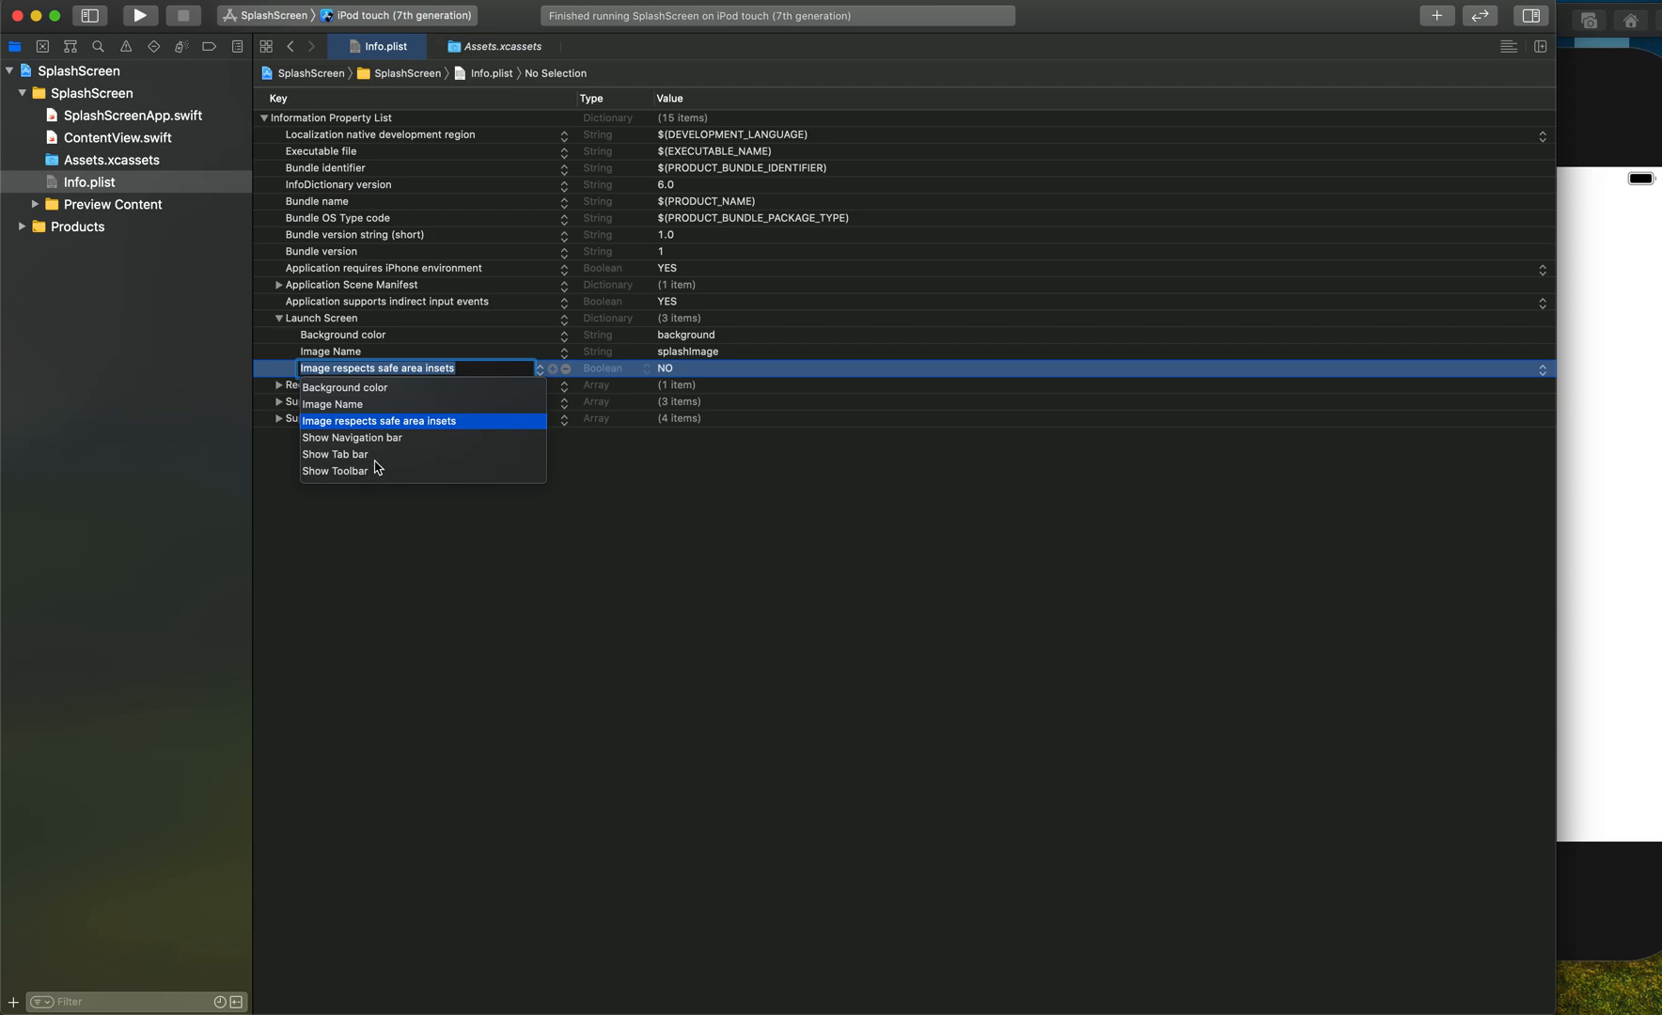
mouse_move(937, 509)
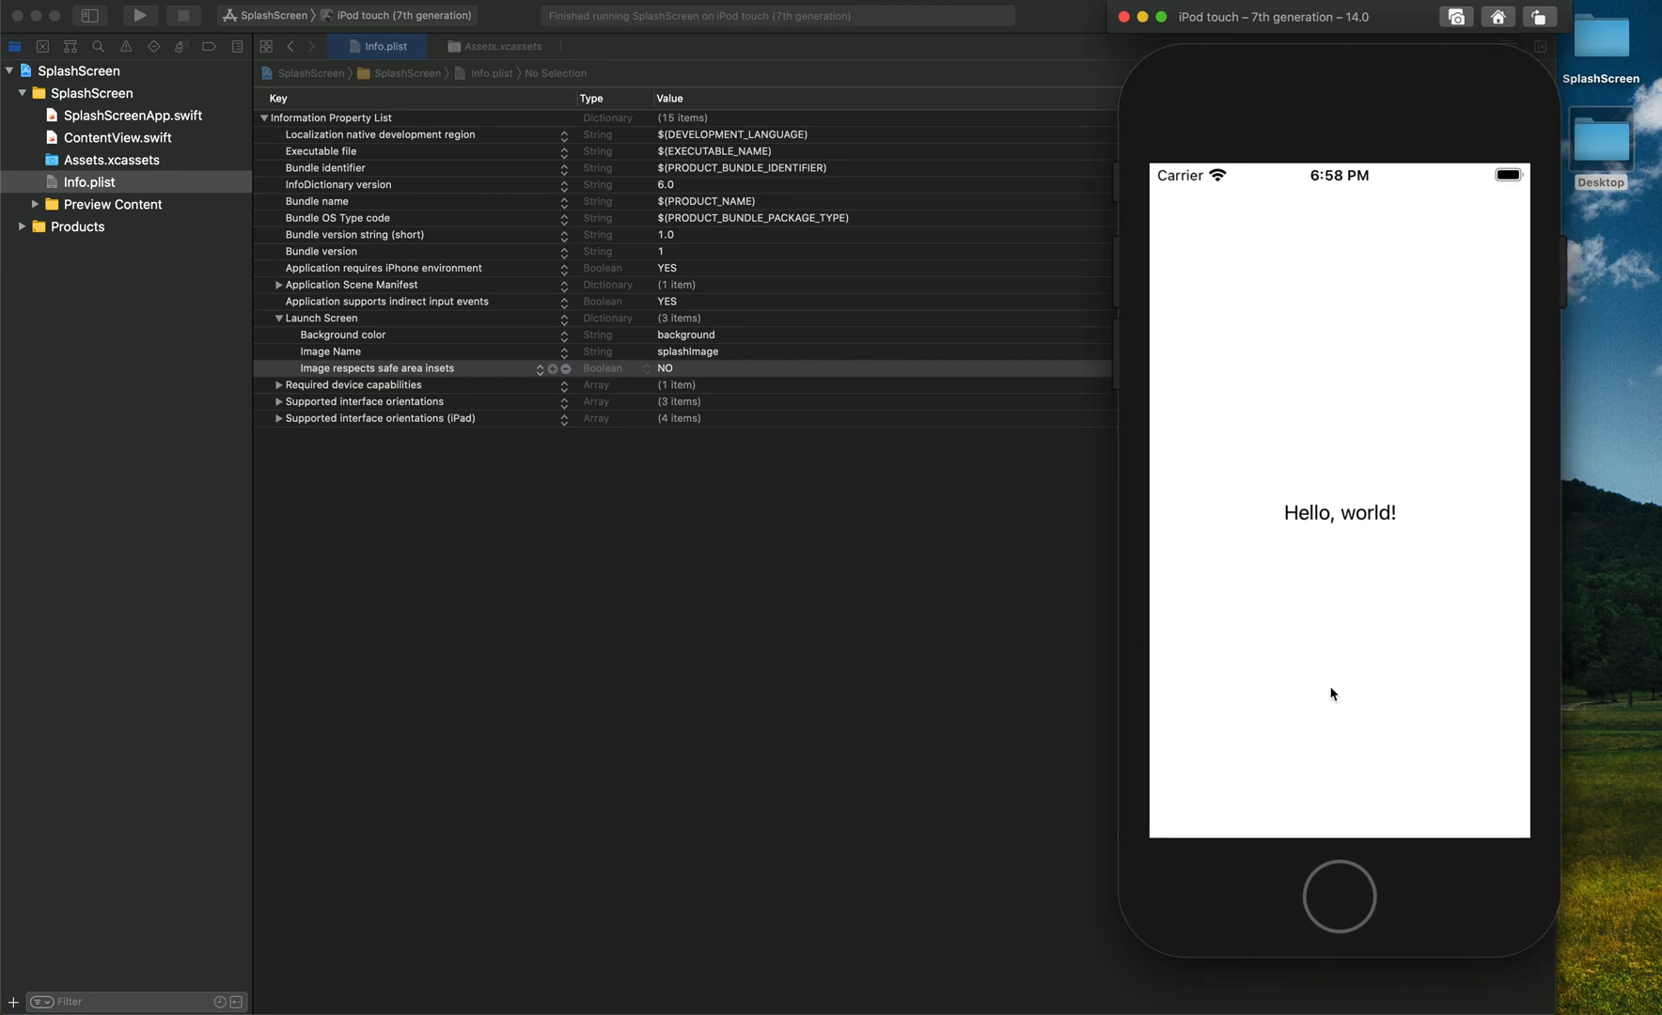
mouse_move(1322, 745)
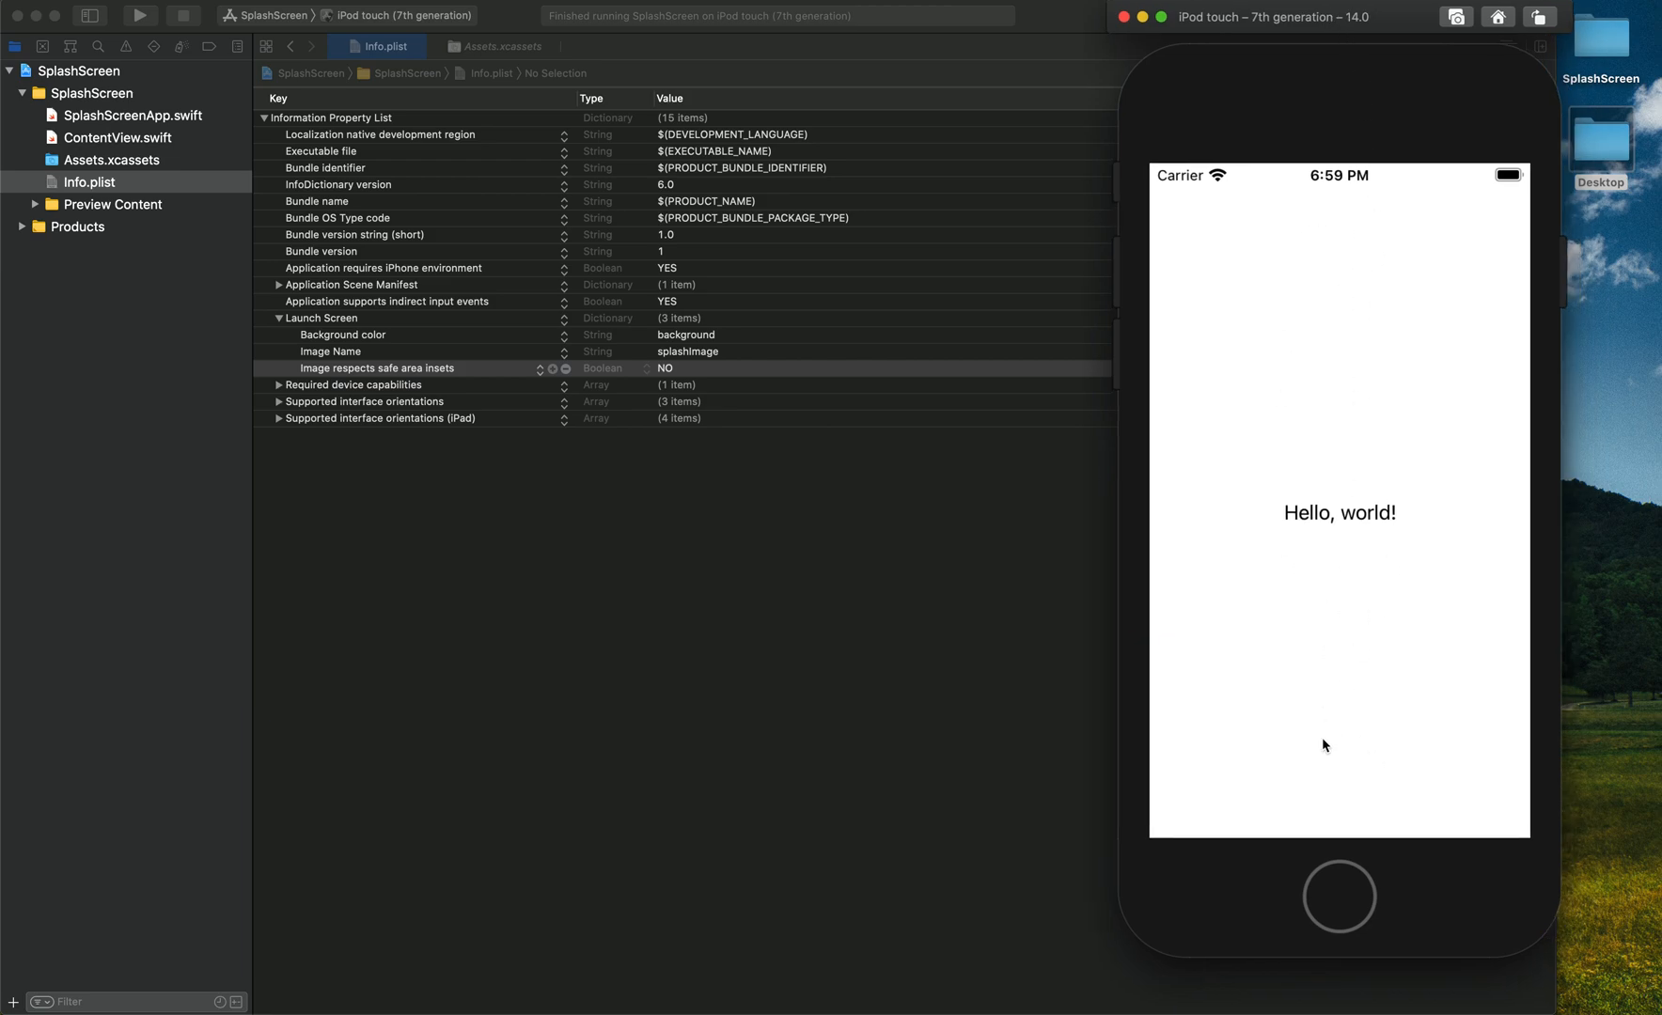
mouse_move(1314, 505)
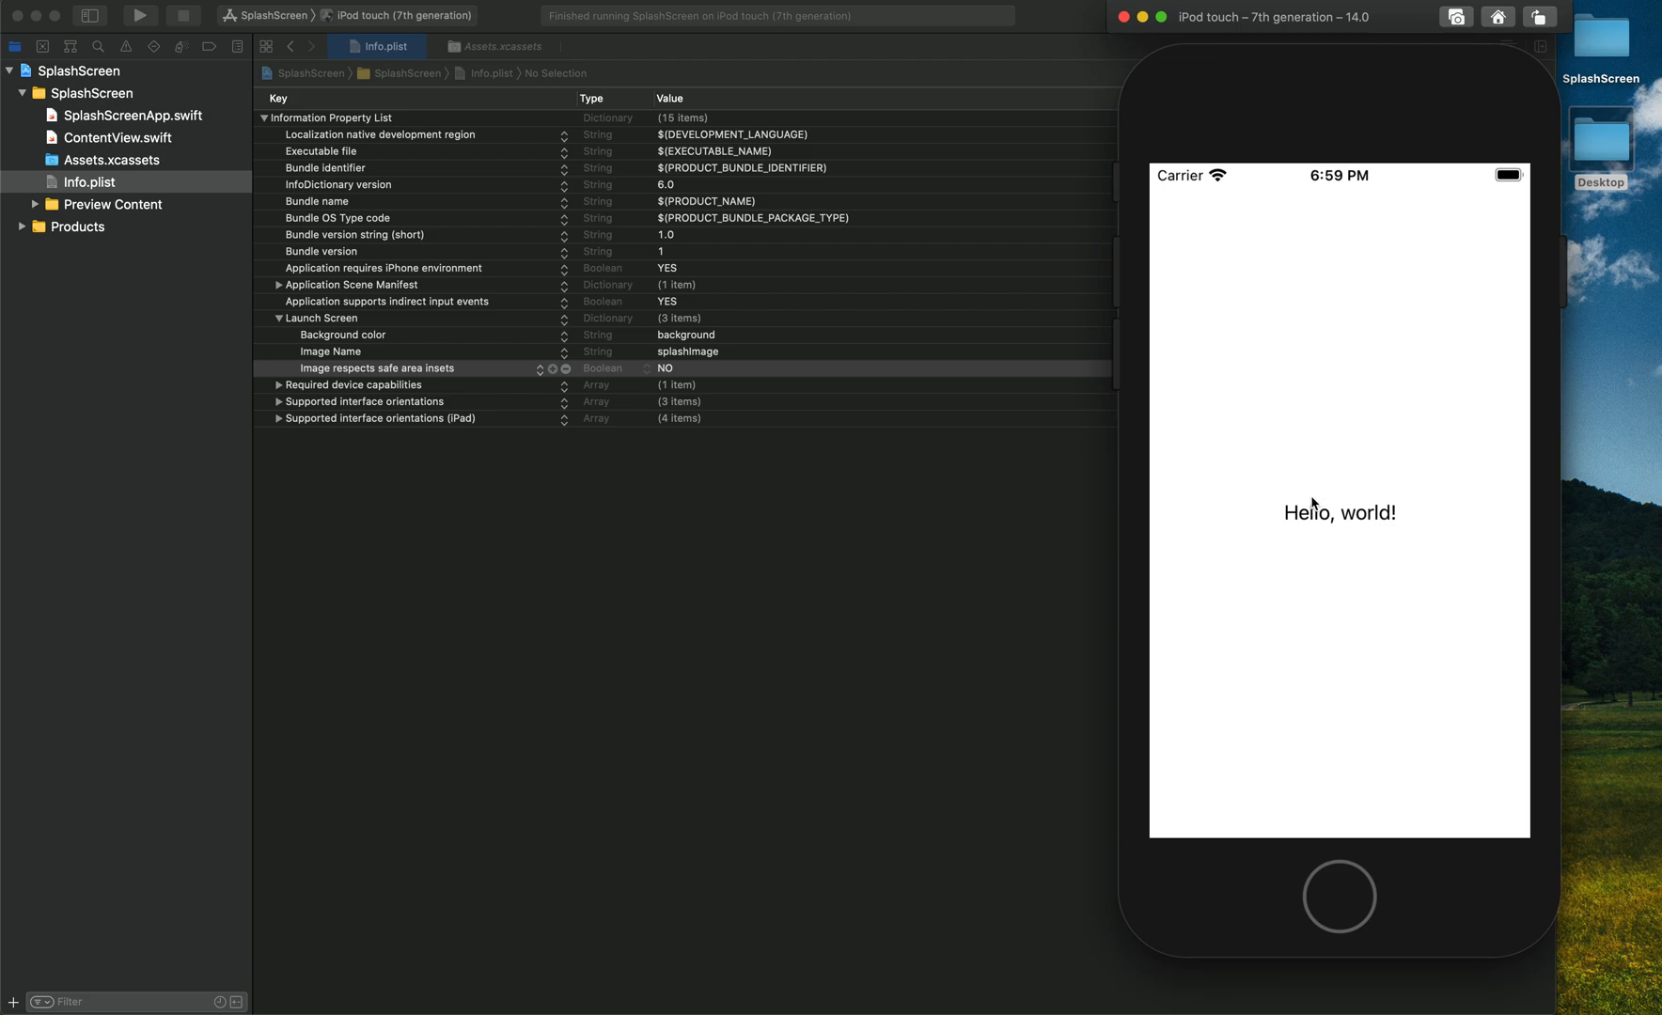
mouse_move(1212, 625)
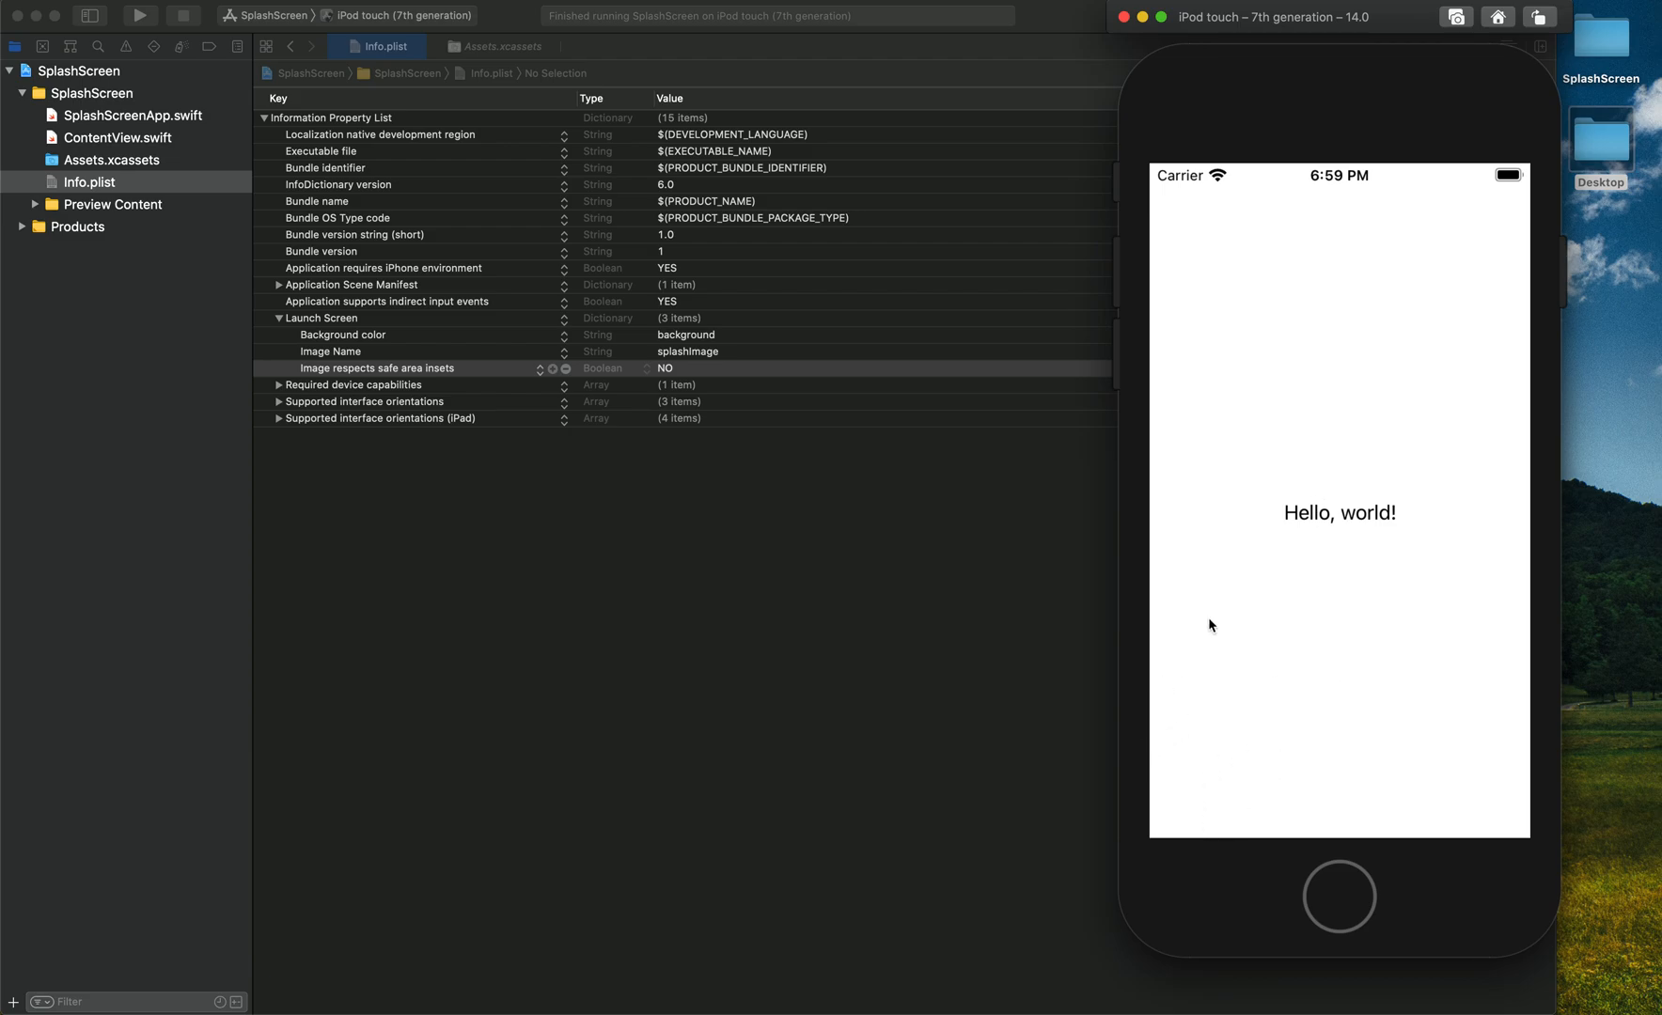
mouse_move(1471, 542)
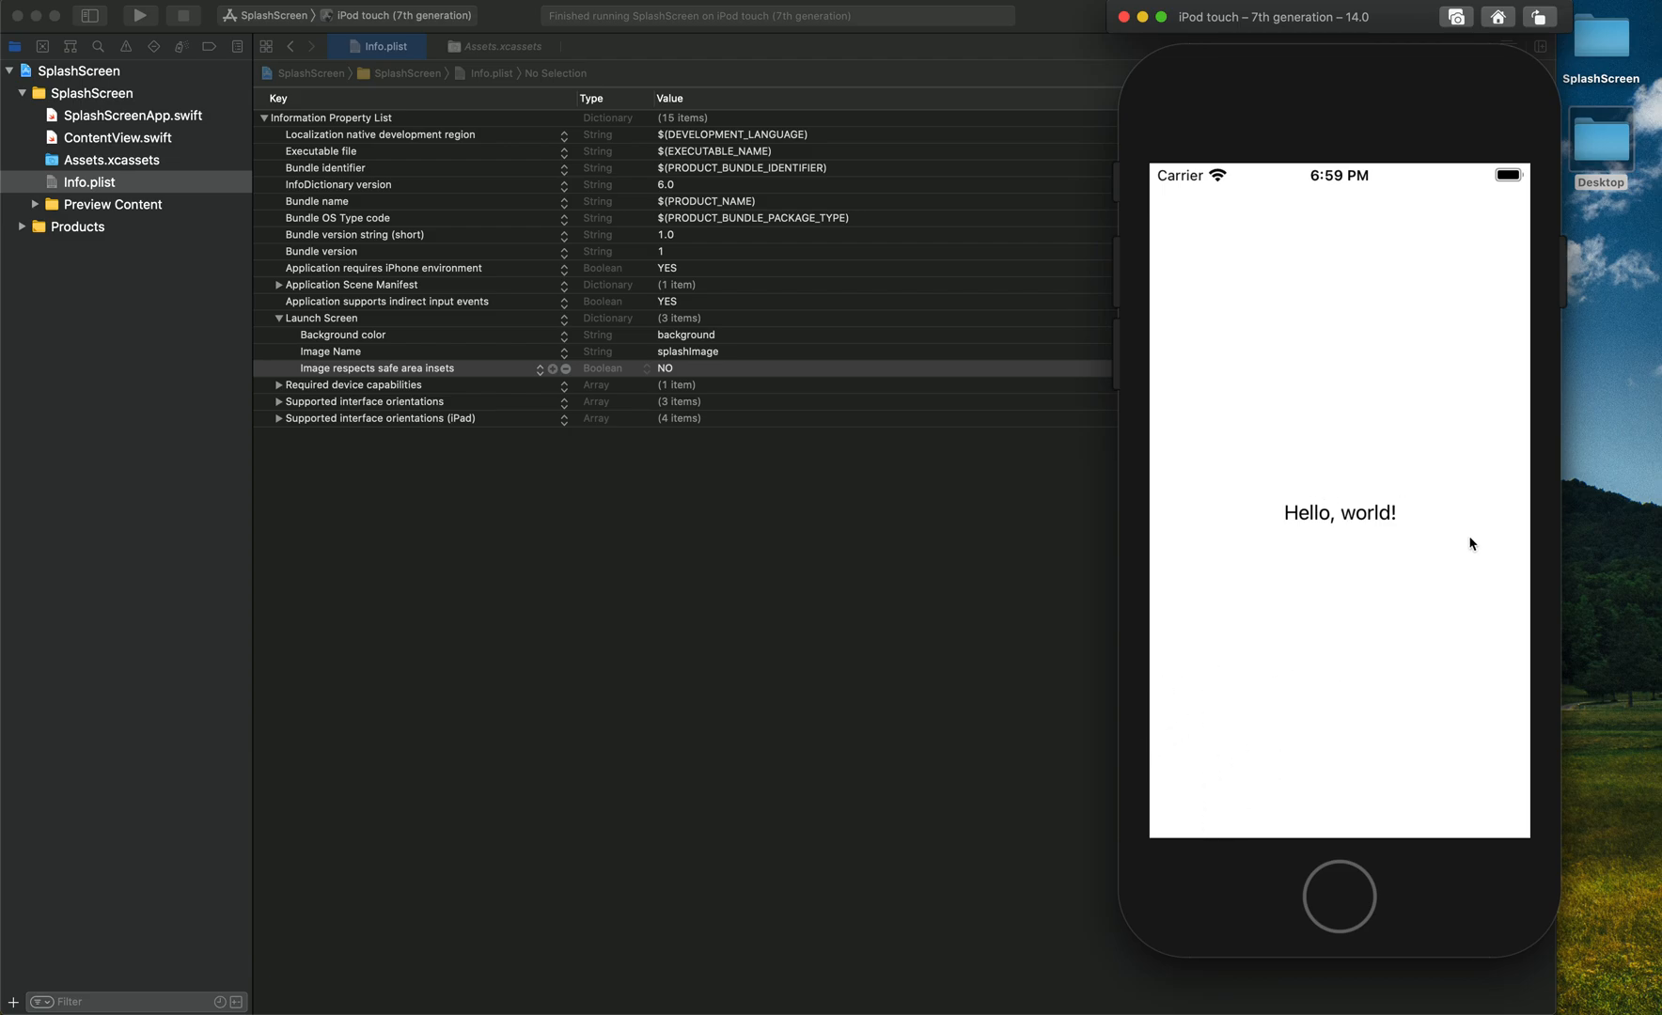
mouse_move(646, 364)
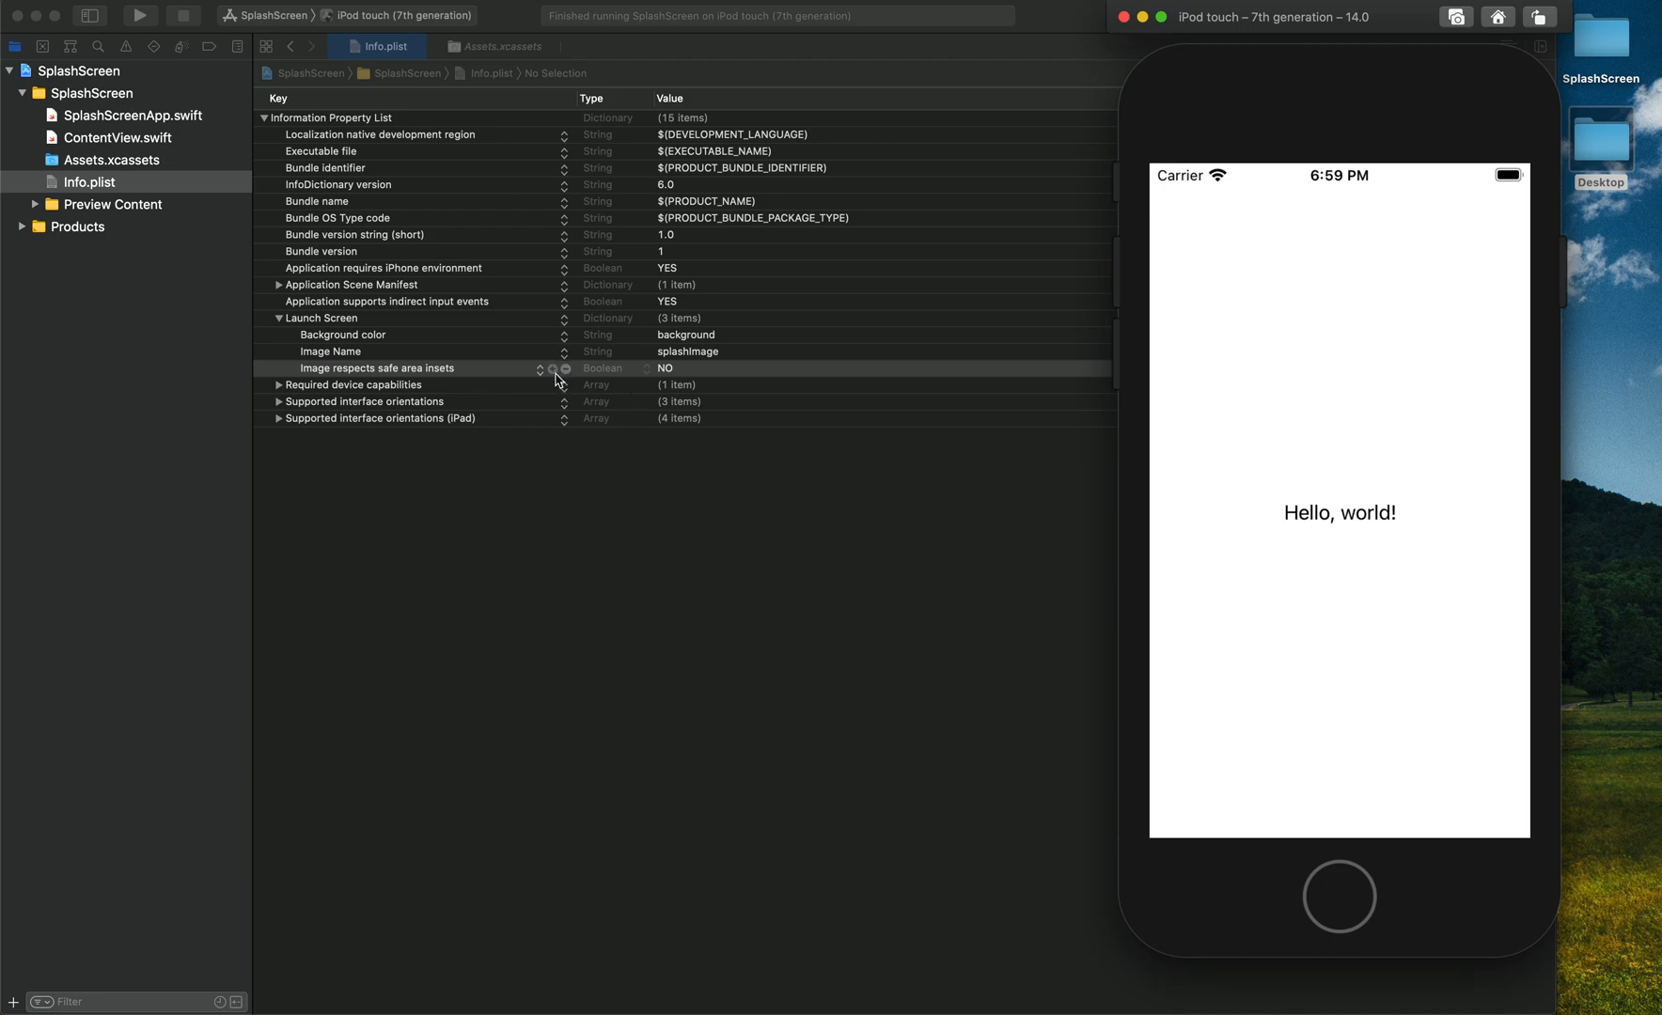
mouse_move(704, 515)
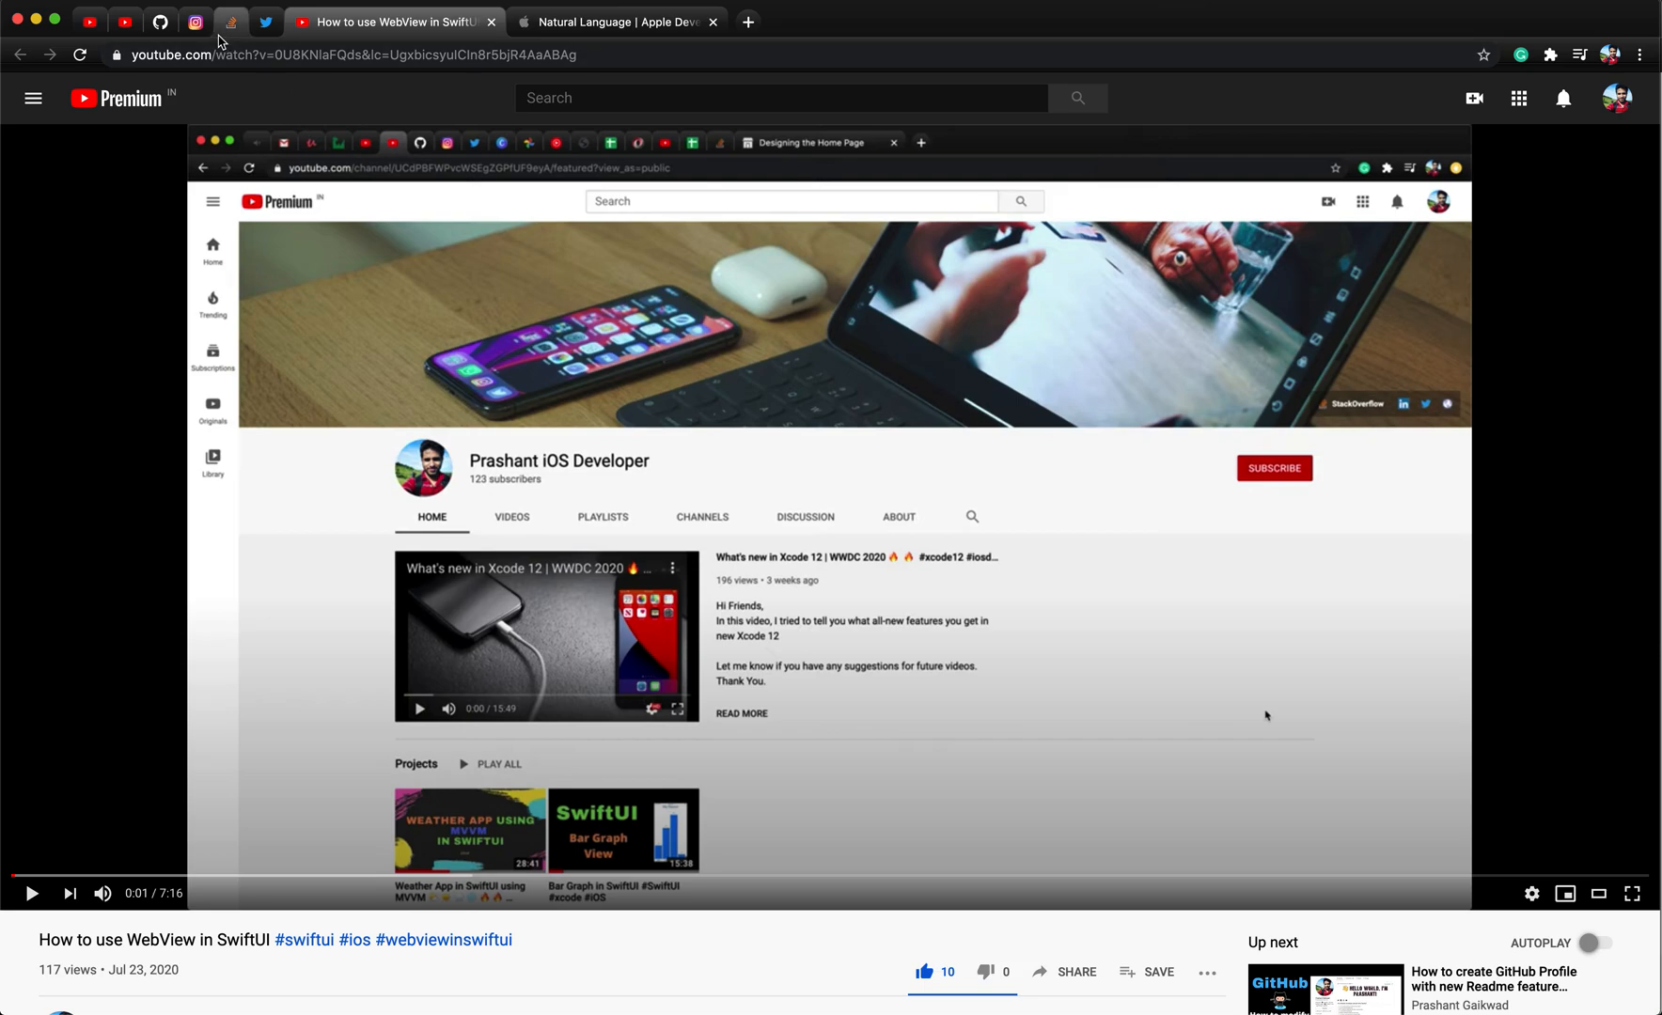
mouse_move(130, 30)
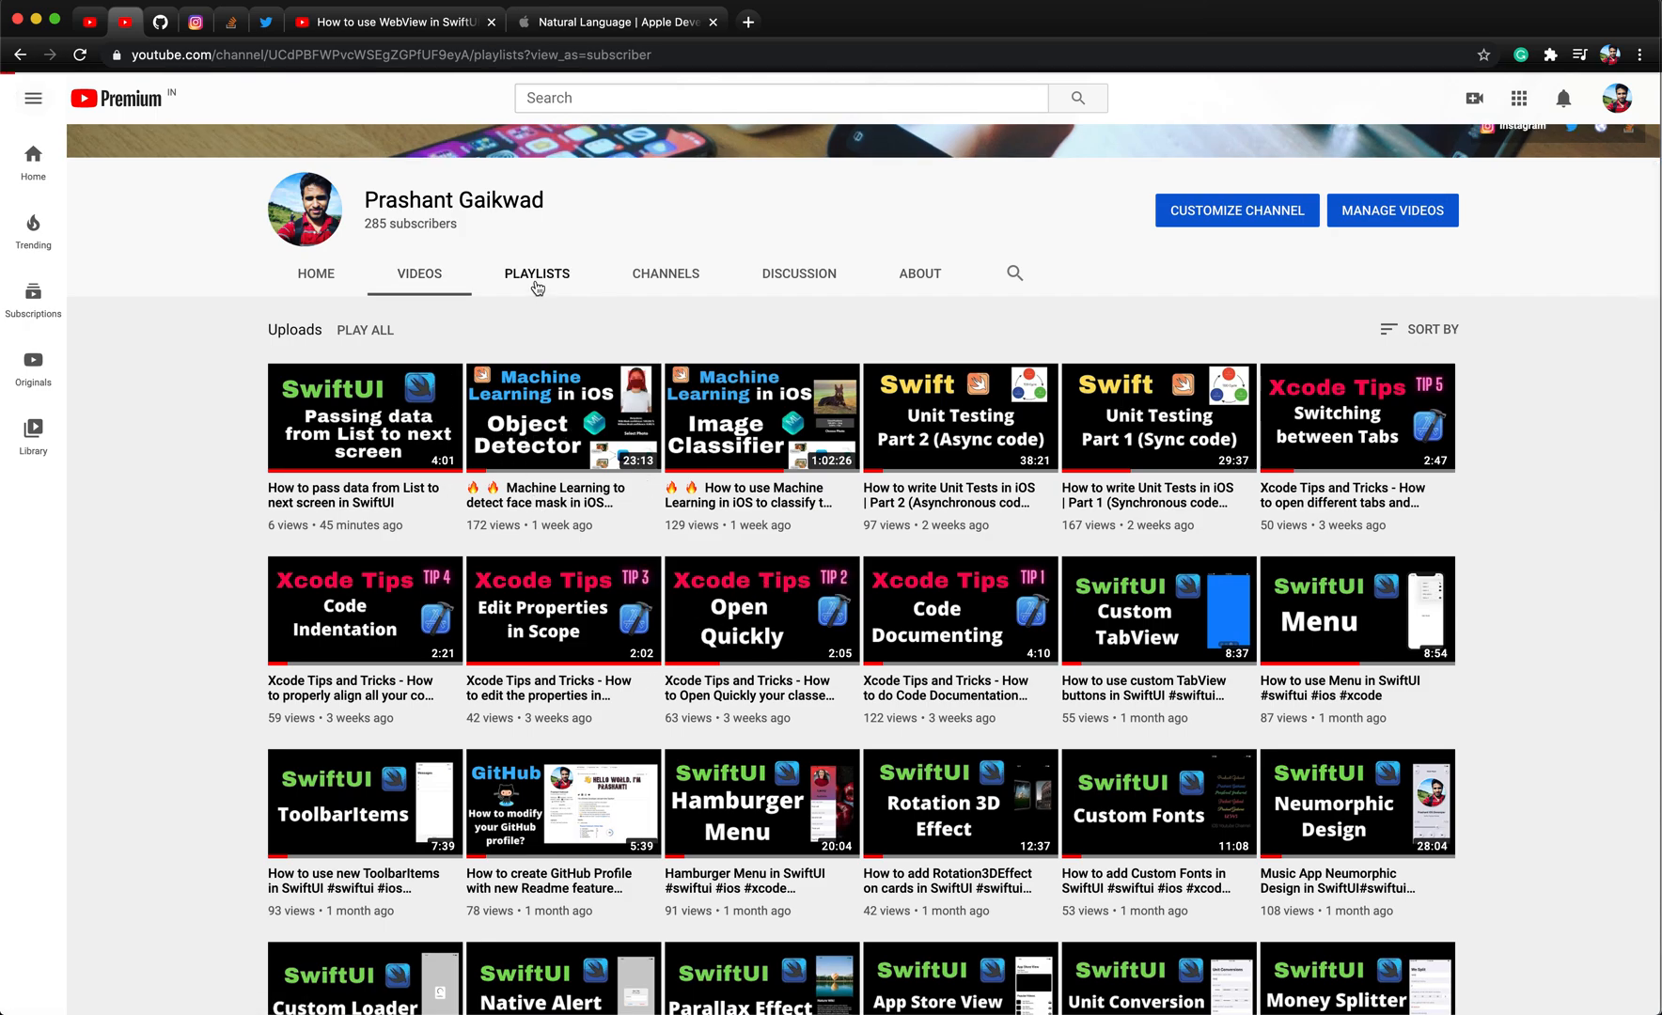
Open the Prashant Gaikwad channel's Playlists tab showing its six playlists, including SwiftUI
left_click(537, 273)
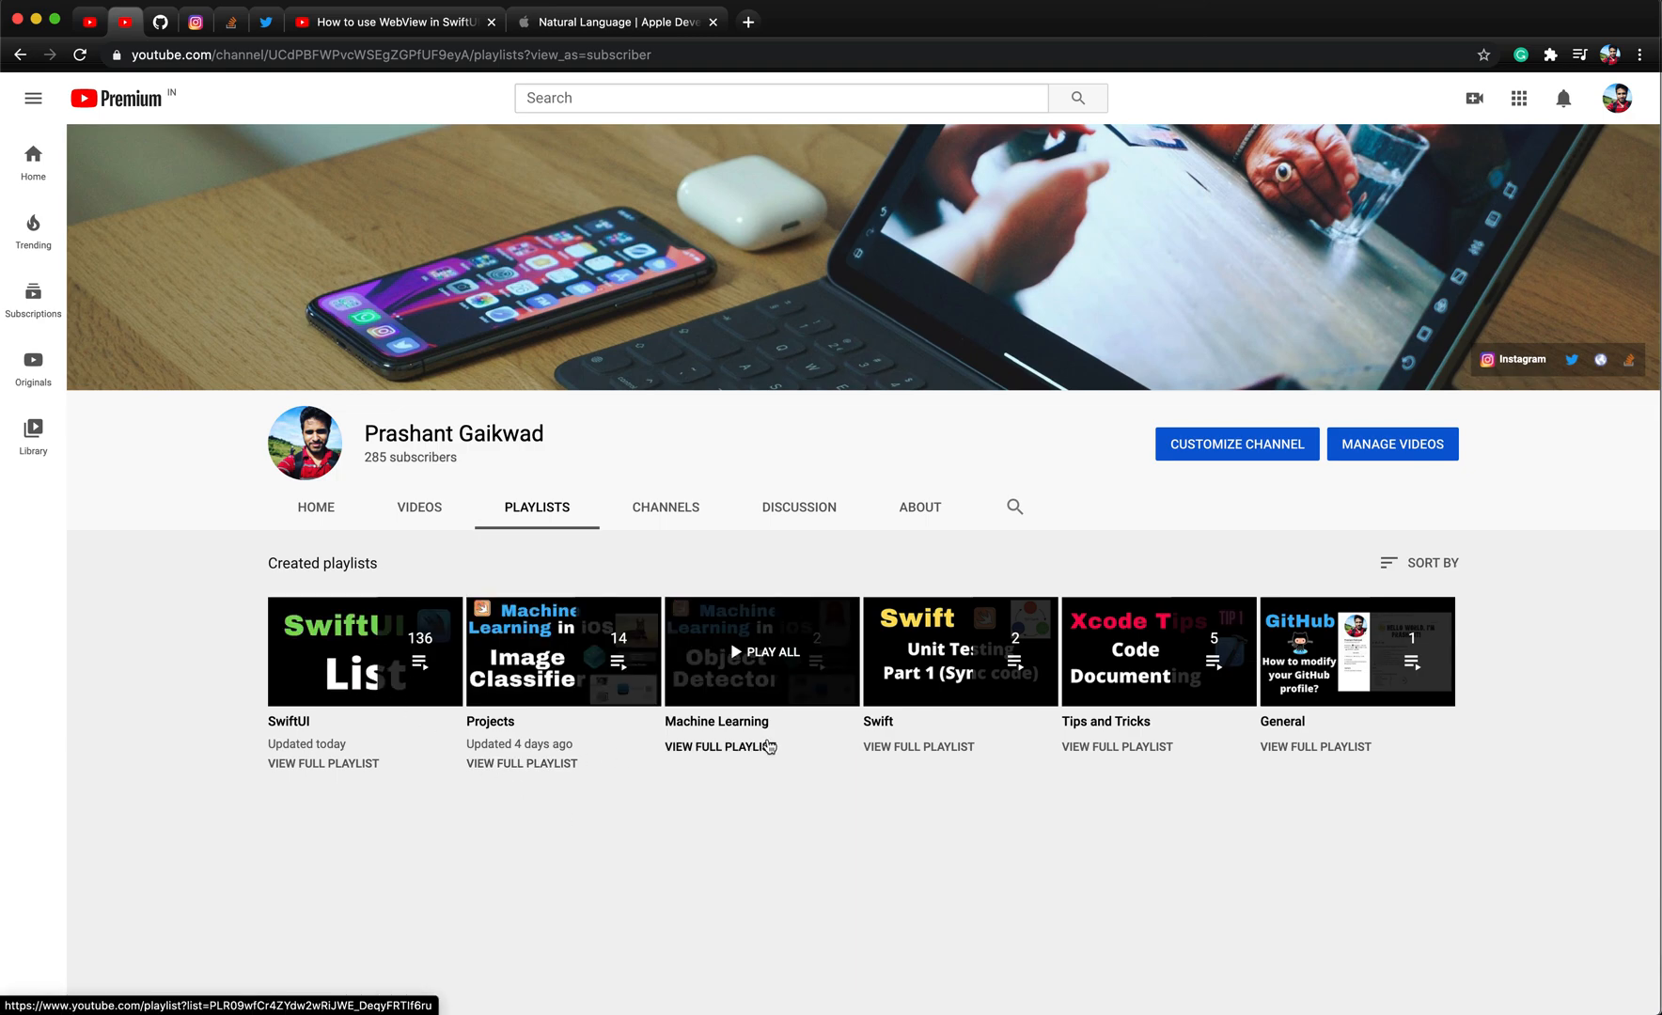
mouse_move(1296, 775)
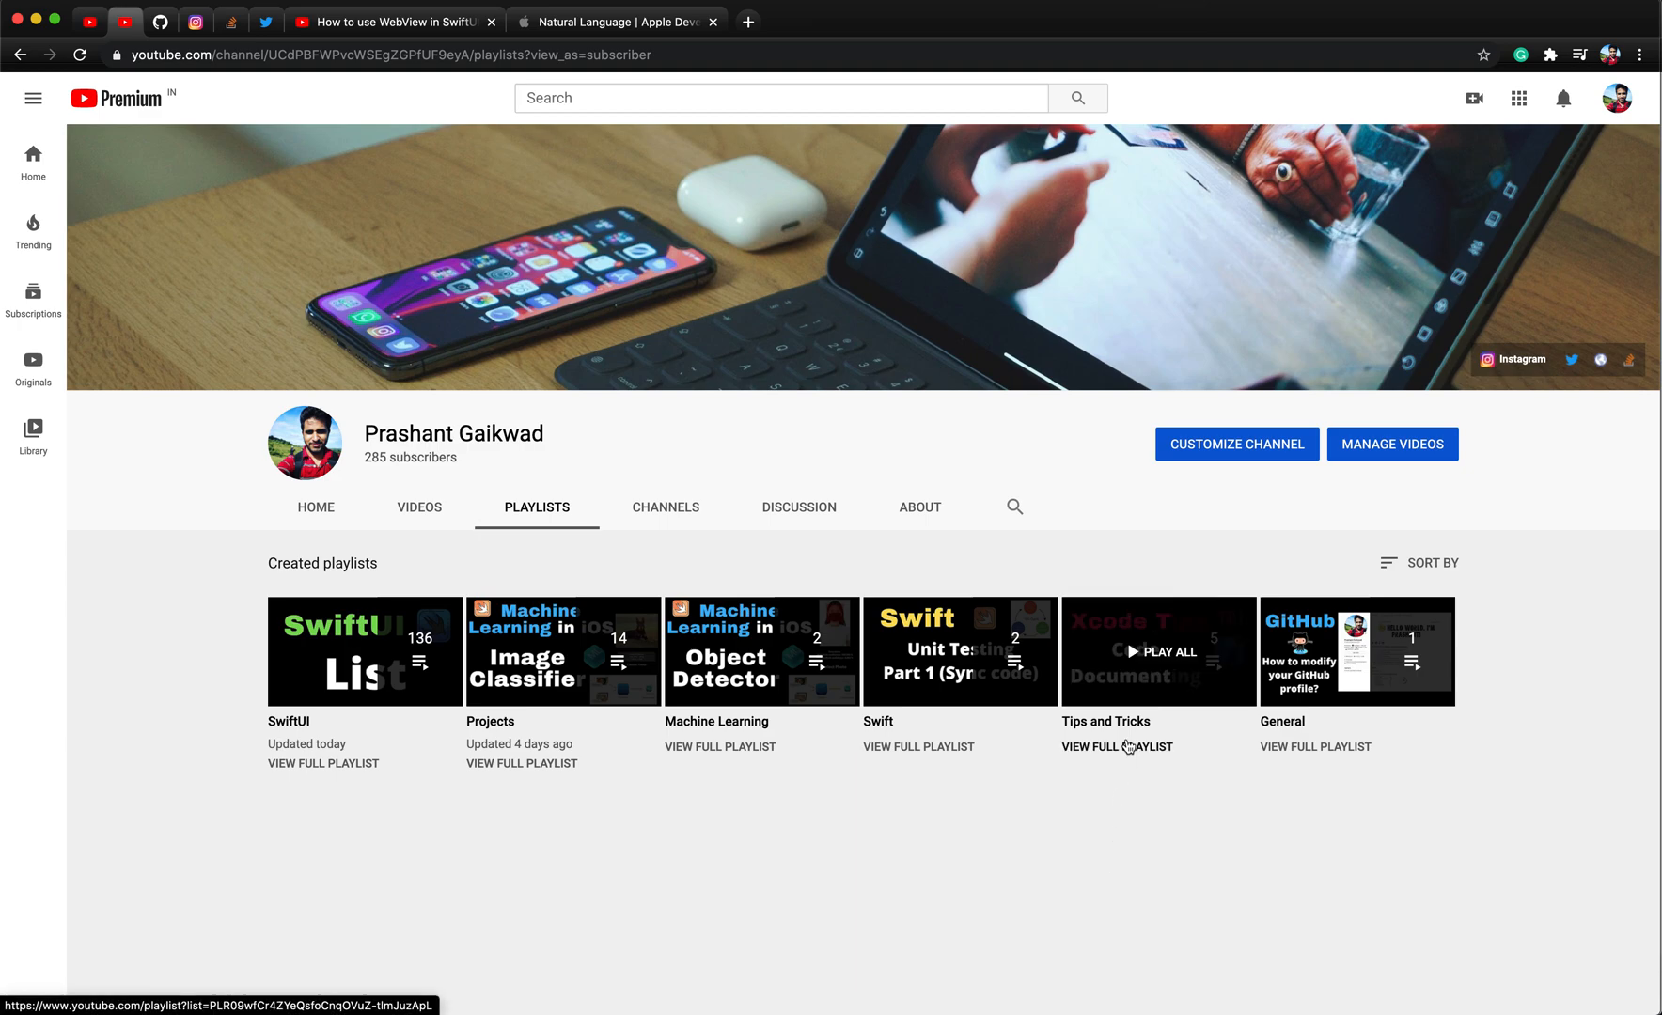
mouse_move(799, 843)
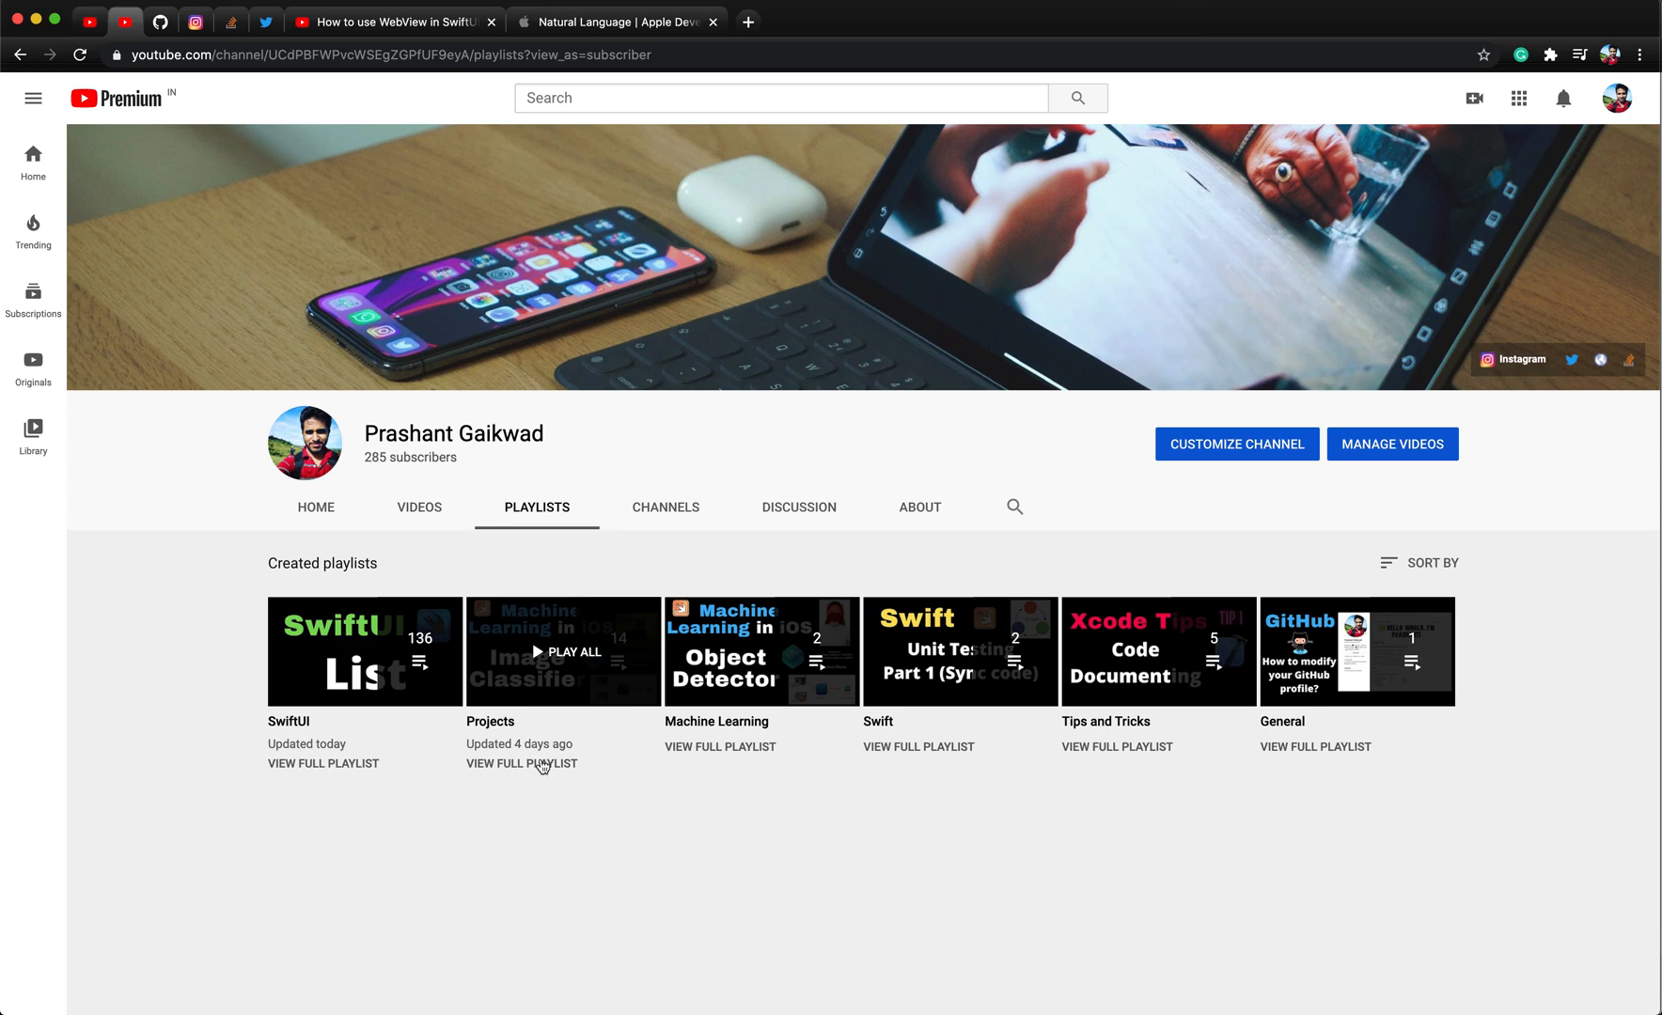
mouse_move(609, 784)
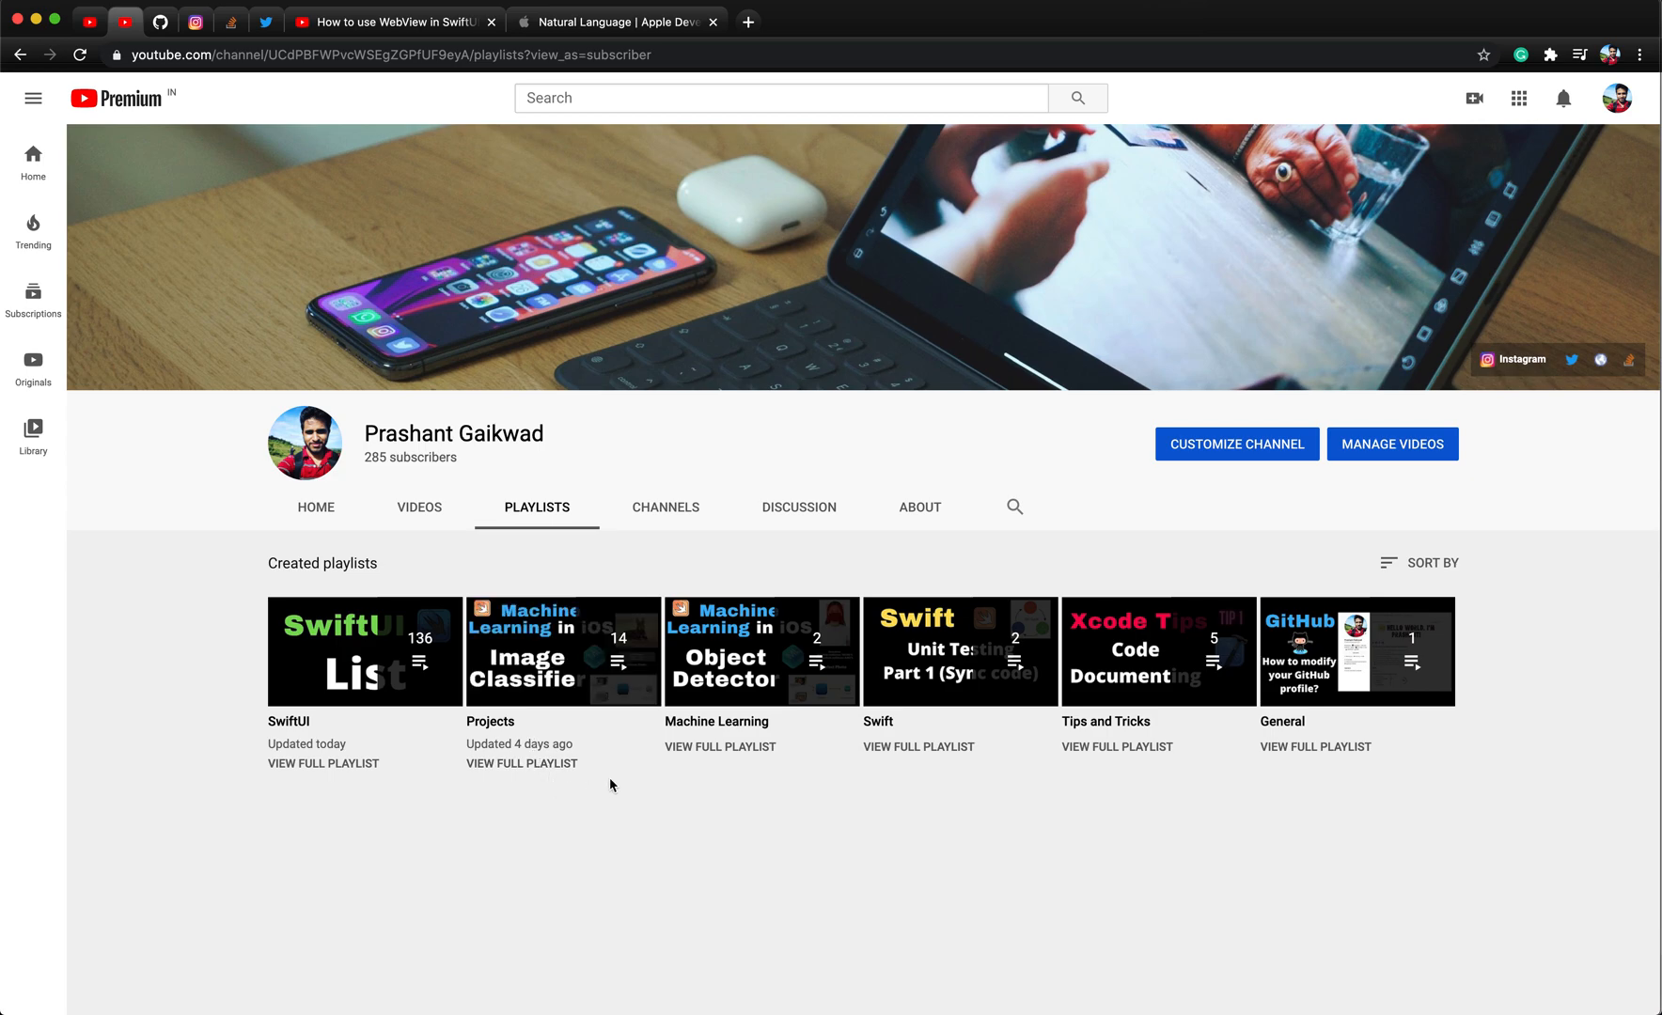
mouse_move(710, 825)
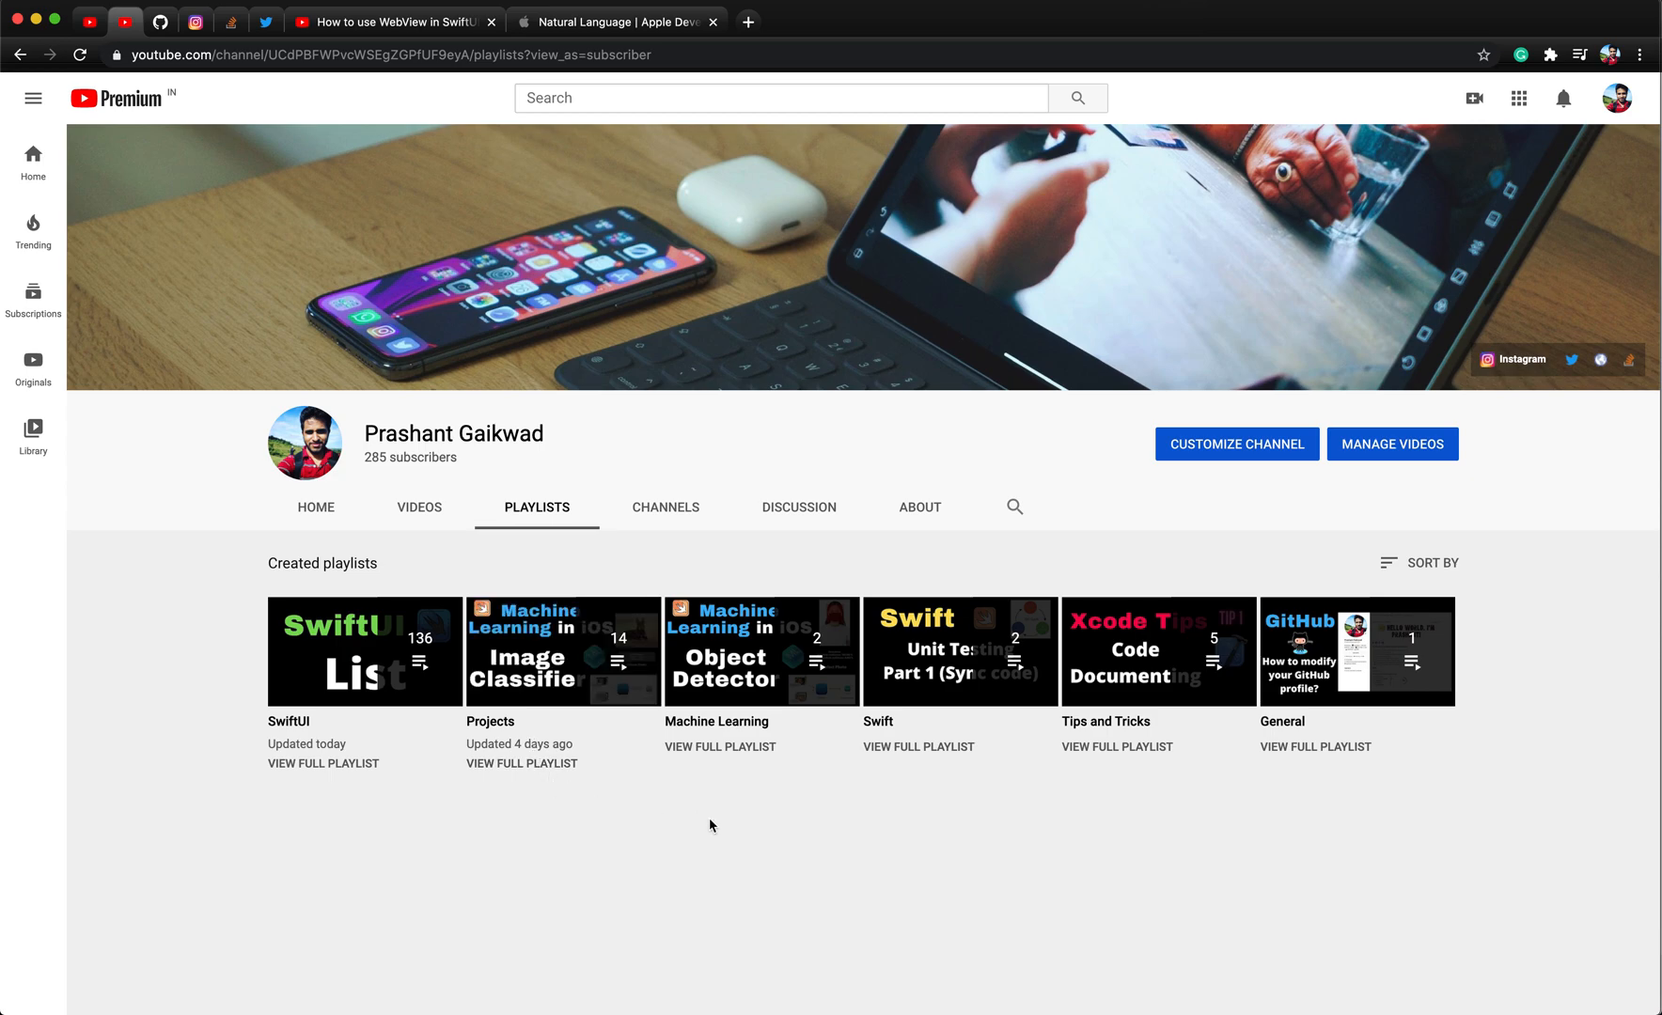
mouse_move(1576, 544)
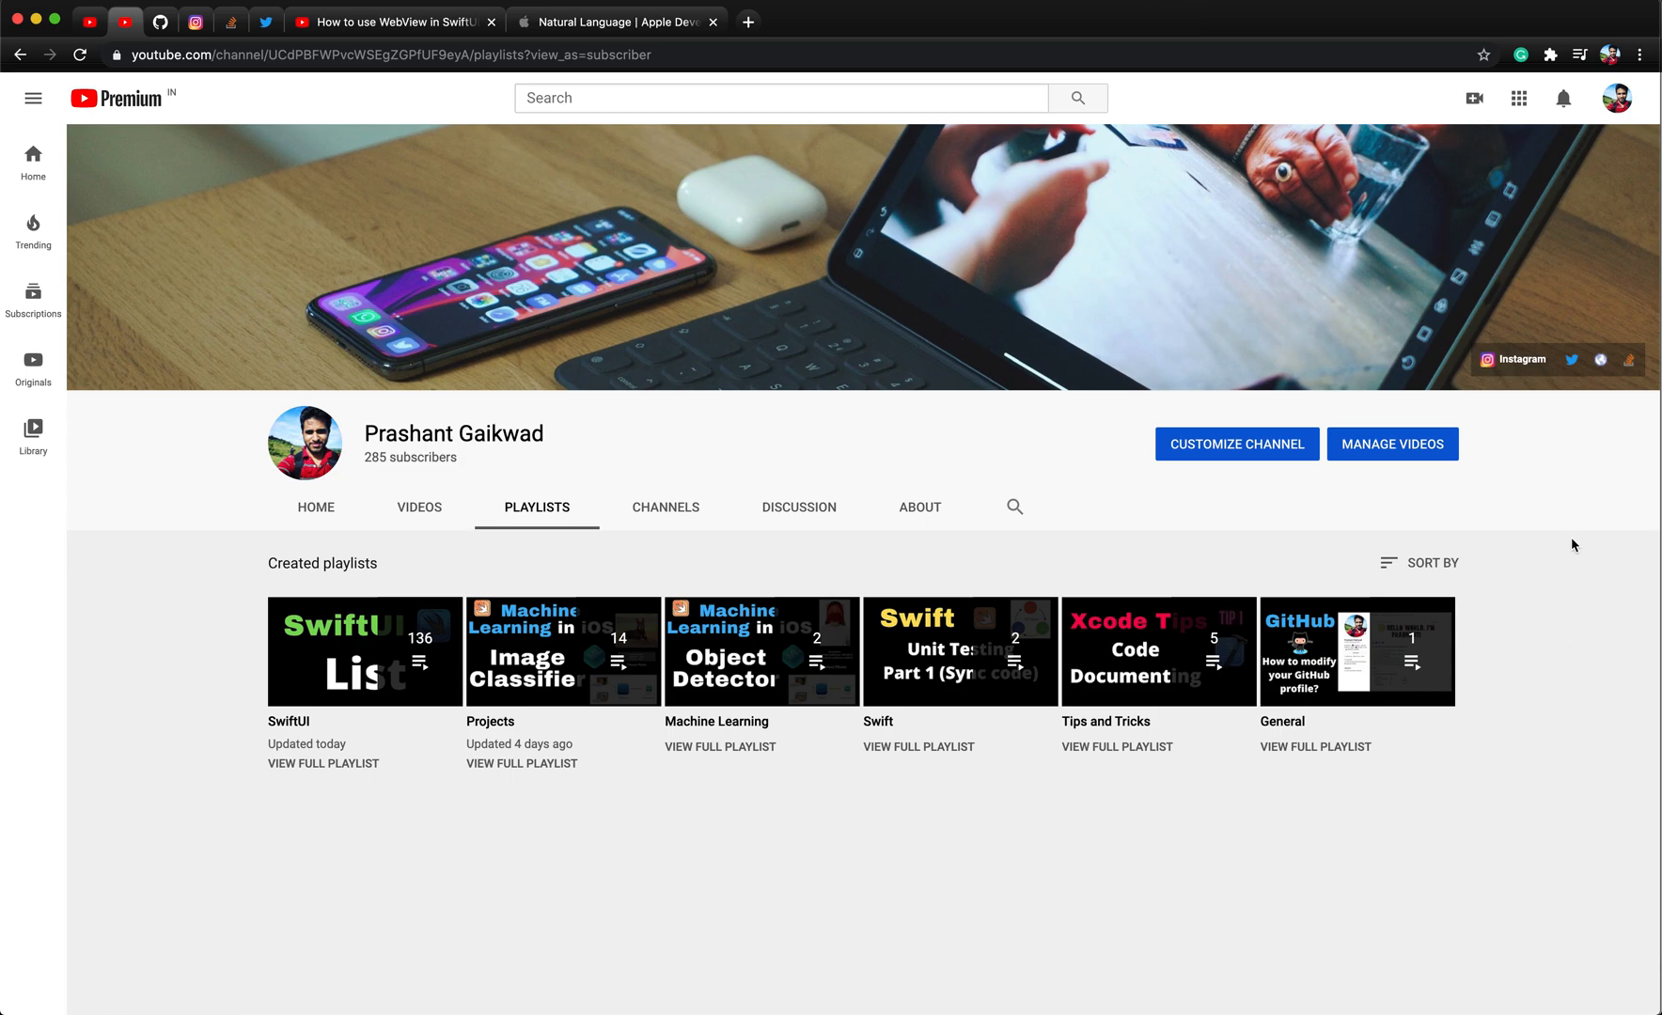